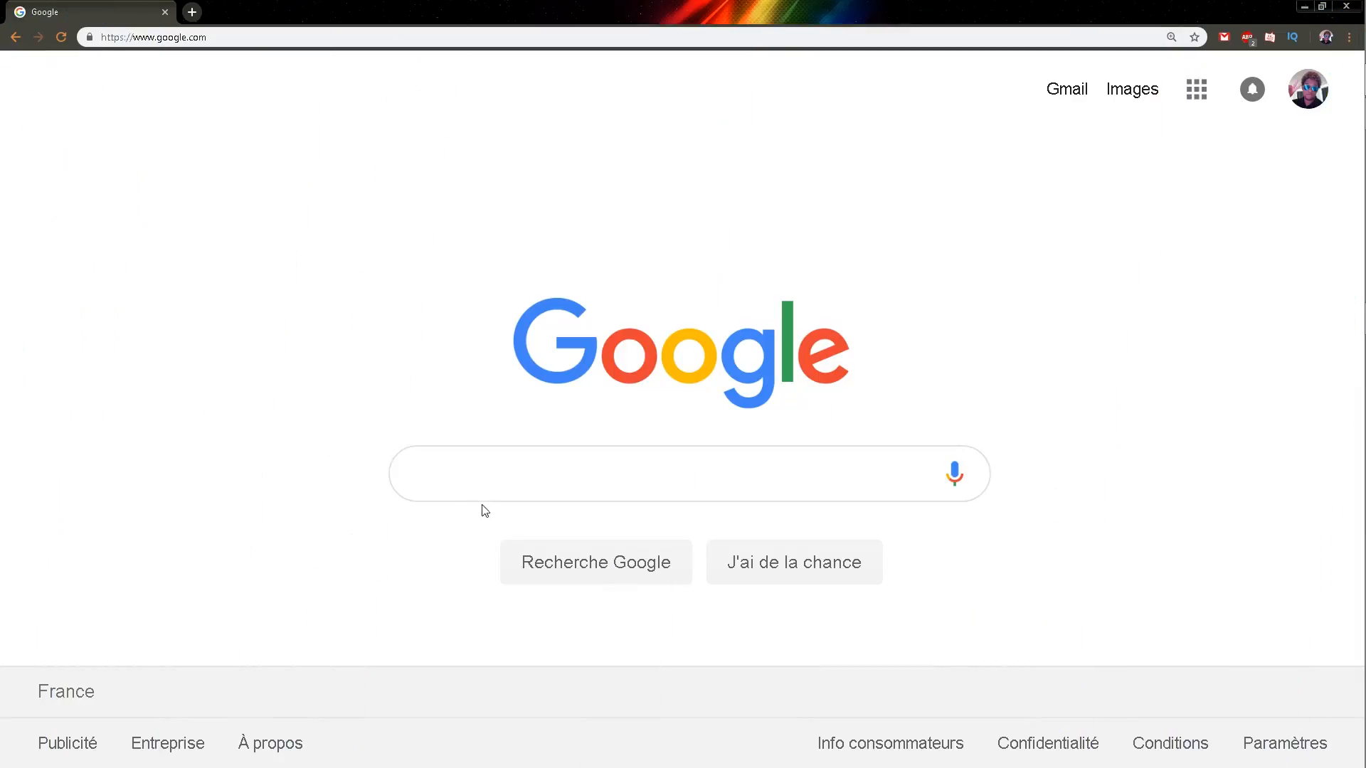
Search Google for 'paint.net' and open the official getpaint.net website.
{"action": "type", "text": "p"}
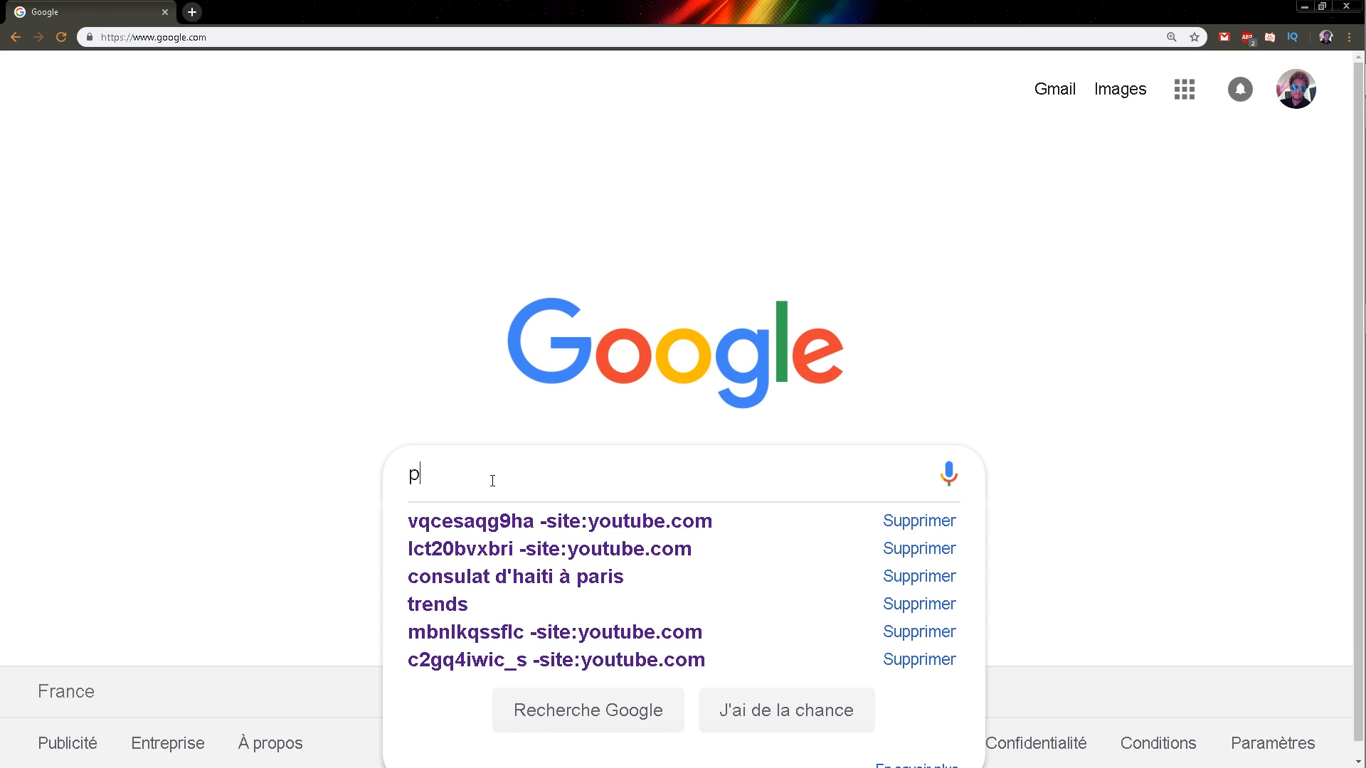
{"action": "type", "text": "aint.net"}
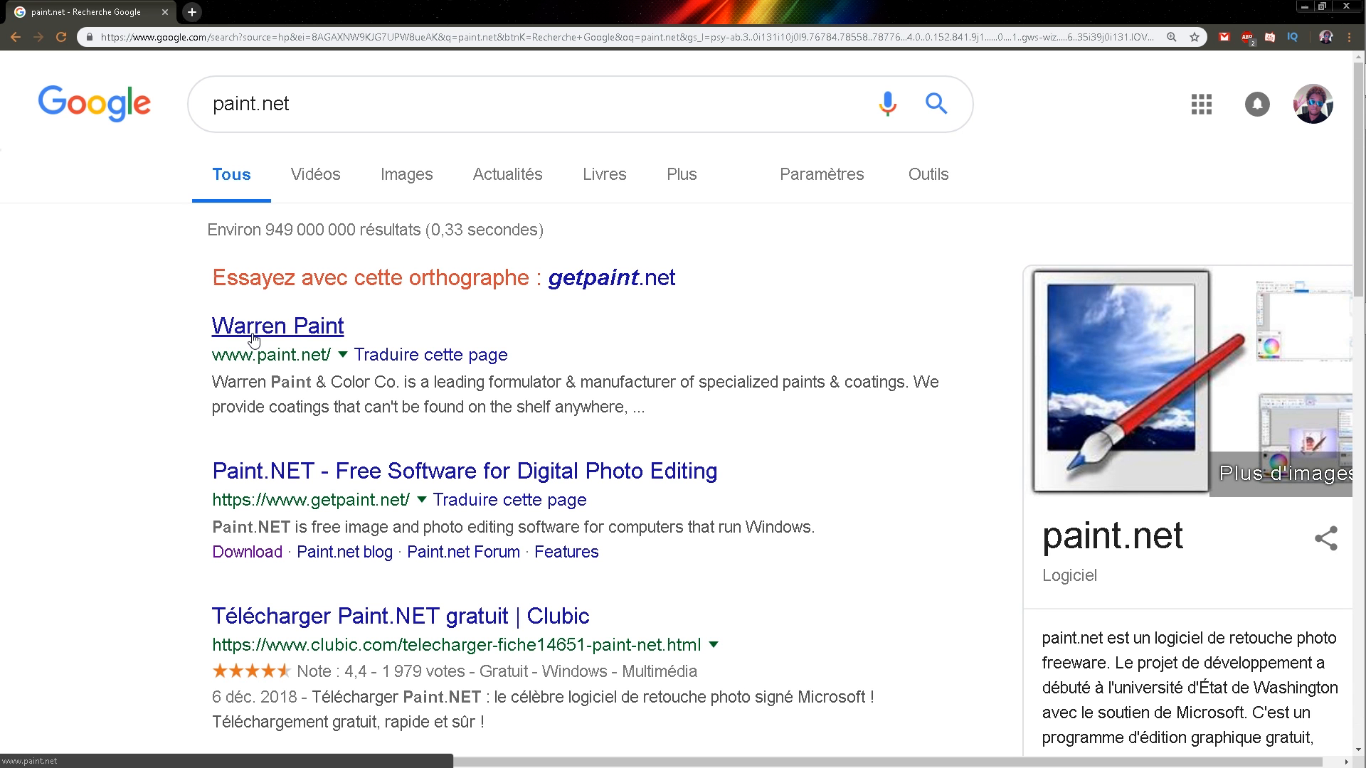
{"action": "left_click", "coordinate": [279, 325]}
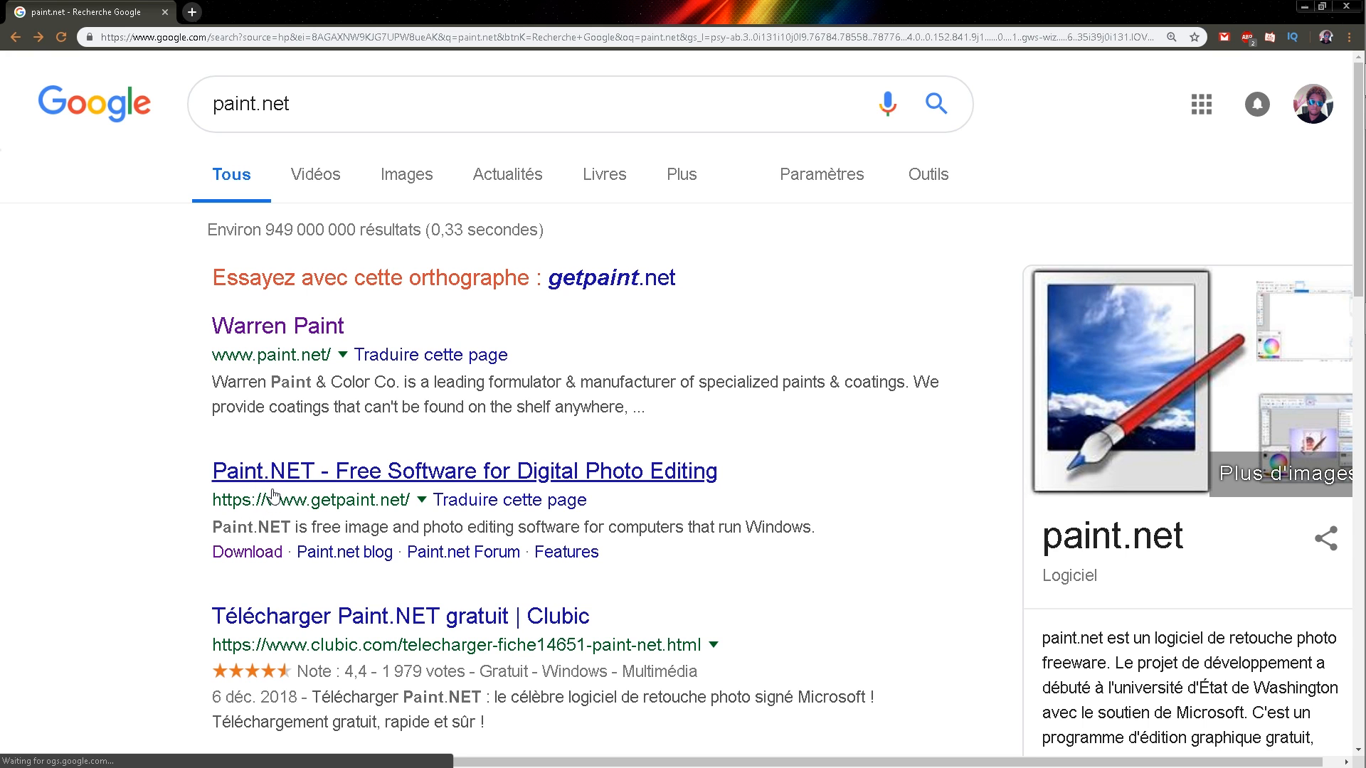
{"action": "left_click", "coordinate": [457, 471]}
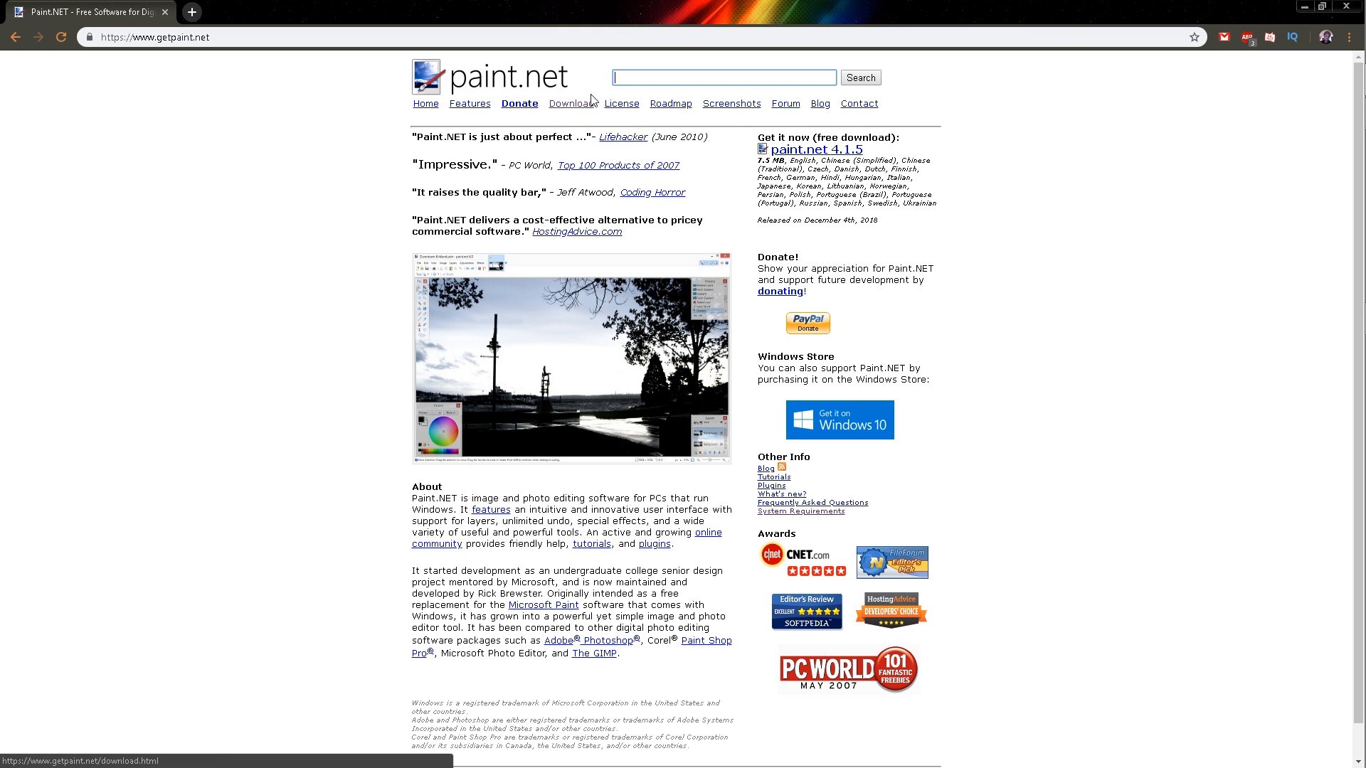
Go through Download and Download Now to the dotPDN page for paint.net 4.1.5.
{"action": "left_click", "coordinate": [570, 103]}
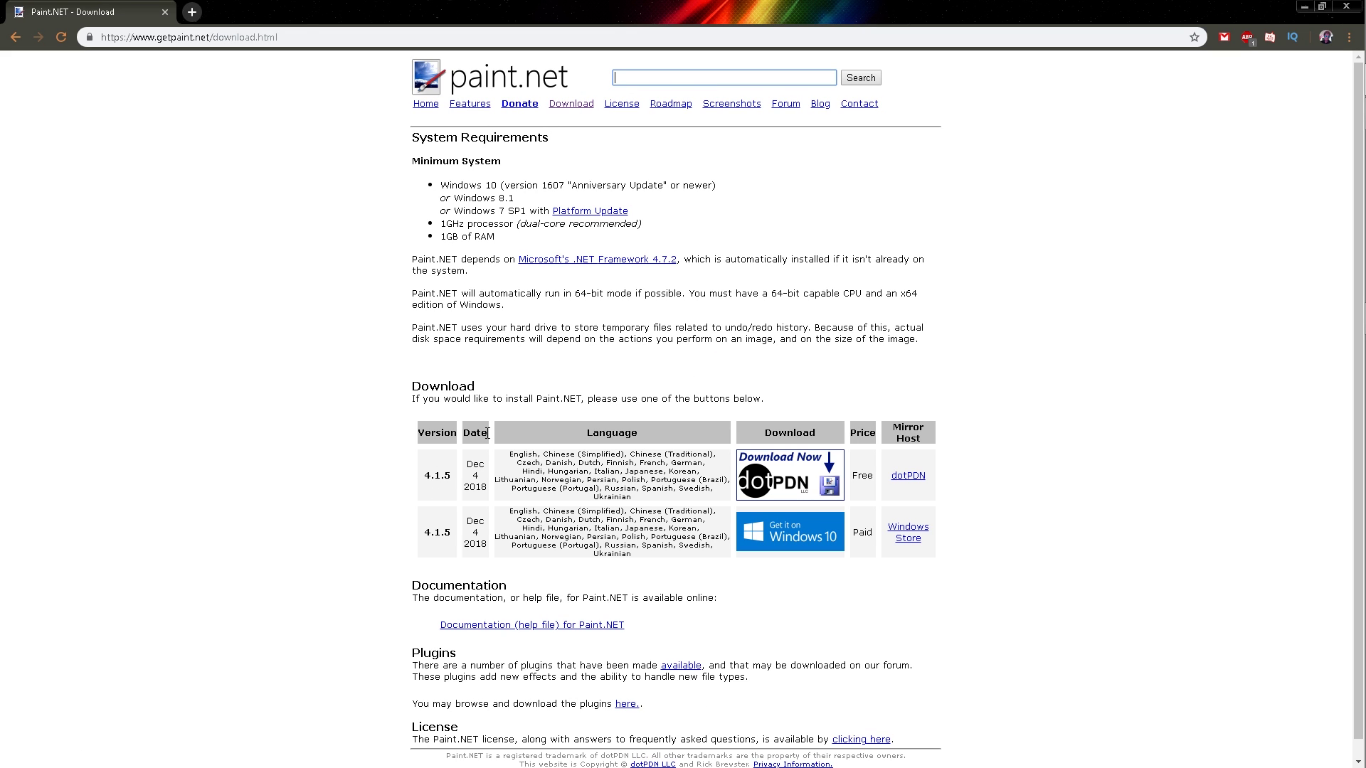
{"action": "left_click", "coordinate": [790, 475]}
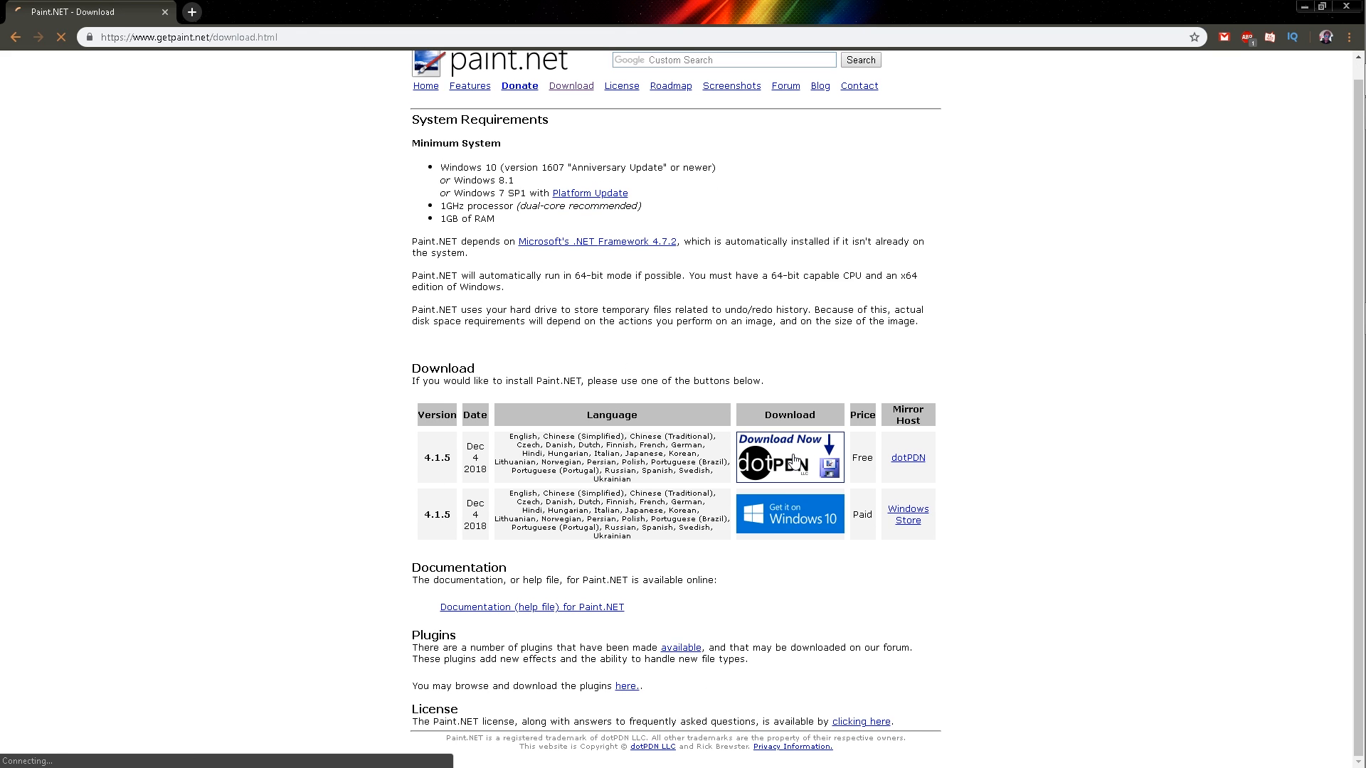
{"action": "left_click", "coordinate": [789, 457]}
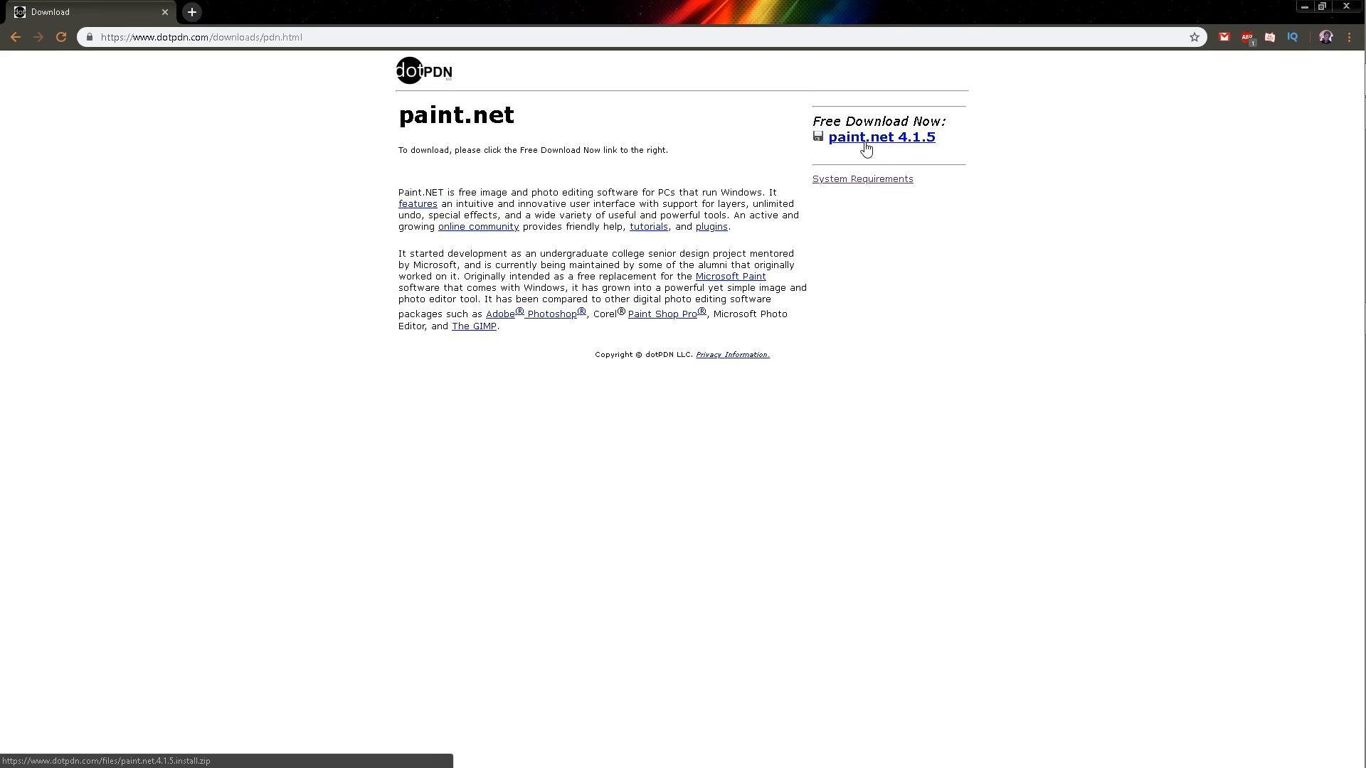
Download the 4.1.5 archive, run its installer from WinRAR, accept the license and finish.
{"action": "left_click", "coordinate": [883, 136]}
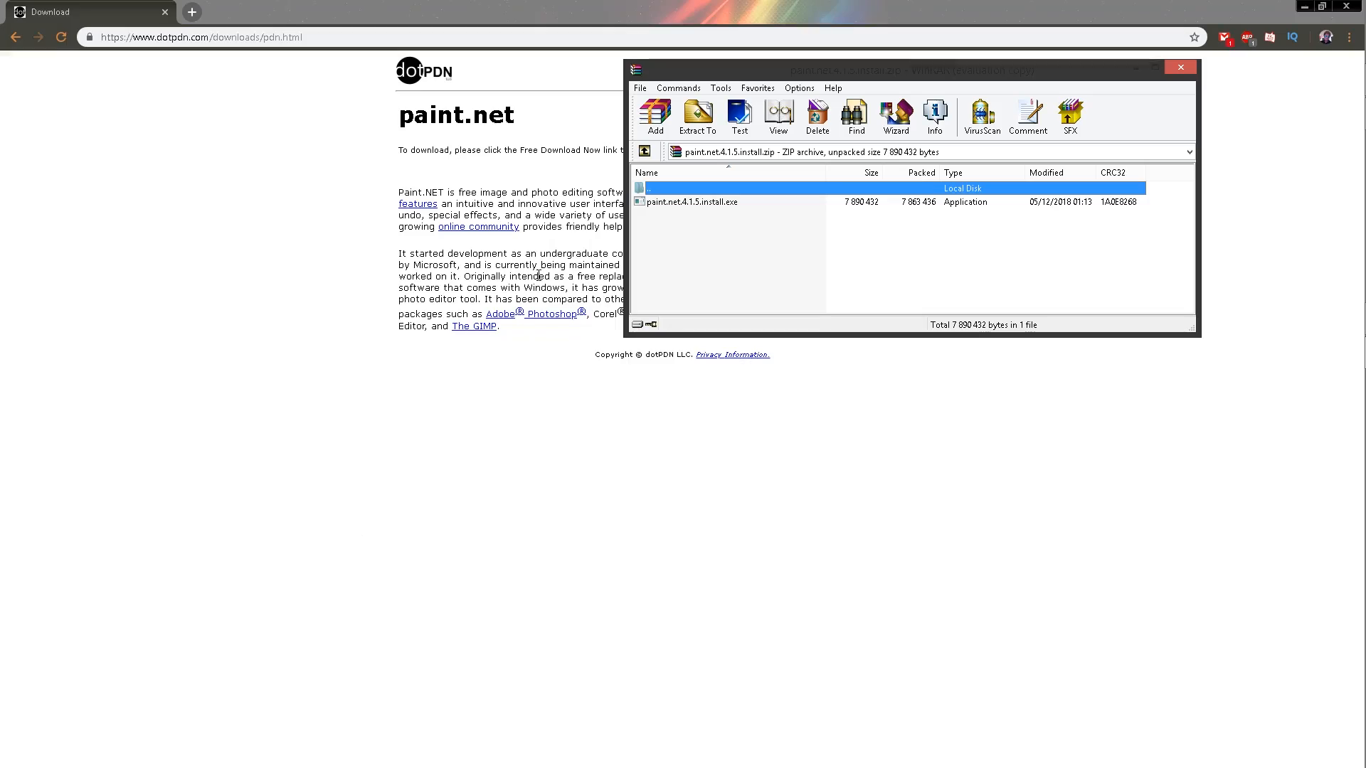
{"action": "double_click", "coordinate": [692, 201]}
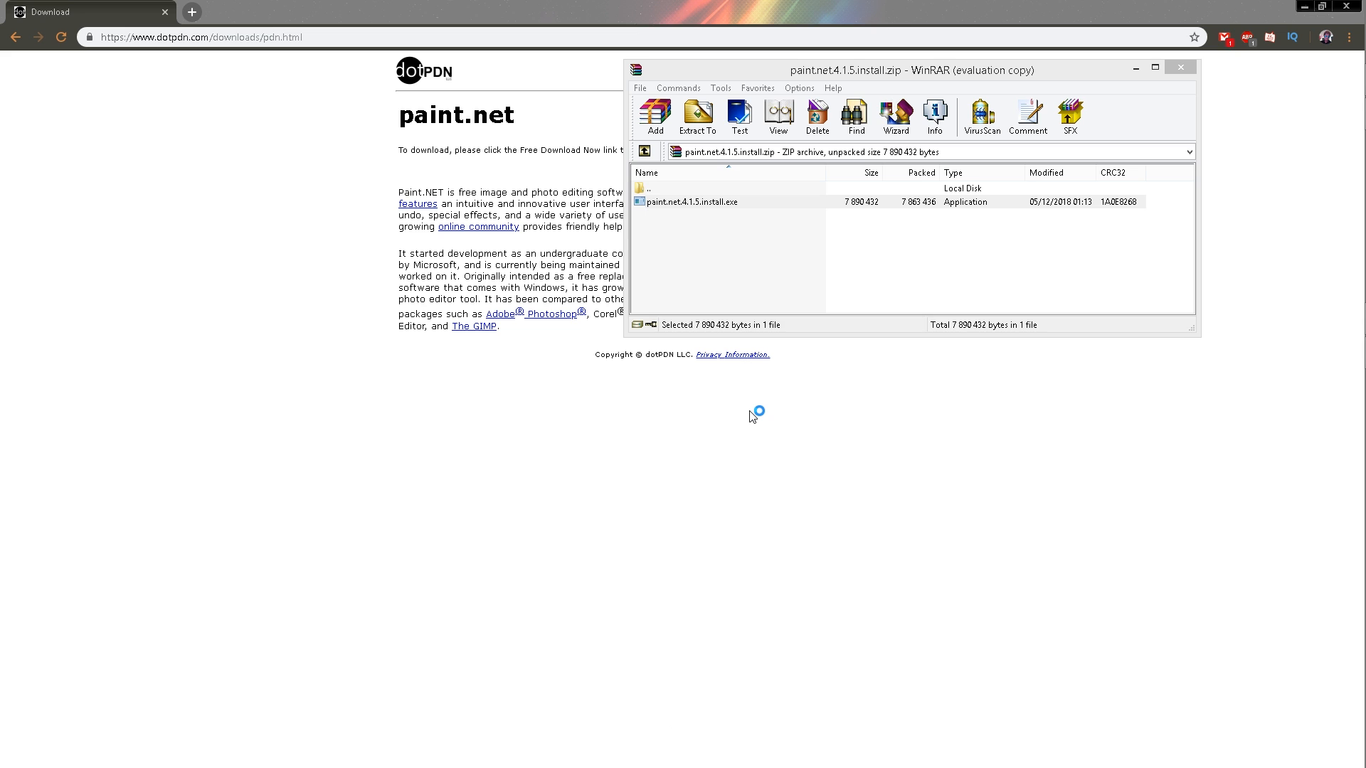
{"action": "double_click", "coordinate": [691, 202]}
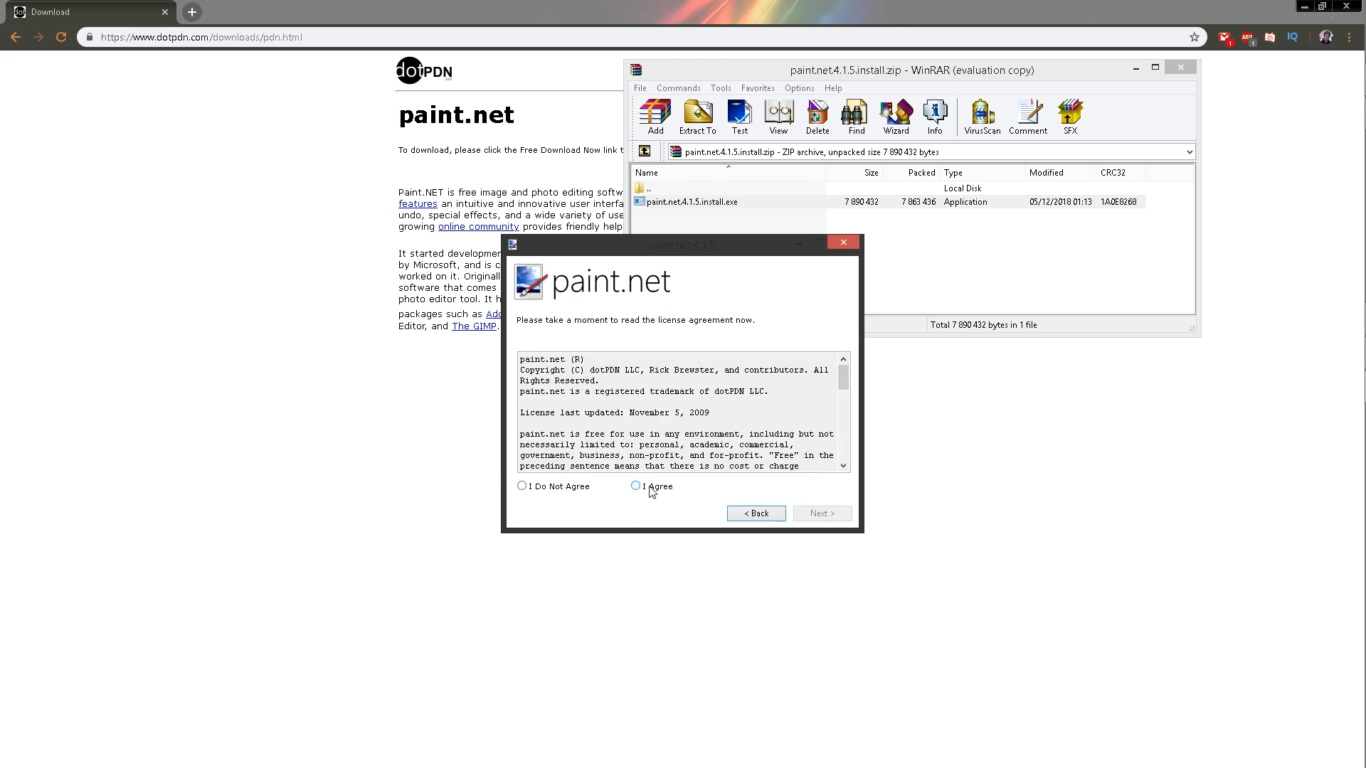
{"action": "left_click", "coordinate": [637, 485]}
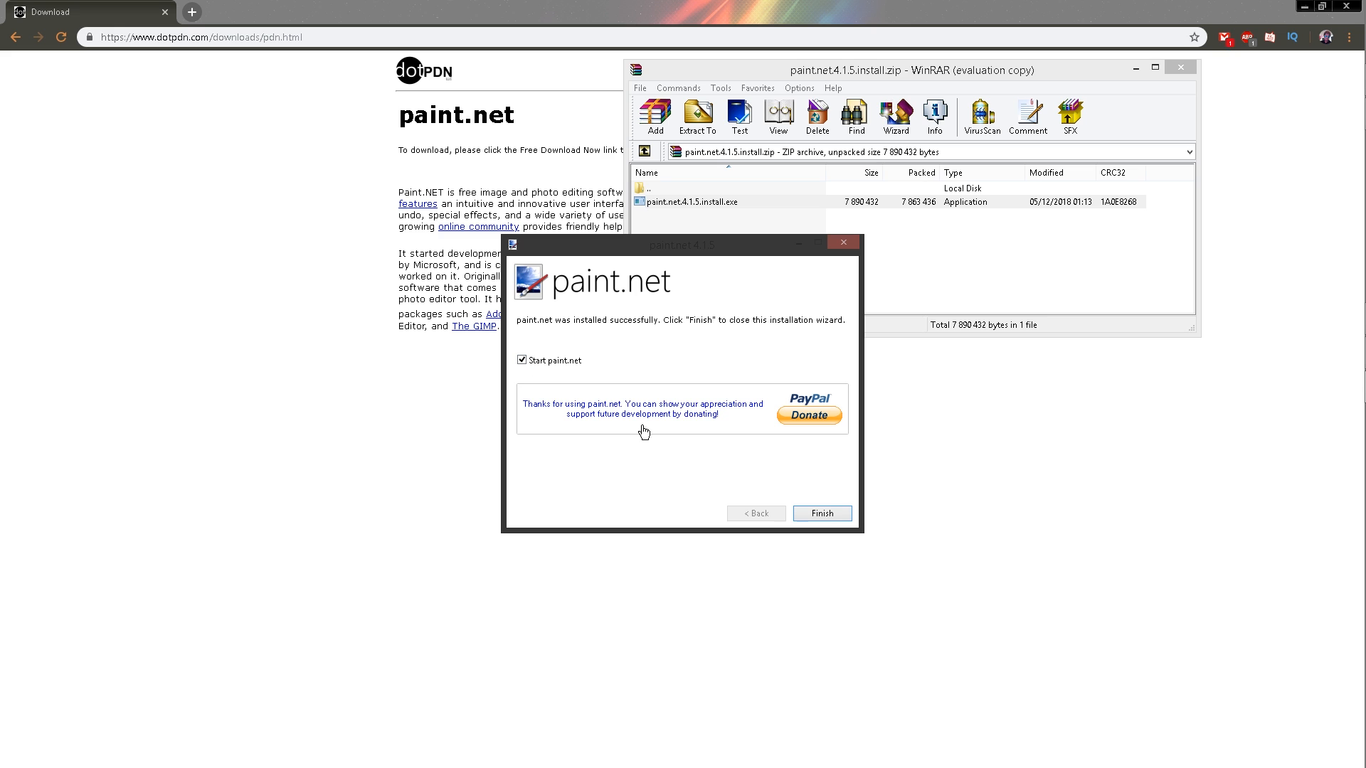
{"action": "left_click", "coordinate": [822, 514]}
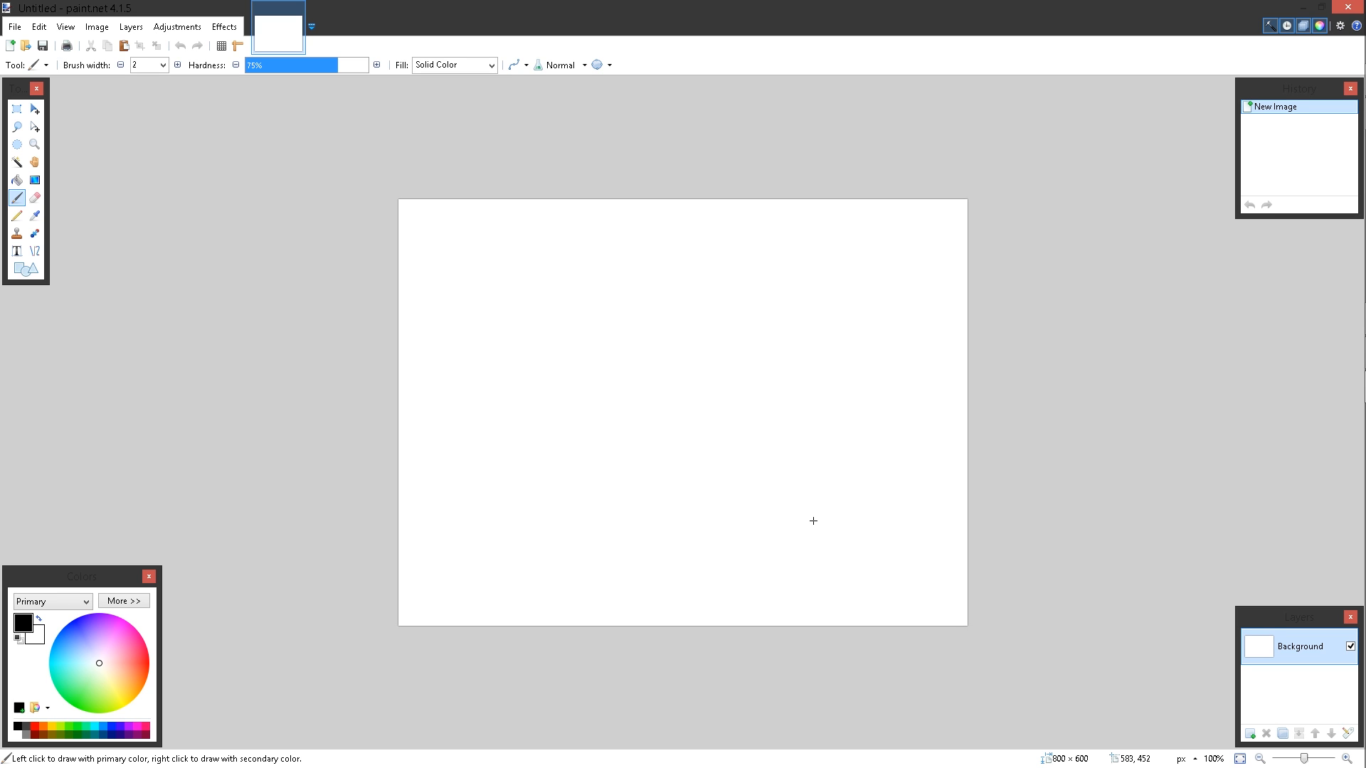
{"action": "mouse_move", "coordinate": [147, 122]}
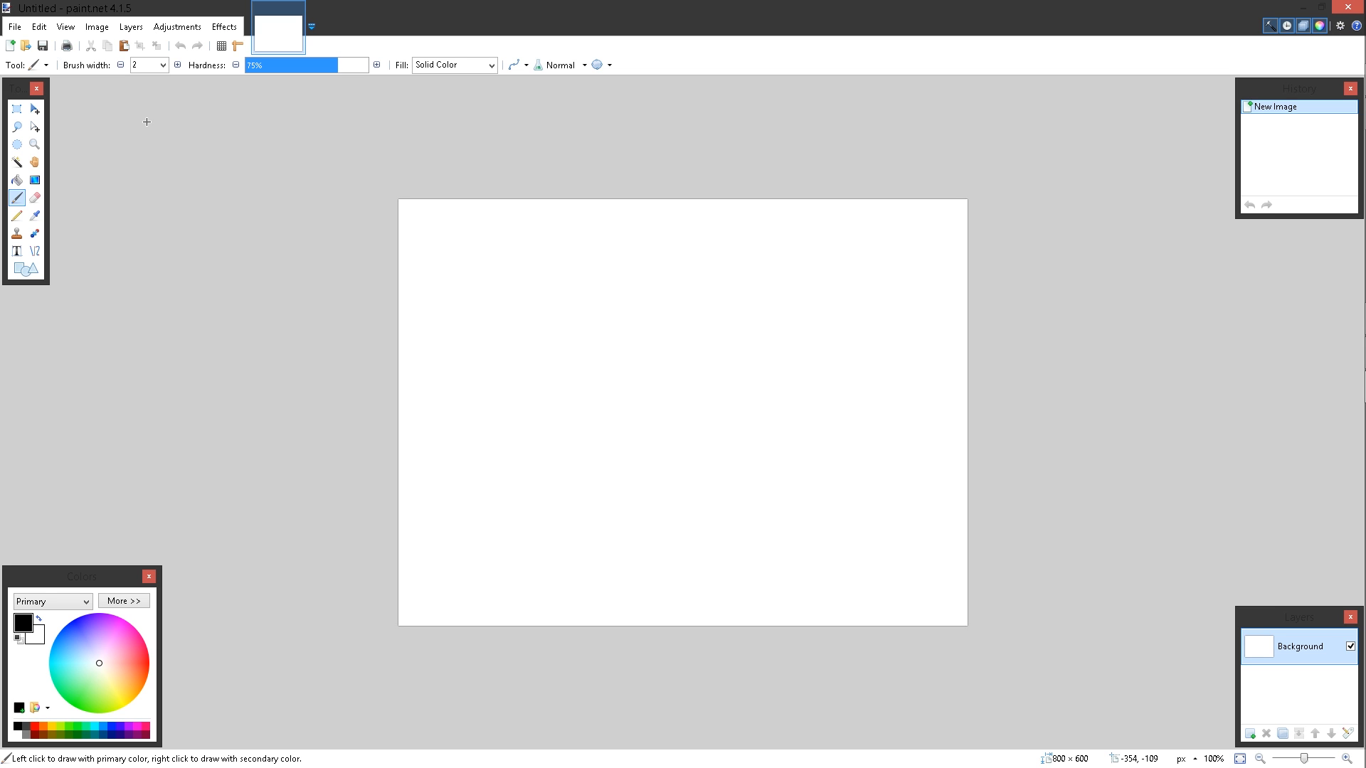
{"action": "mouse_move", "coordinate": [826, 102]}
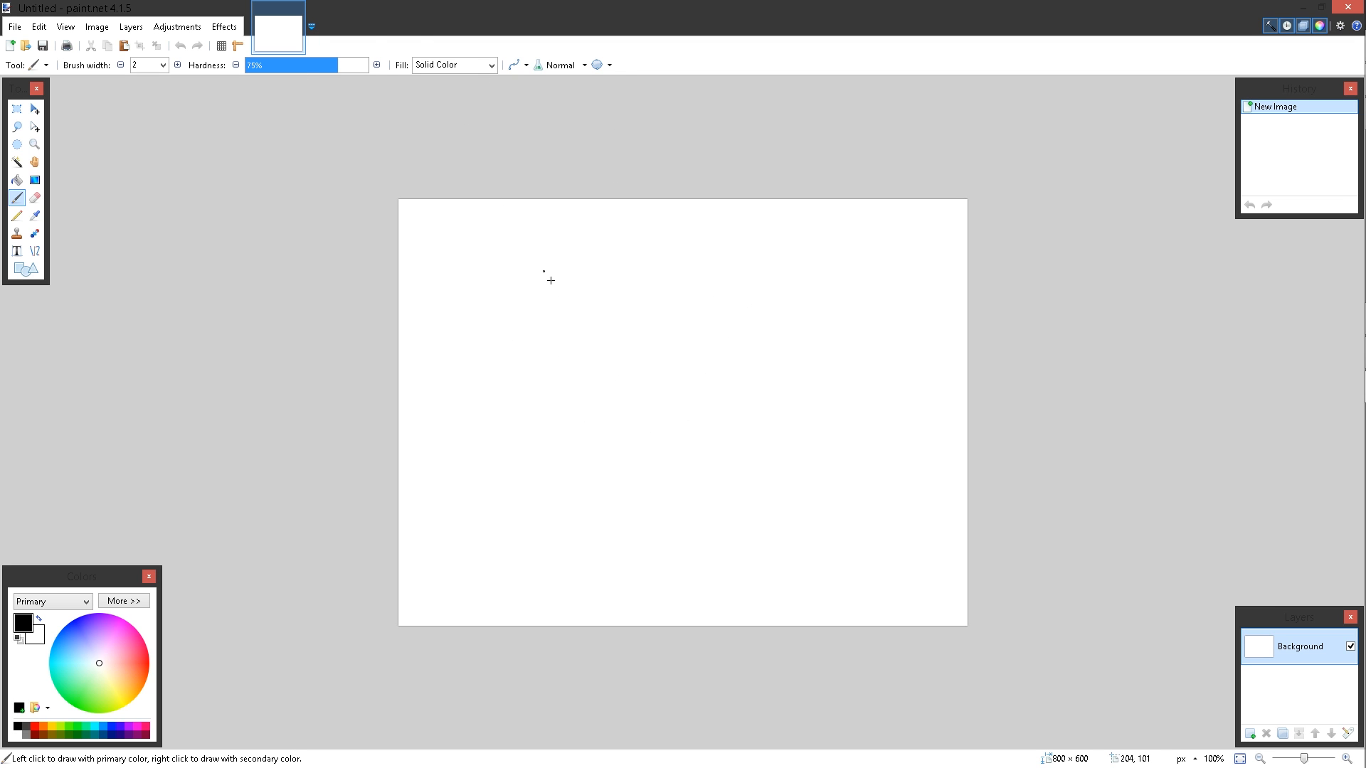
{"action": "mouse_move", "coordinate": [677, 401]}
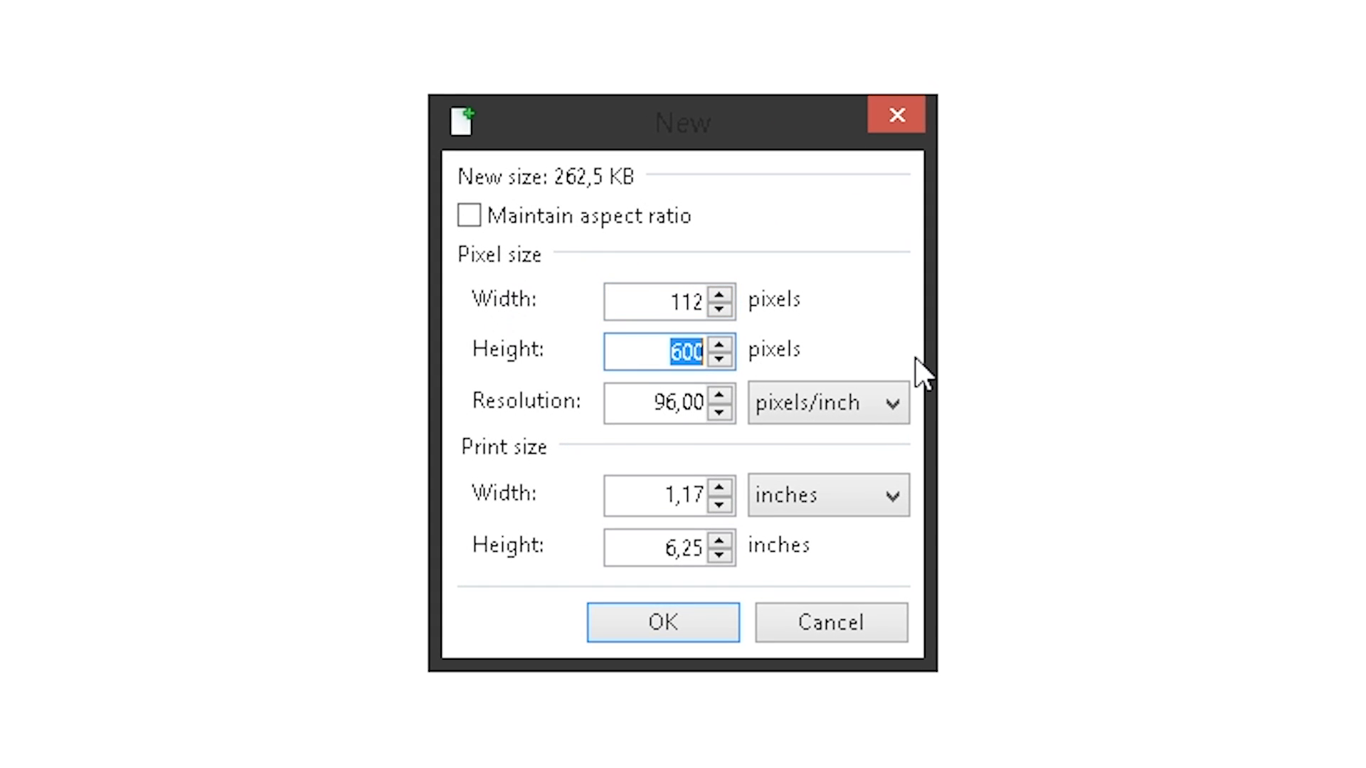
Create a new 112 × 112 pixel image at 72 pixels per inch.
{"action": "type", "text": "122"}
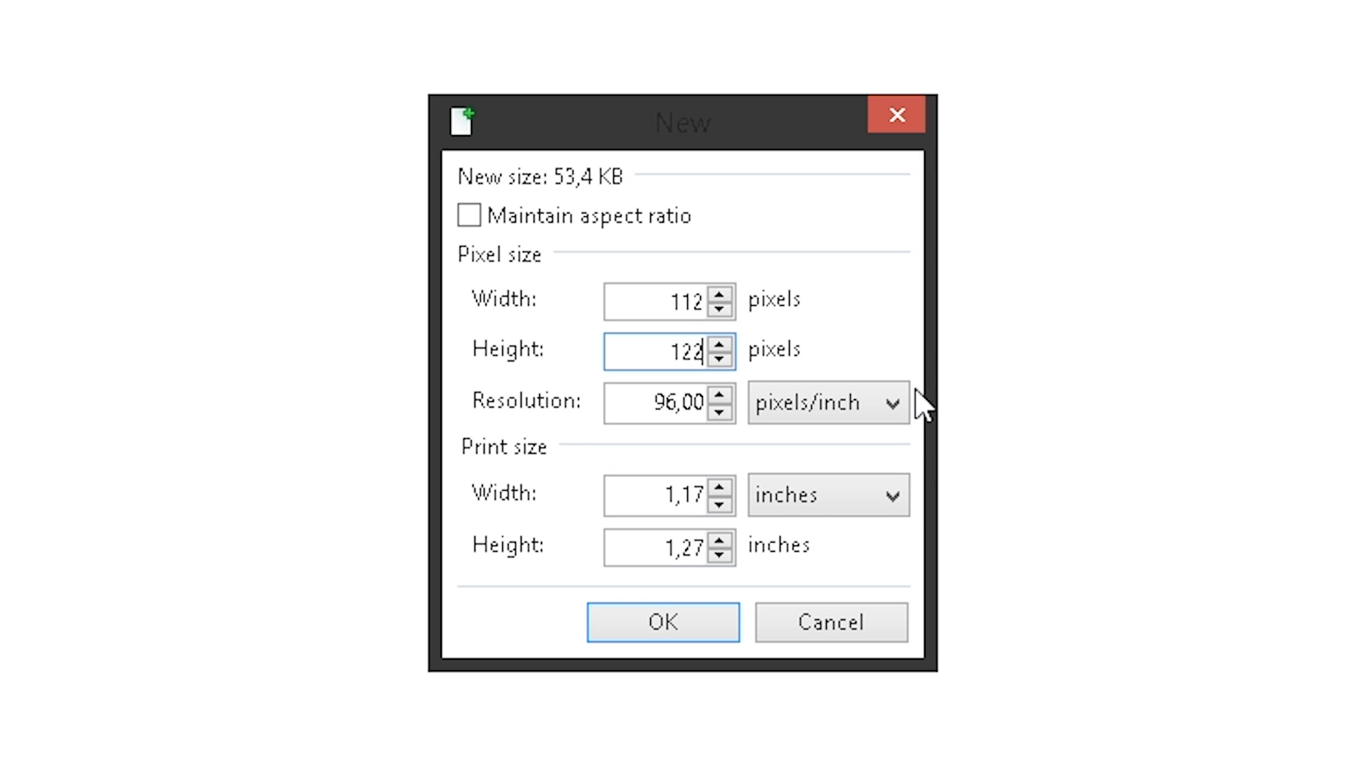
{"action": "mouse_move", "coordinate": [641, 451]}
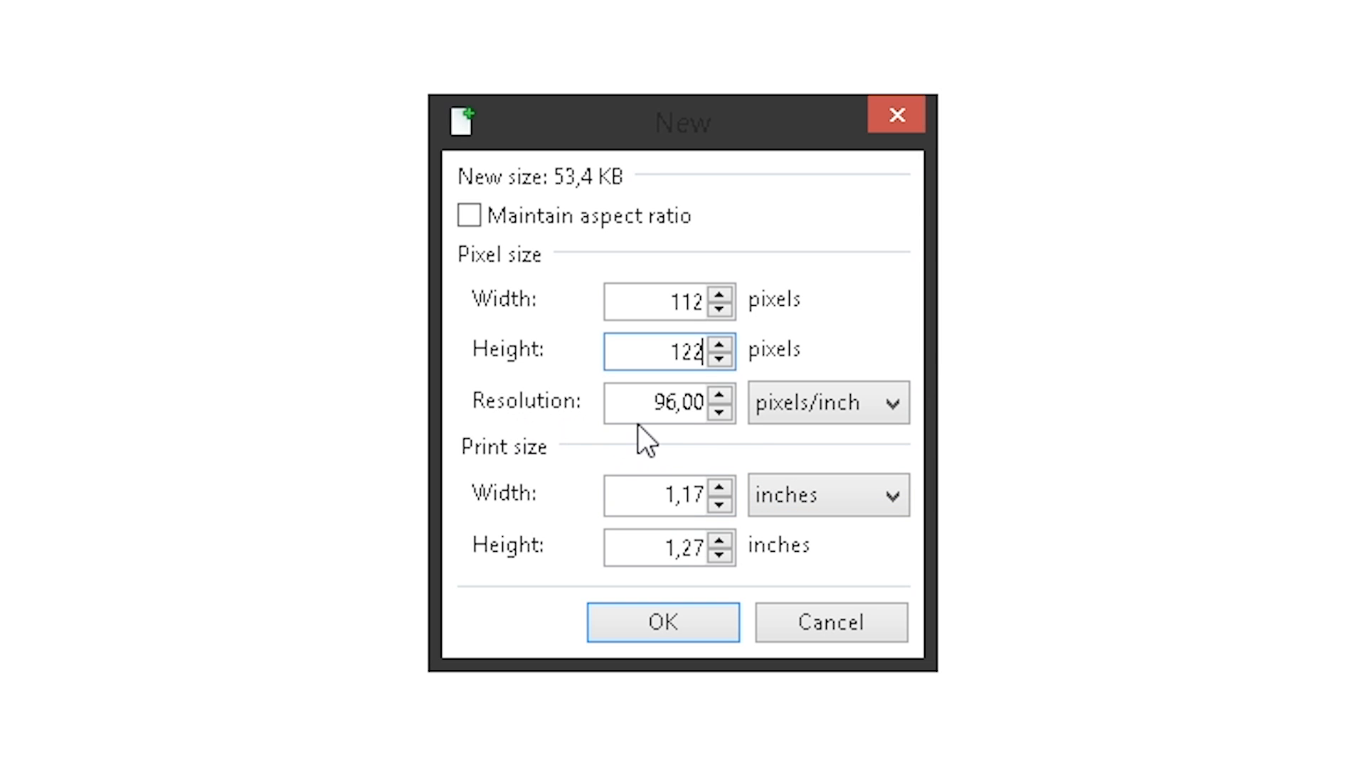
{"action": "left_click", "coordinate": [648, 403]}
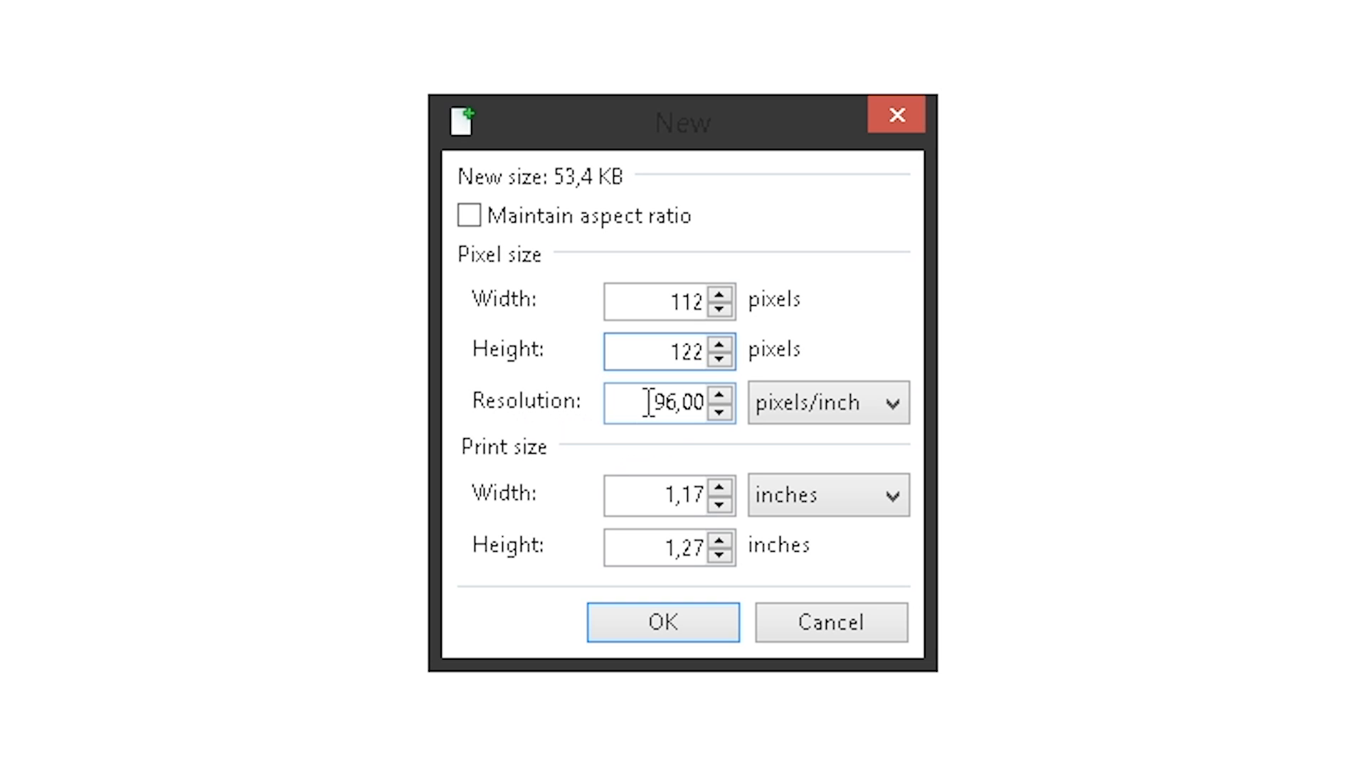
{"action": "double_click", "coordinate": [665, 403]}
{"action": "type", "text": "72"}
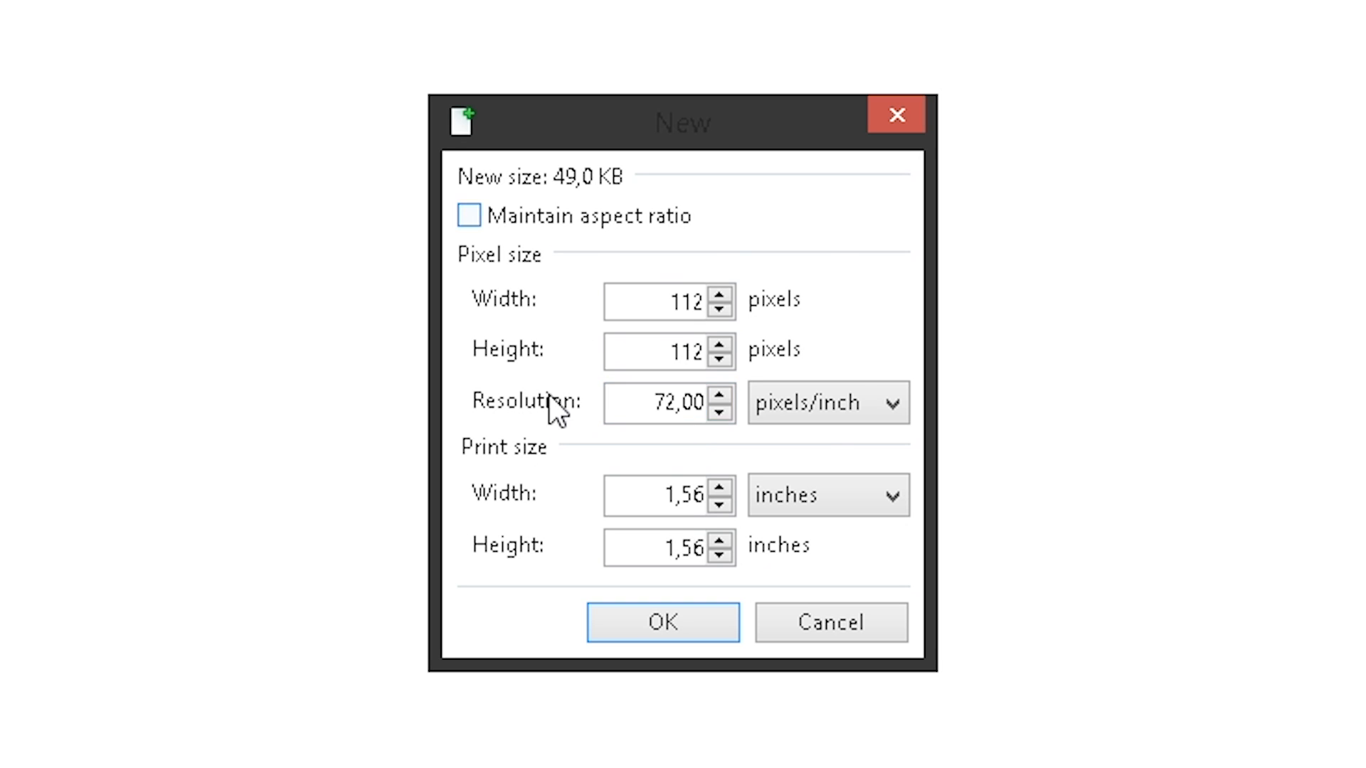
{"action": "left_click", "coordinate": [661, 621]}
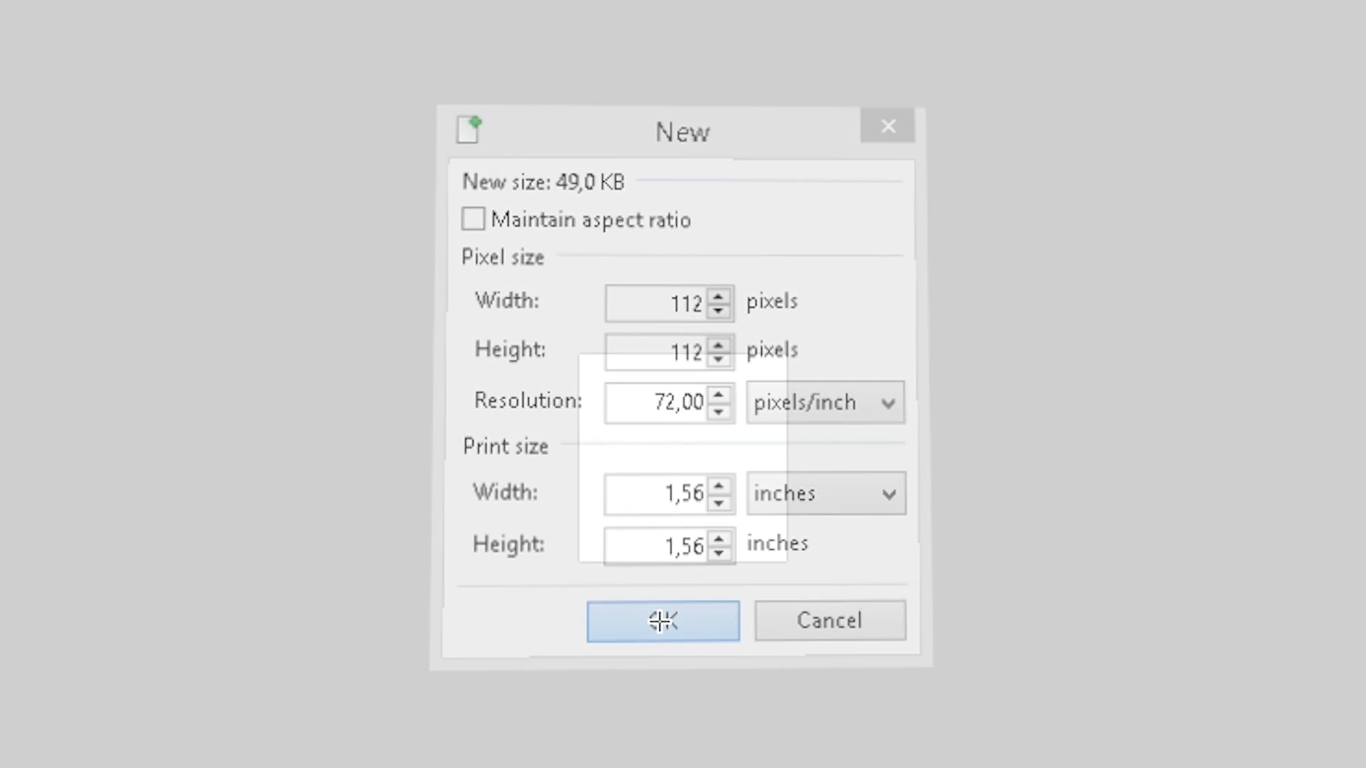
{"action": "left_click", "coordinate": [662, 620]}
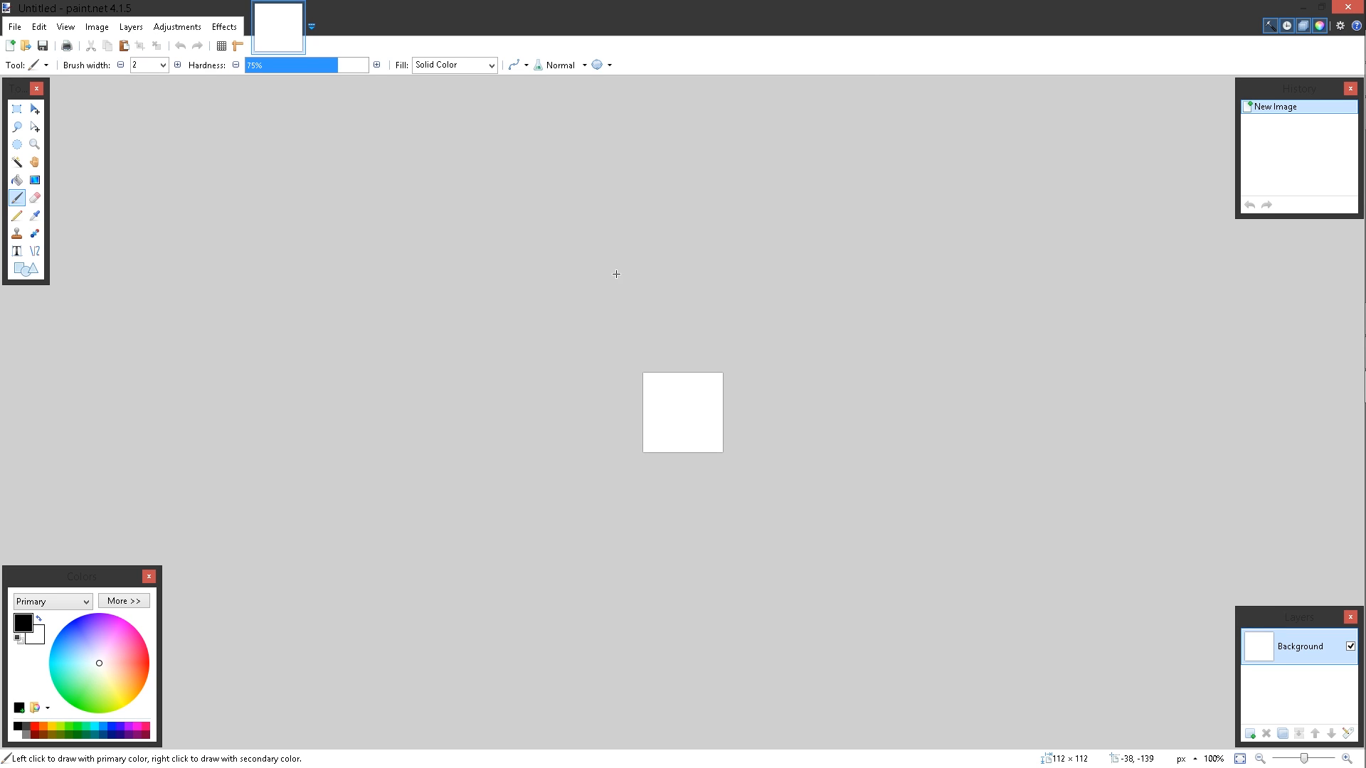
Paste the face screenshot keeping the canvas size, and drag it to frame the face.
{"action": "key", "text": "Ctrl+v"}
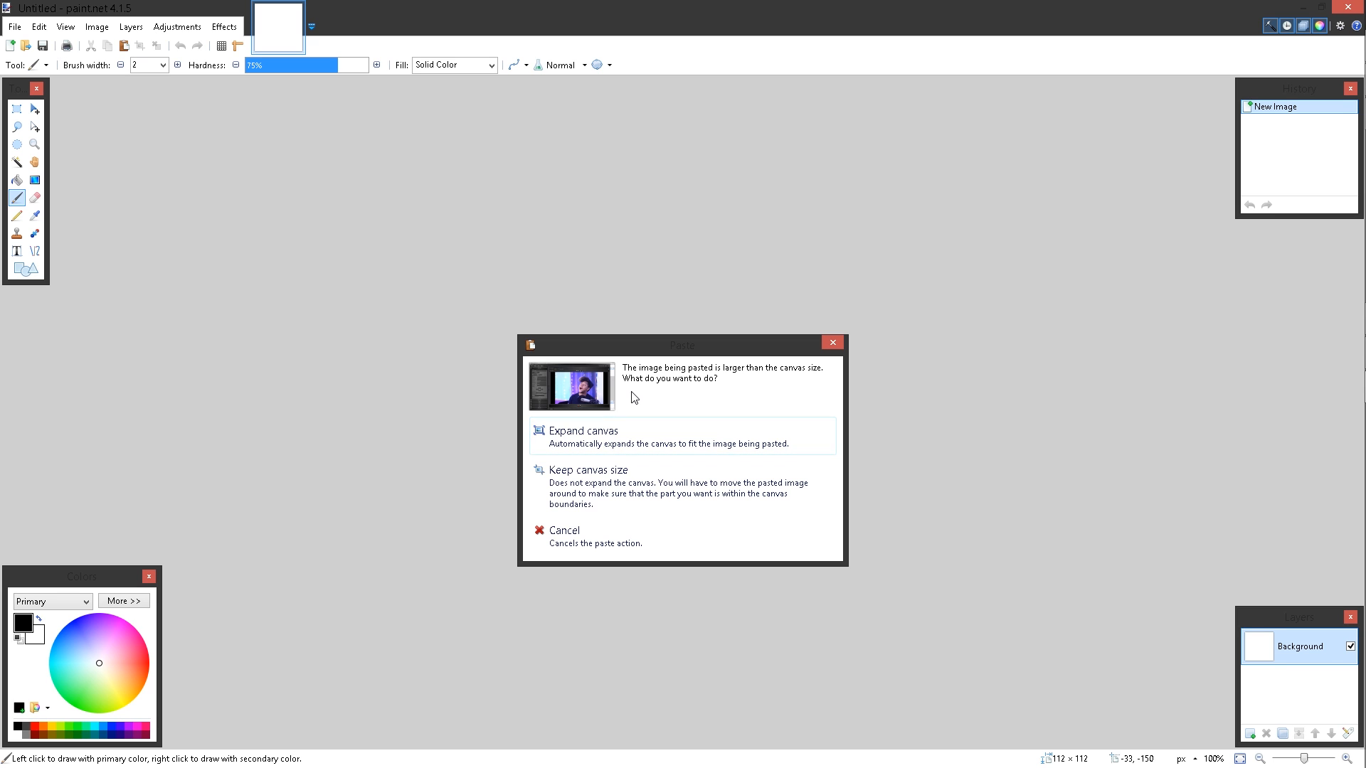
{"action": "mouse_move", "coordinate": [565, 446]}
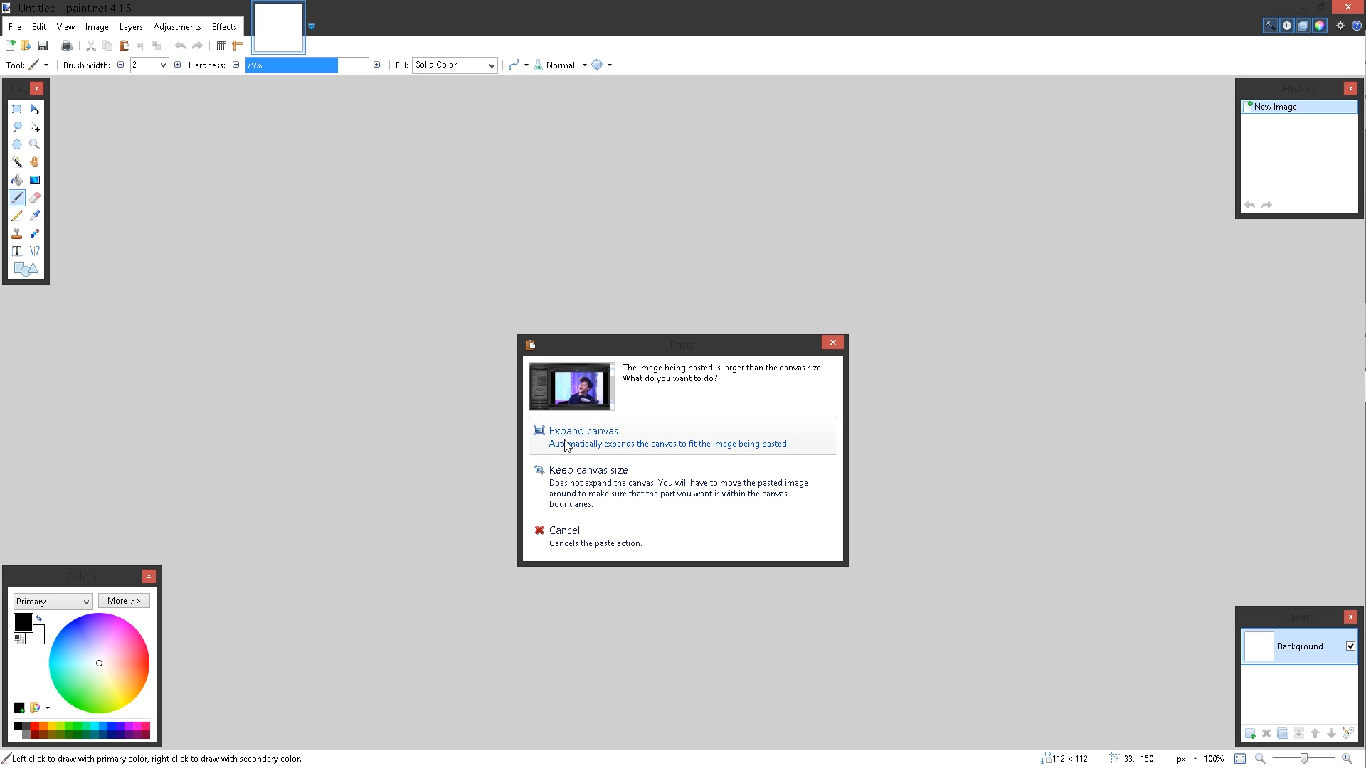
{"action": "mouse_move", "coordinate": [594, 448]}
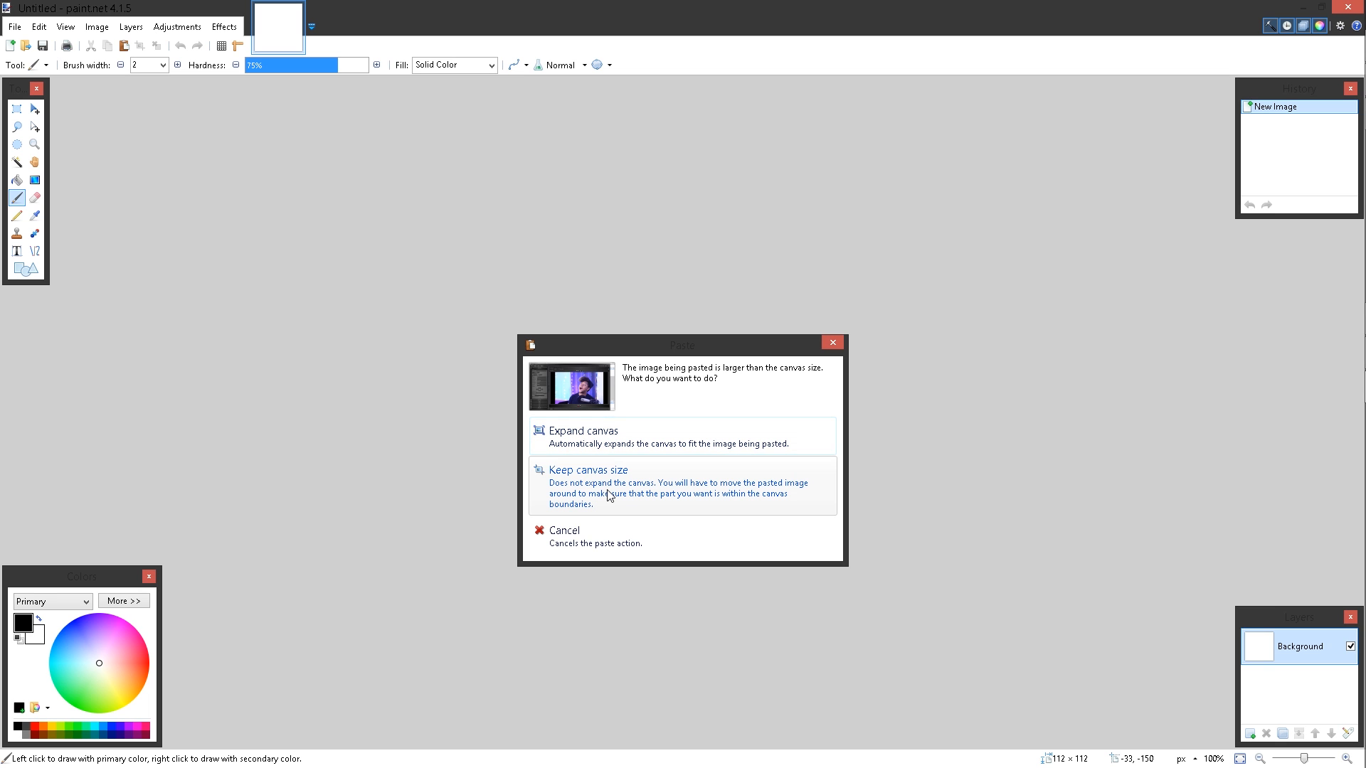
{"action": "mouse_move", "coordinate": [574, 489]}
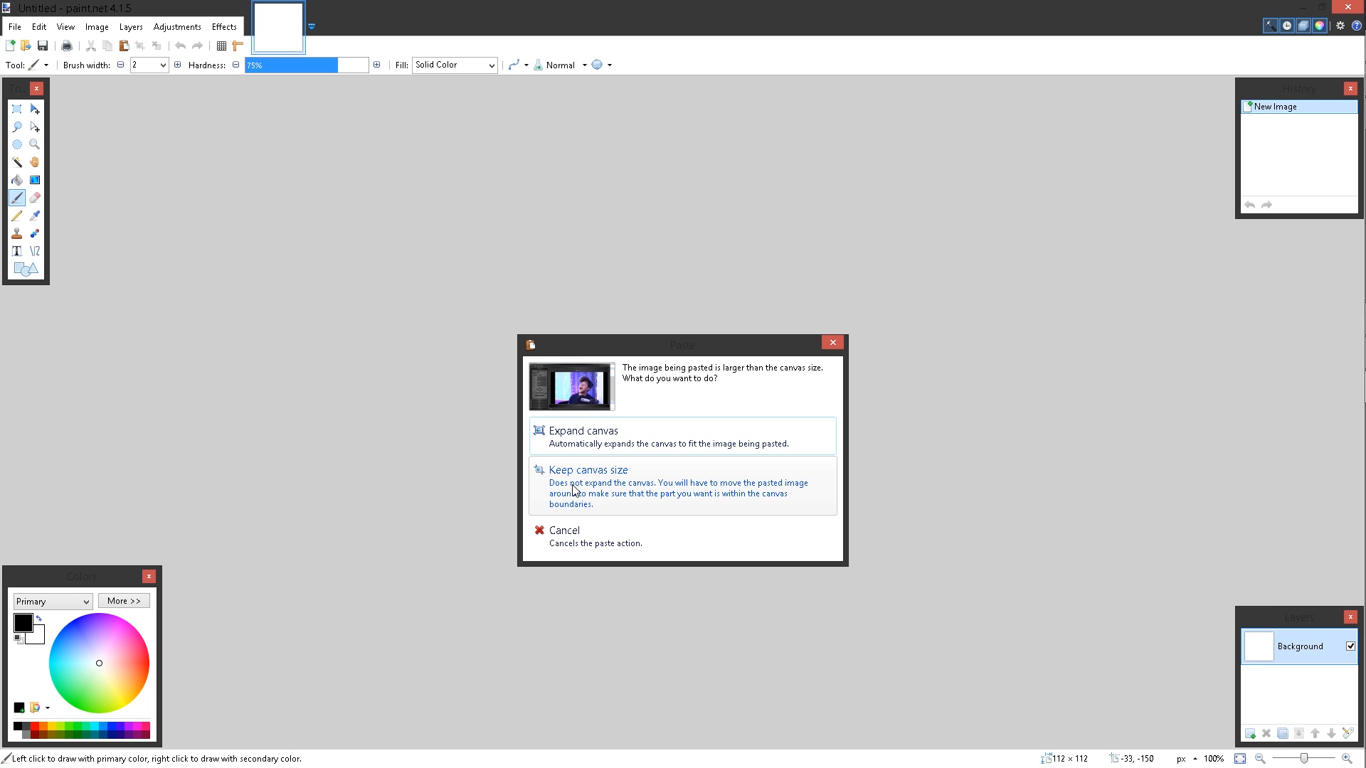
{"action": "left_click", "coordinate": [588, 469]}
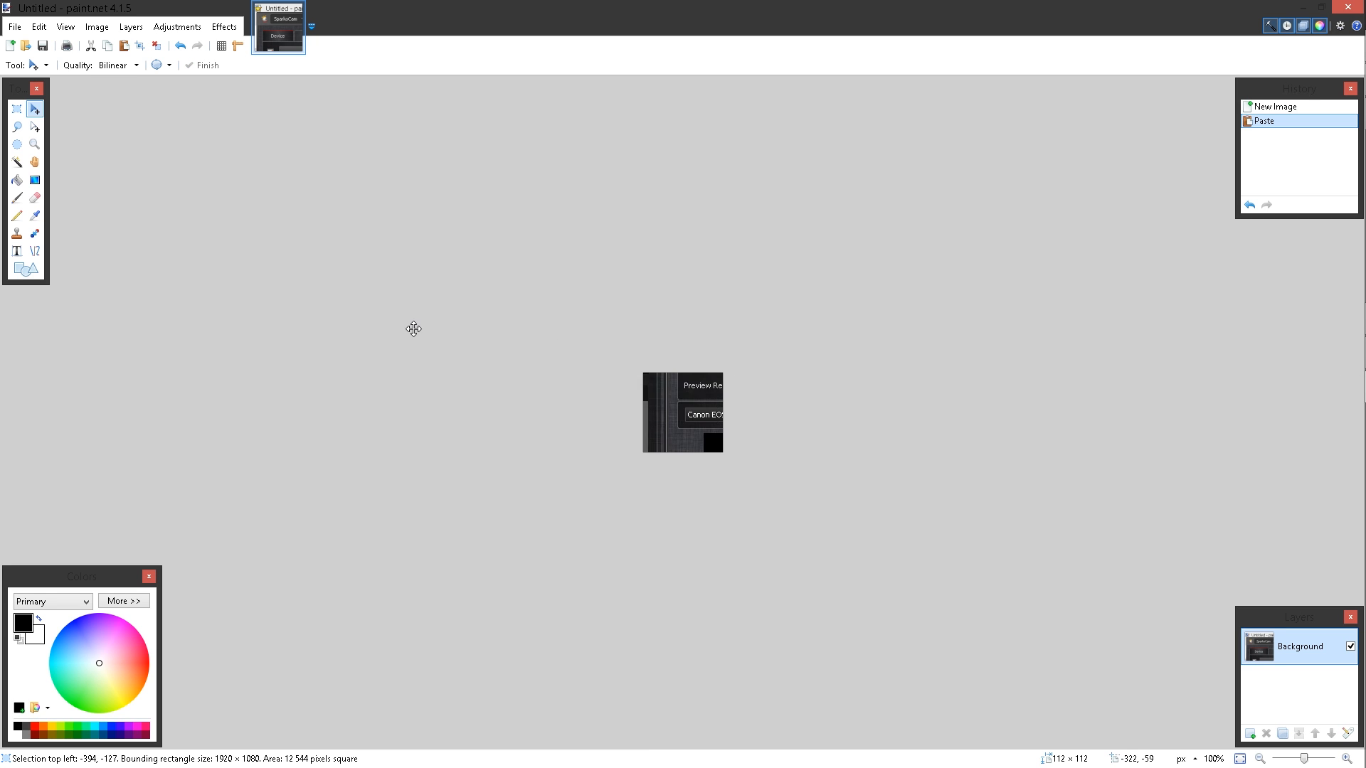
{"action": "left_click_drag", "start_coordinate": [684, 411], "coordinate": [761, 395]}
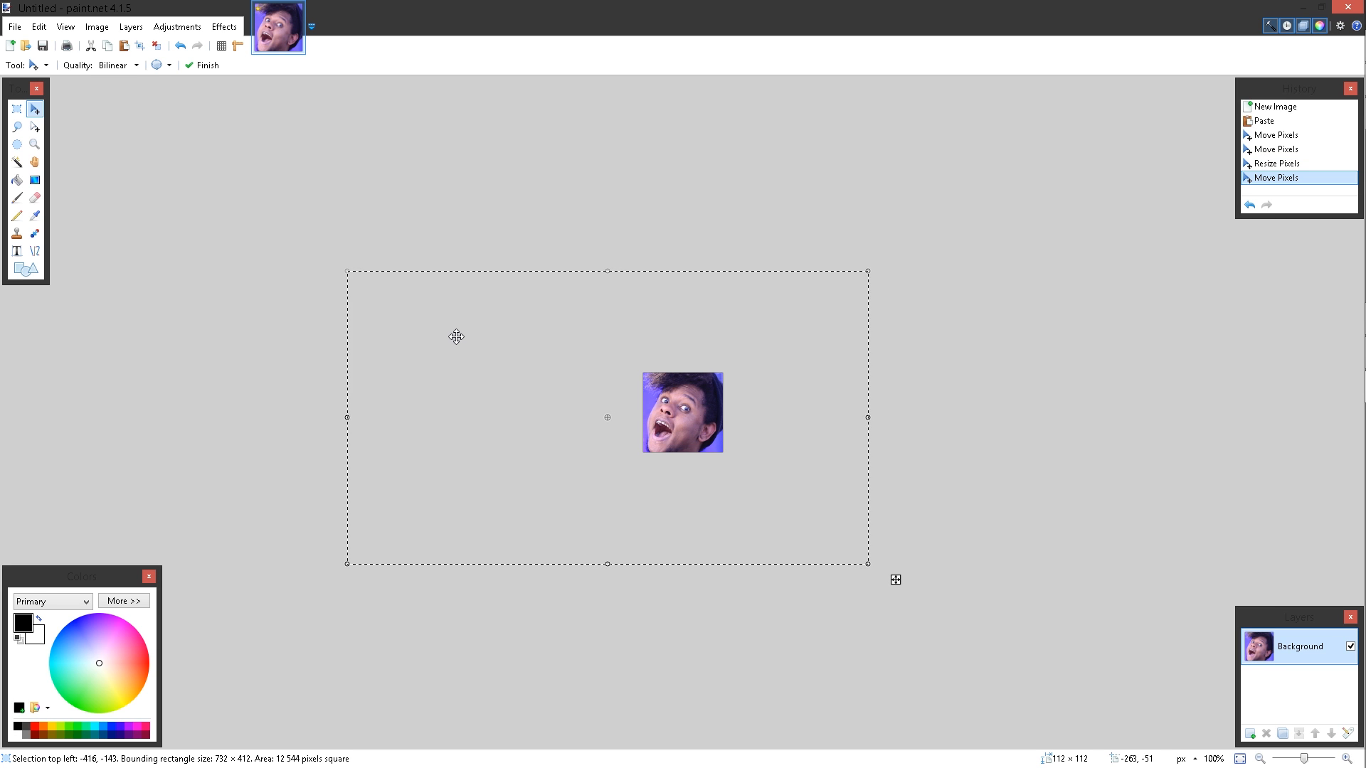
{"action": "mouse_move", "coordinate": [456, 342]}
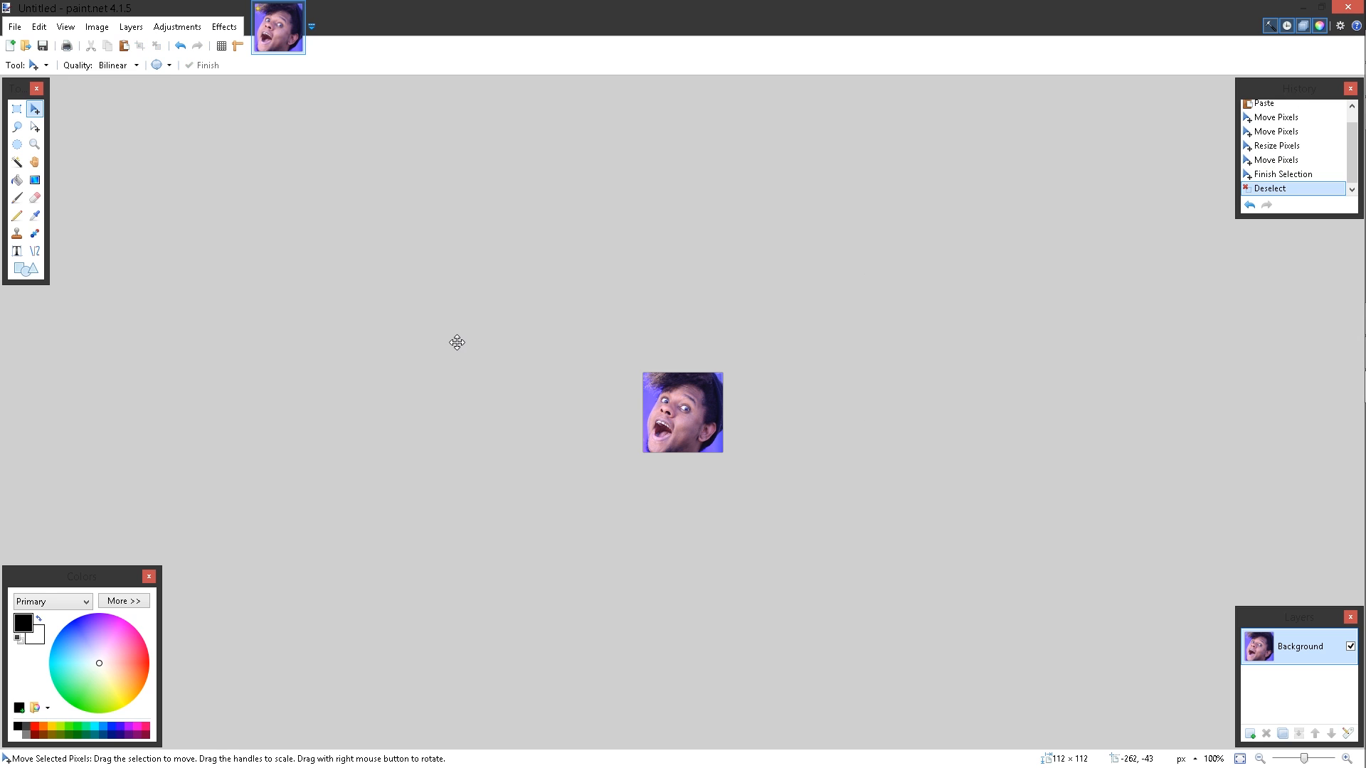
{"action": "mouse_move", "coordinate": [467, 339]}
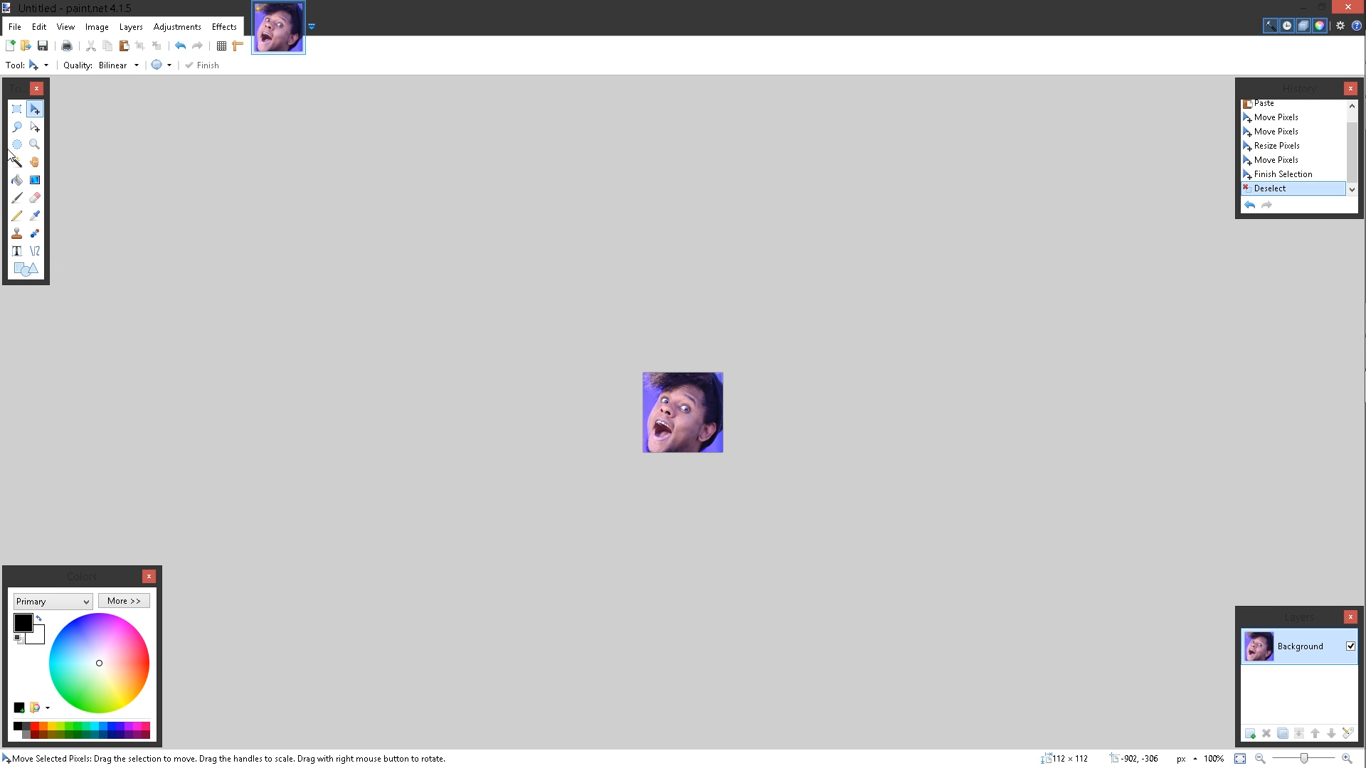
{"action": "mouse_move", "coordinate": [34, 234]}
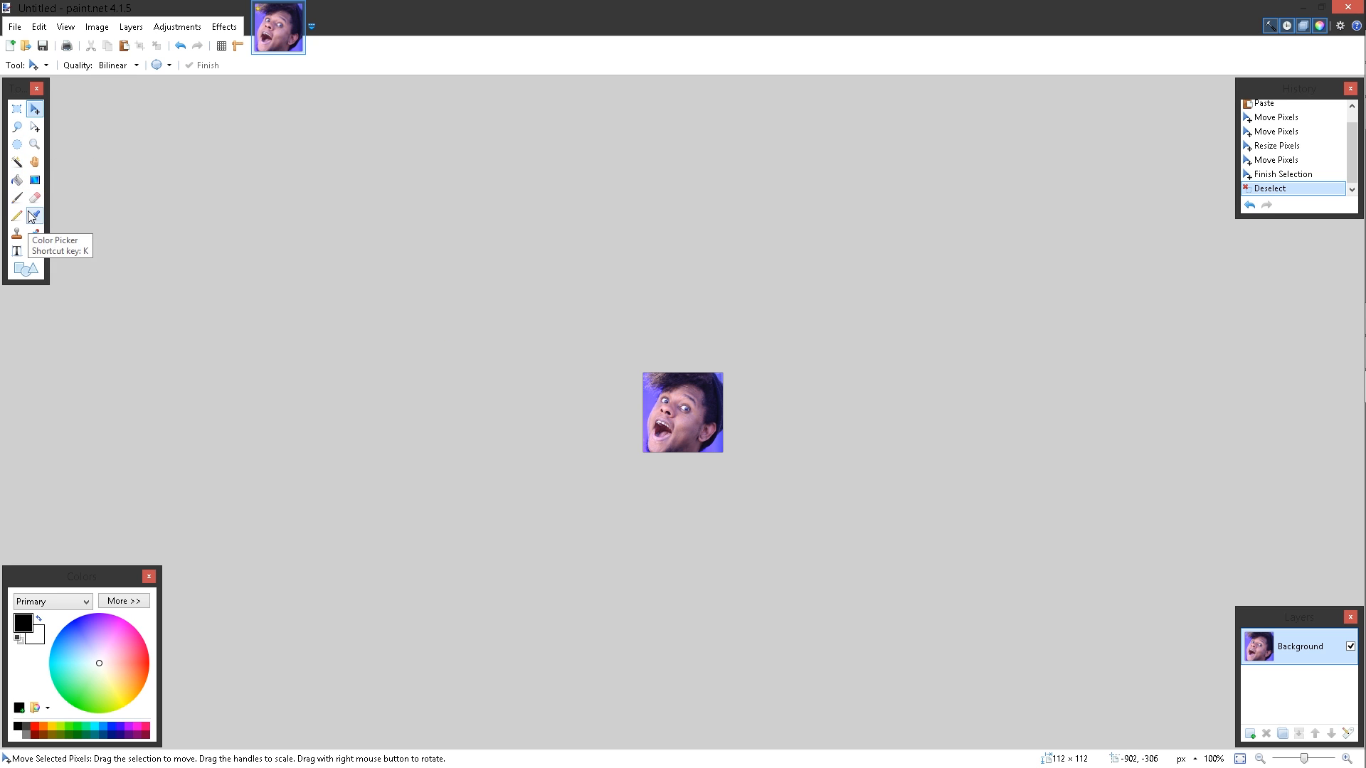
{"action": "mouse_move", "coordinate": [34, 214]}
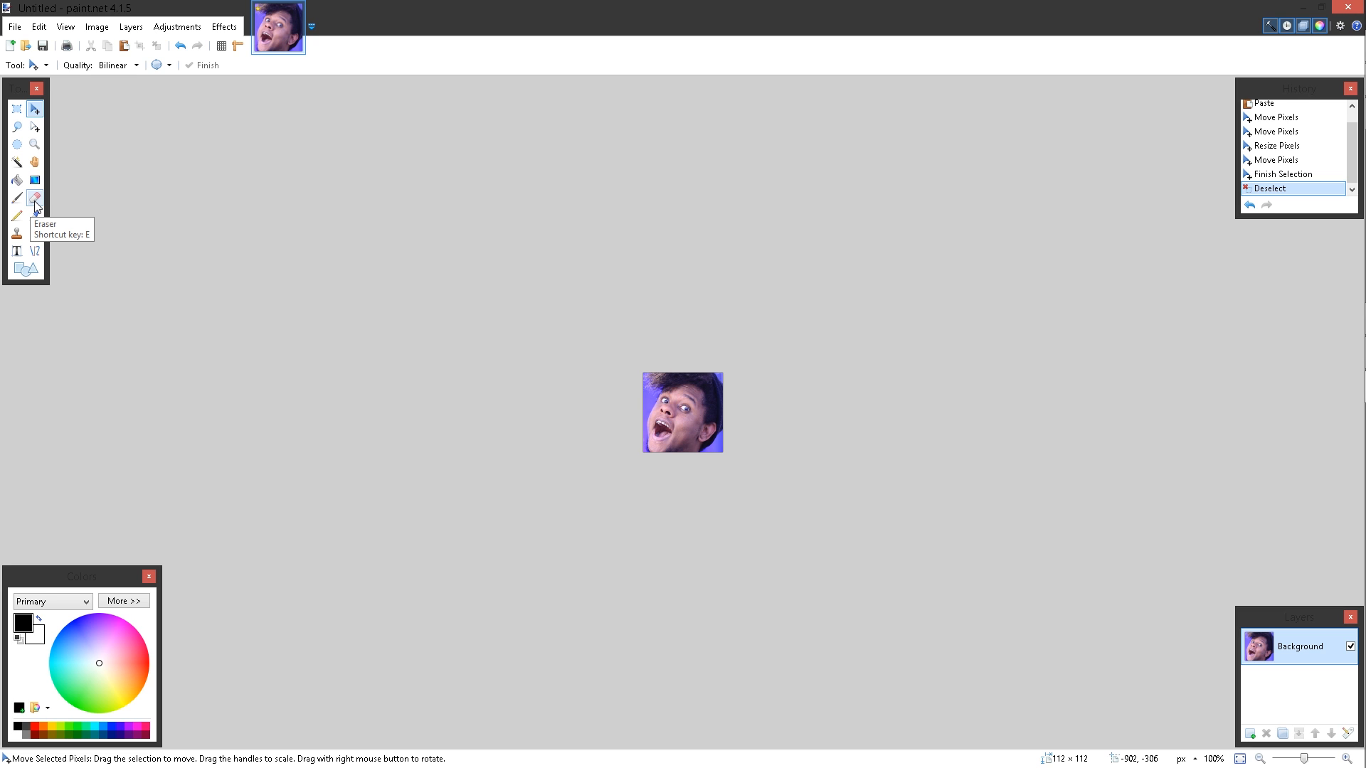
Select the Eraser tool.
{"action": "left_click", "coordinate": [35, 198]}
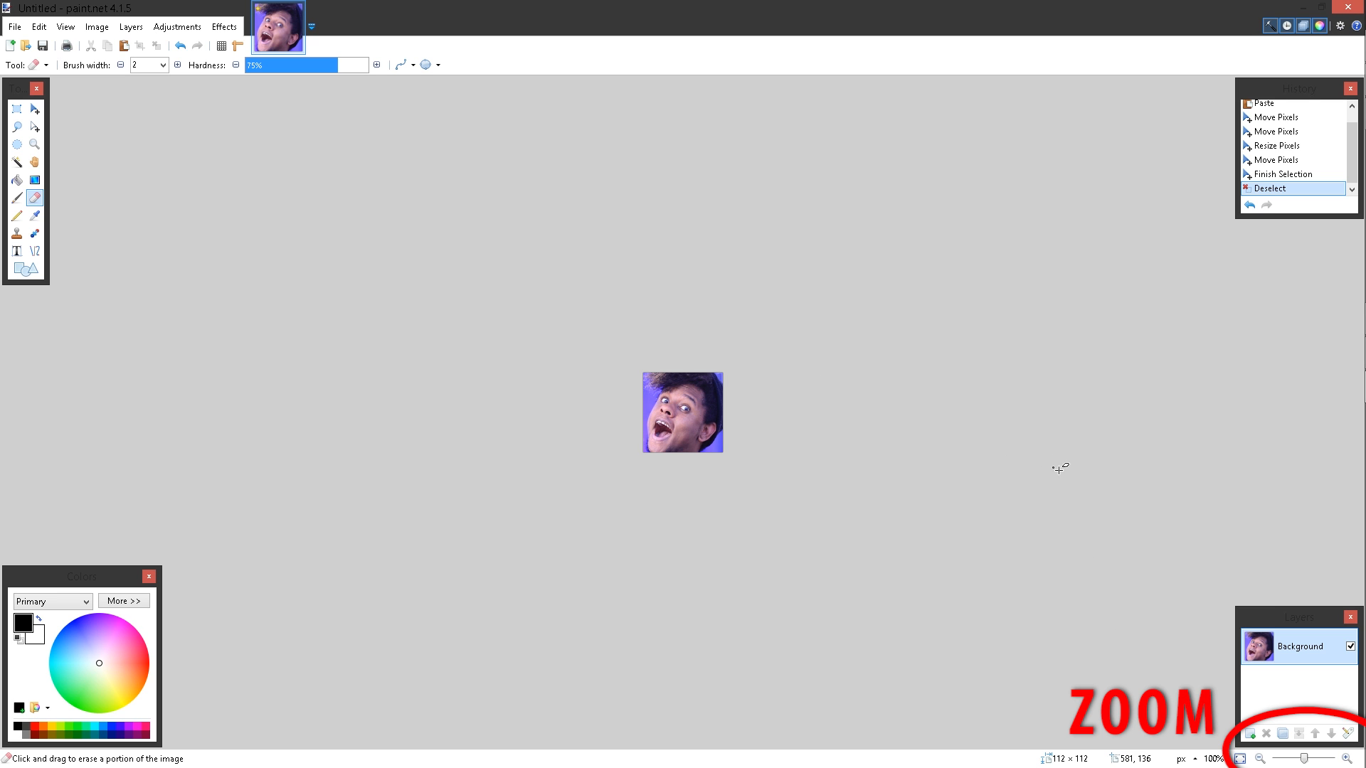
{"action": "mouse_move", "coordinate": [1215, 673]}
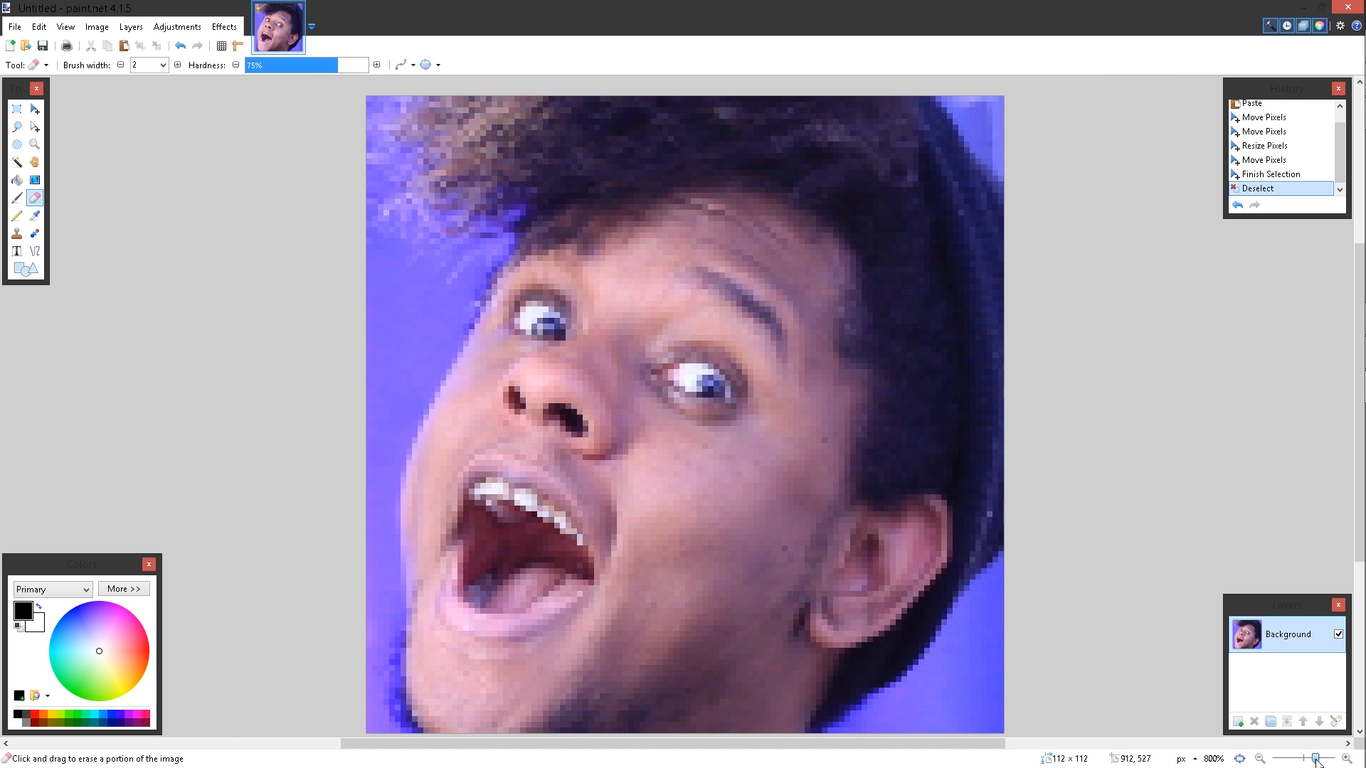
Widen the eraser to 11 and erase blue background along the left edge and forehead.
{"action": "left_click", "coordinate": [1296, 757]}
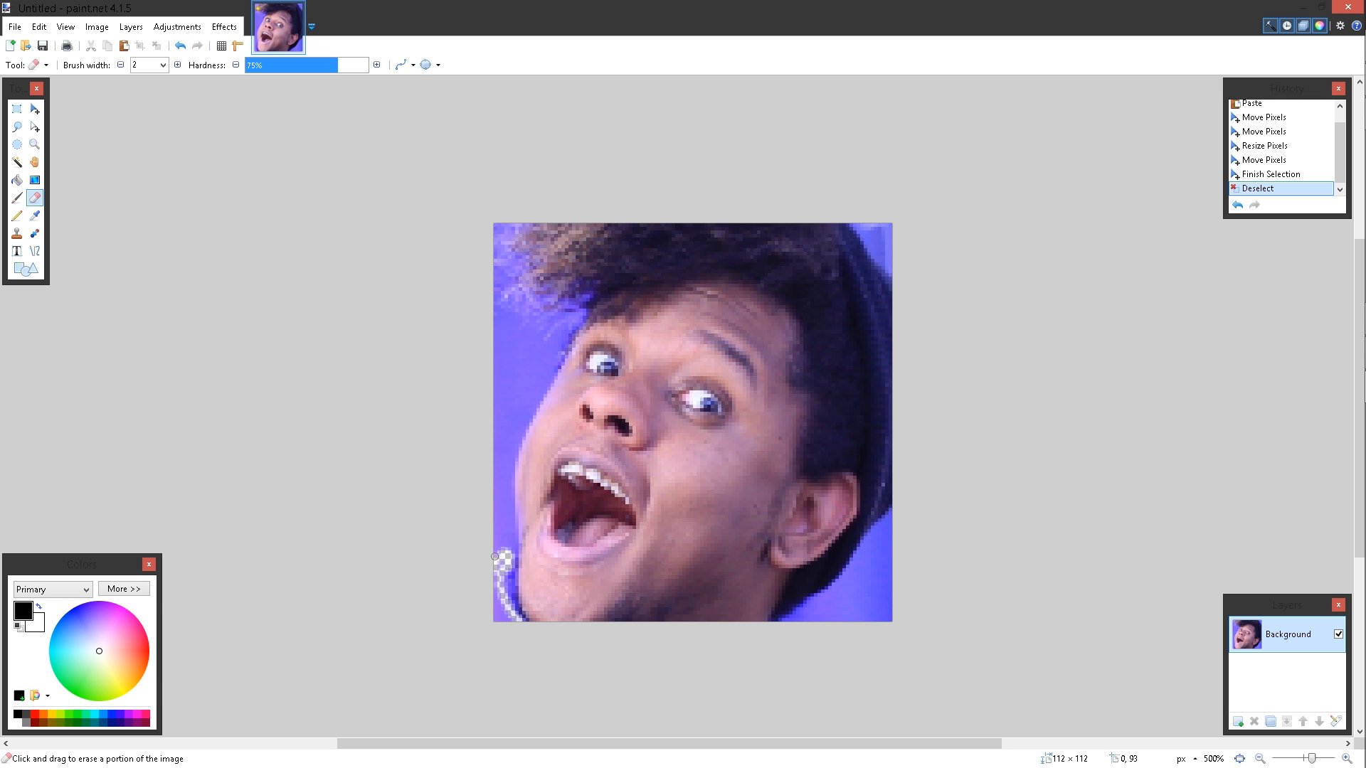
{"action": "left_click_drag", "start_coordinate": [501, 558], "coordinate": [505, 593]}
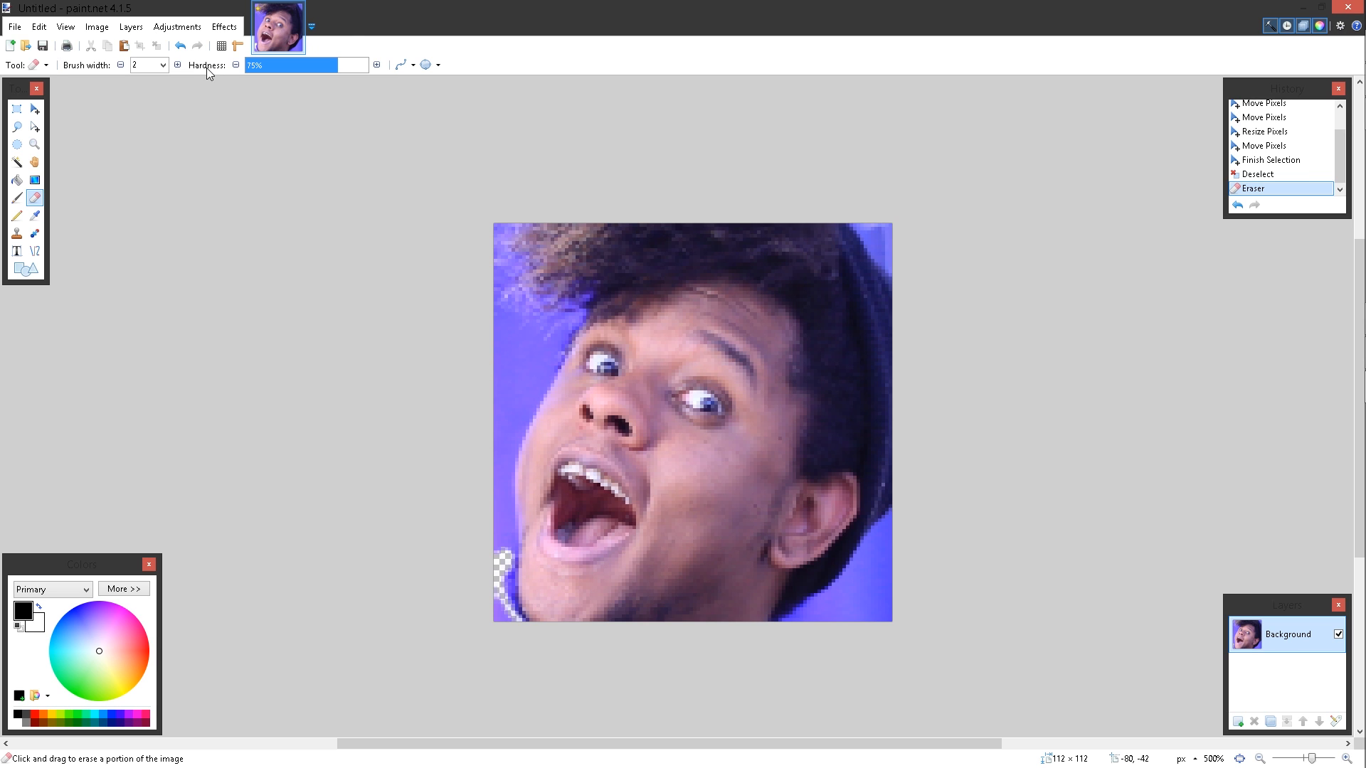
{"action": "left_click", "coordinate": [151, 64]}
{"action": "type", "text": "11"}
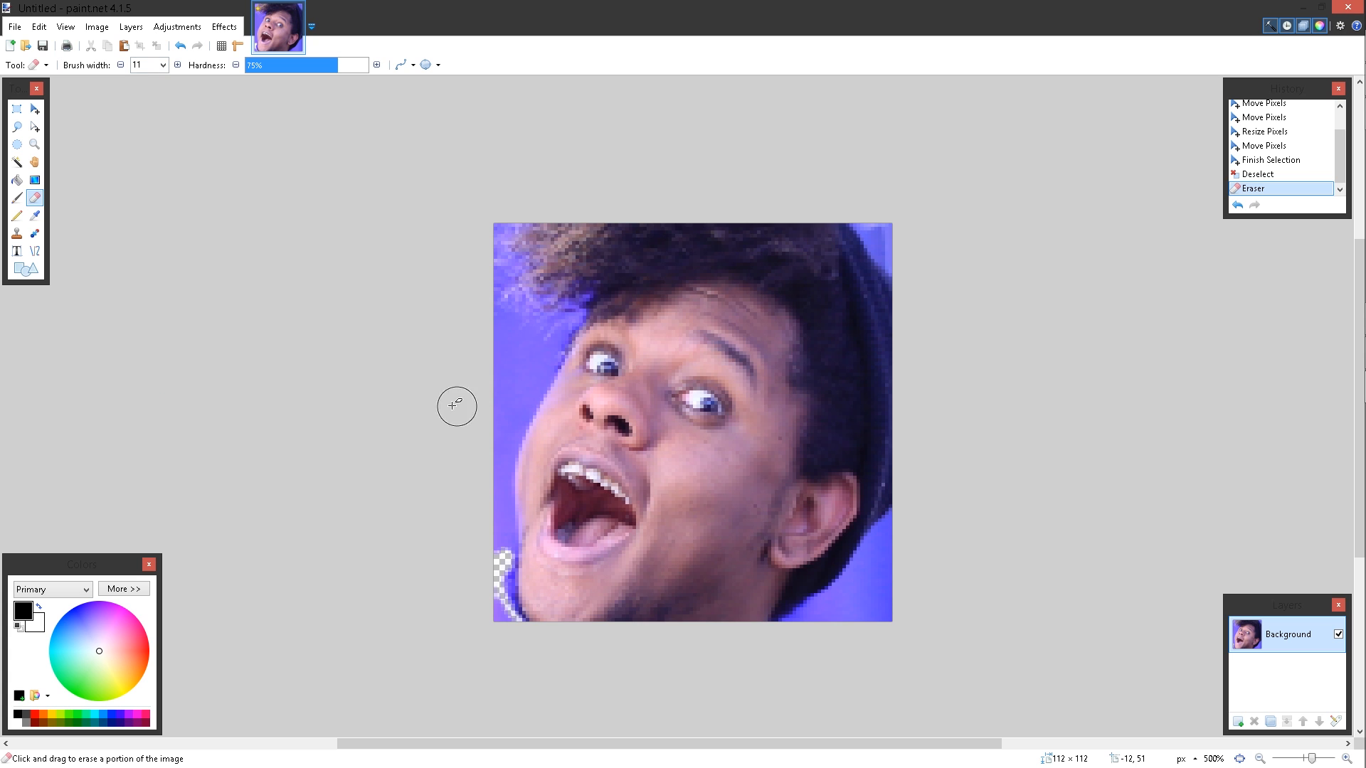
{"action": "left_click_drag", "start_coordinate": [457, 406], "coordinate": [505, 340]}
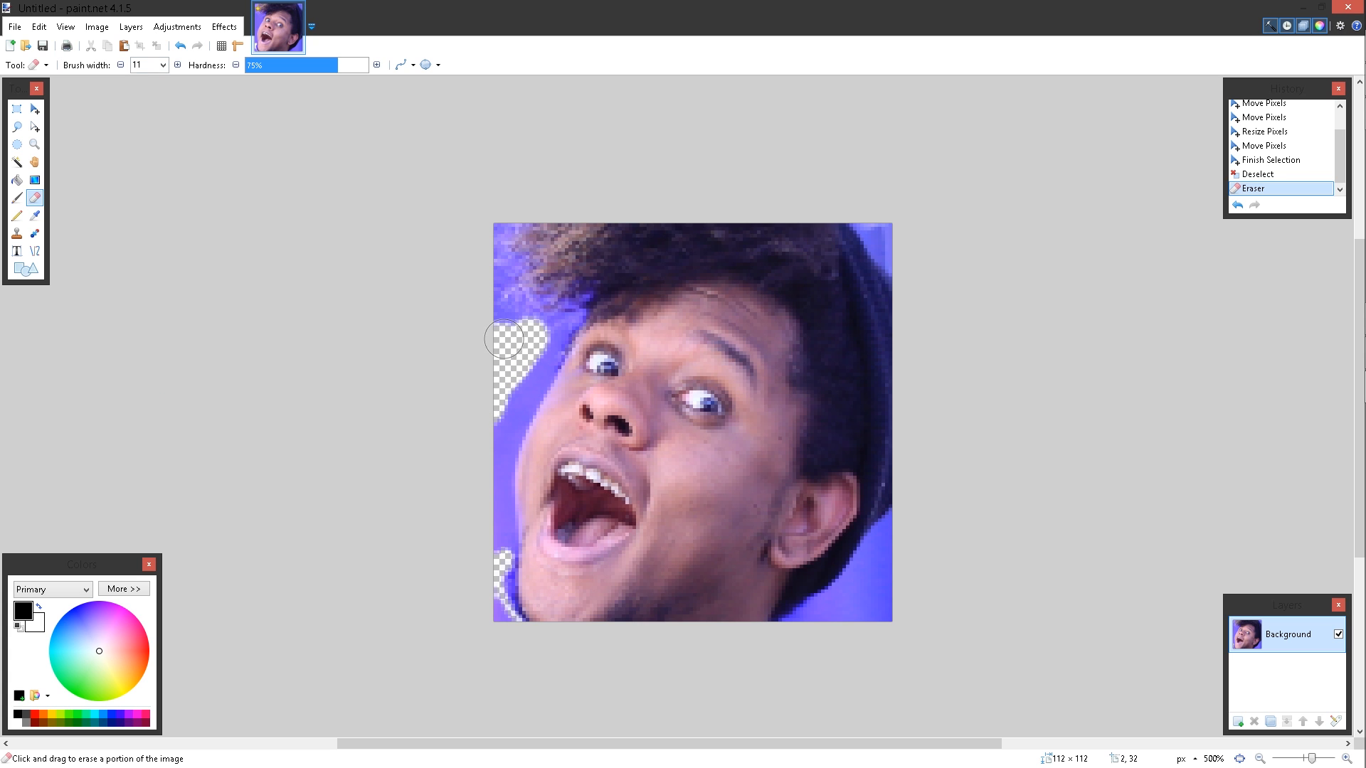
{"action": "left_click_drag", "start_coordinate": [509, 338], "coordinate": [487, 288]}
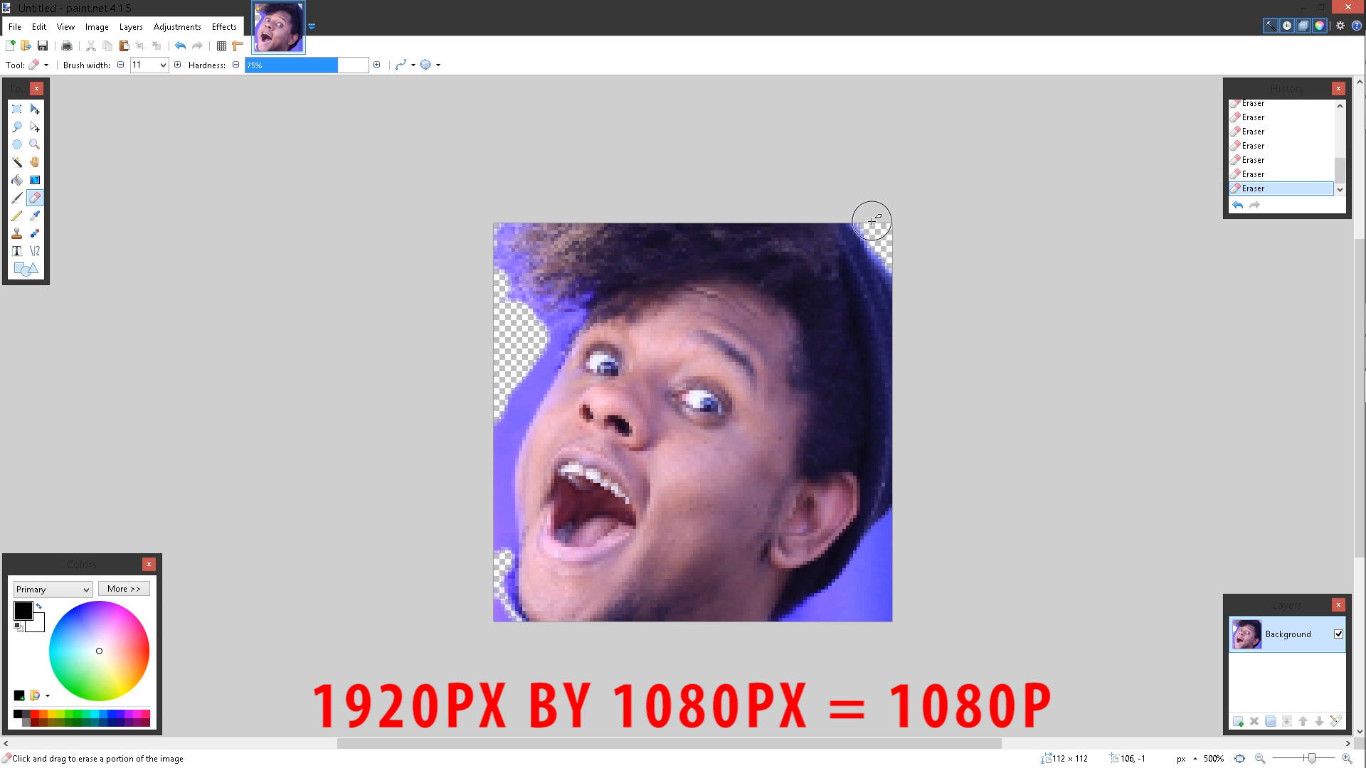
Erase blue background in the top-right corner, along the bottom, right of the neck and left edge.
{"action": "left_click_drag", "start_coordinate": [871, 220], "coordinate": [886, 240]}
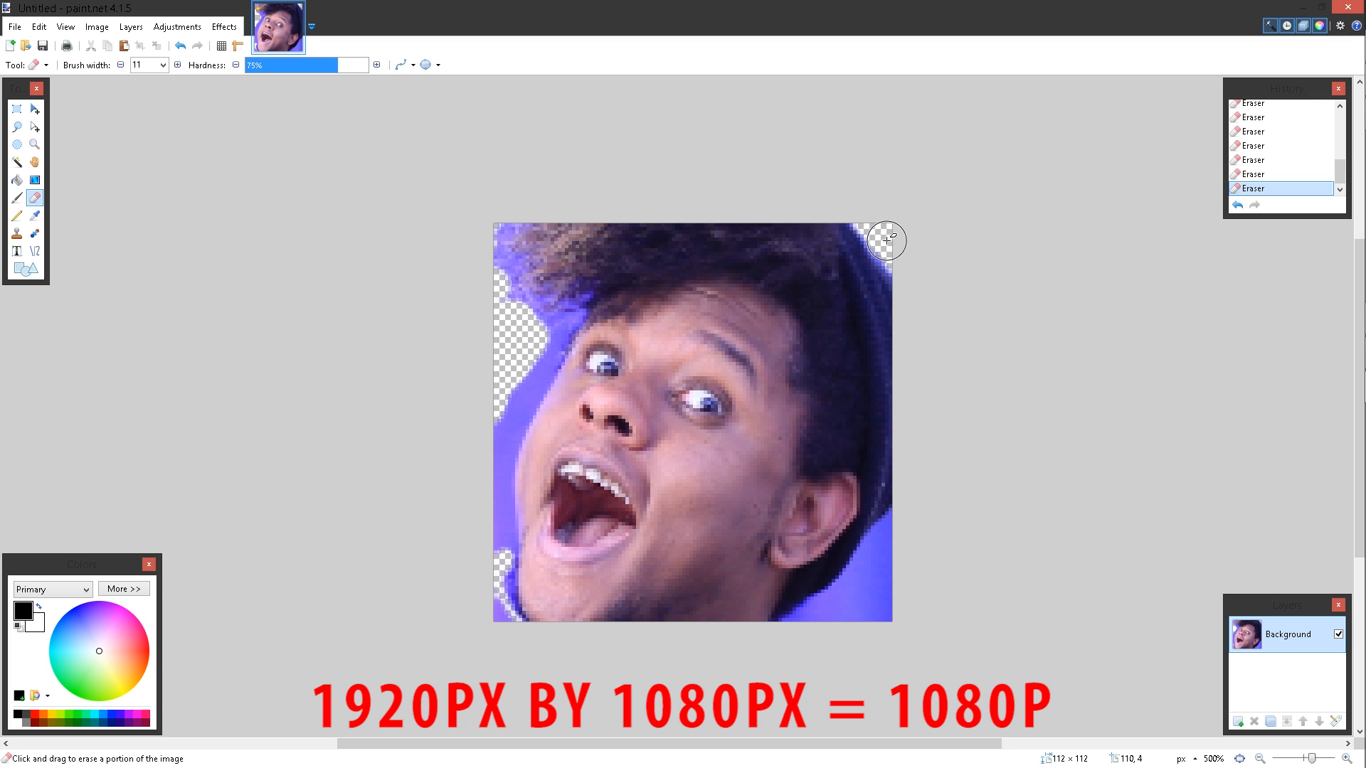
{"action": "left_click_drag", "start_coordinate": [885, 241], "coordinate": [870, 655]}
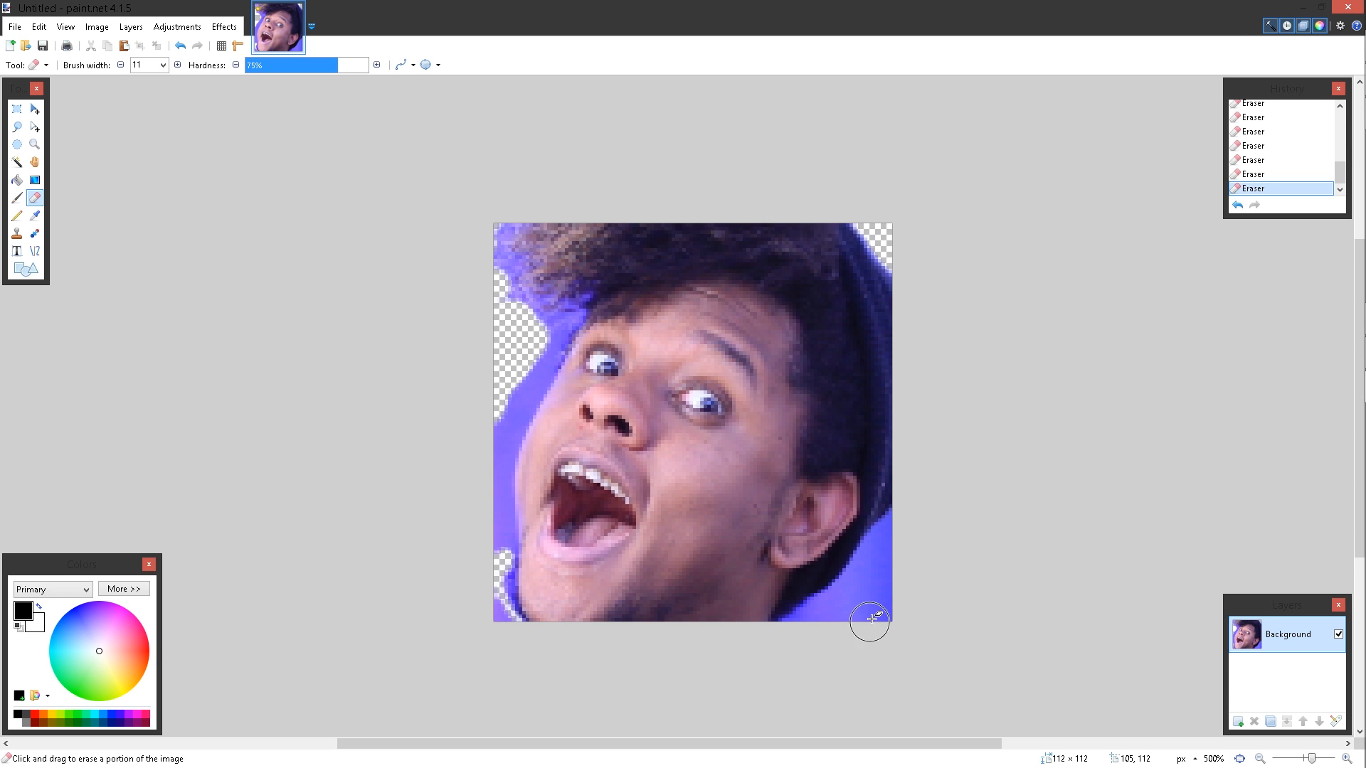
{"action": "left_click_drag", "start_coordinate": [869, 621], "coordinate": [823, 639]}
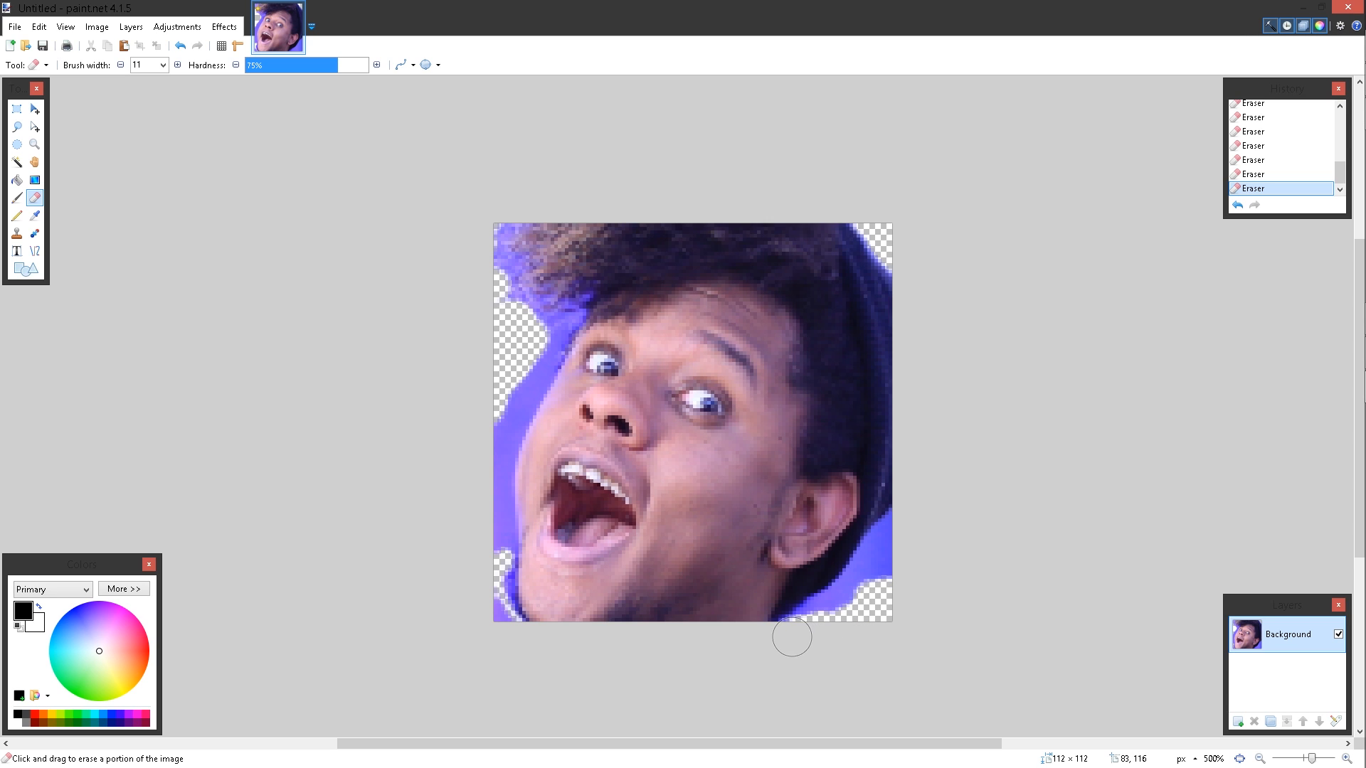
{"action": "left_click_drag", "start_coordinate": [792, 636], "coordinate": [821, 617]}
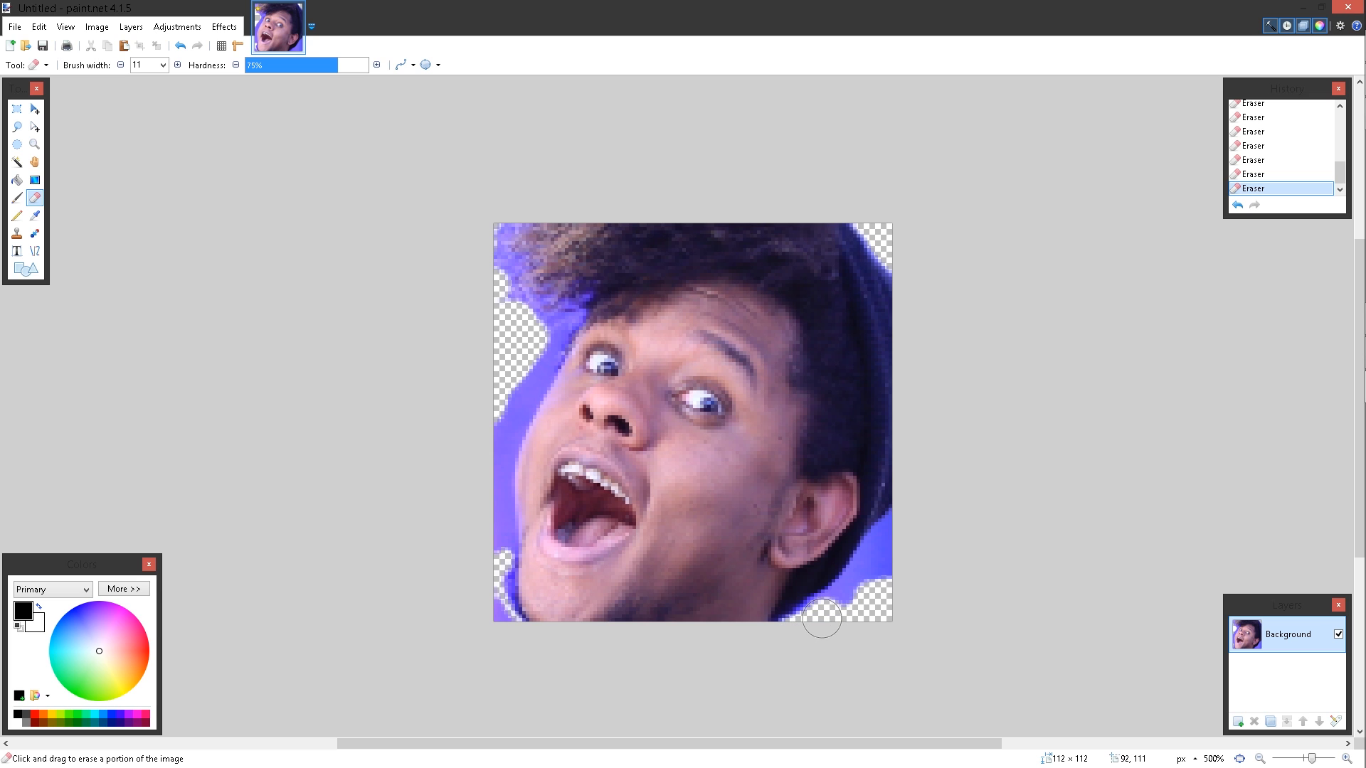
{"action": "left_click_drag", "start_coordinate": [820, 618], "coordinate": [841, 607]}
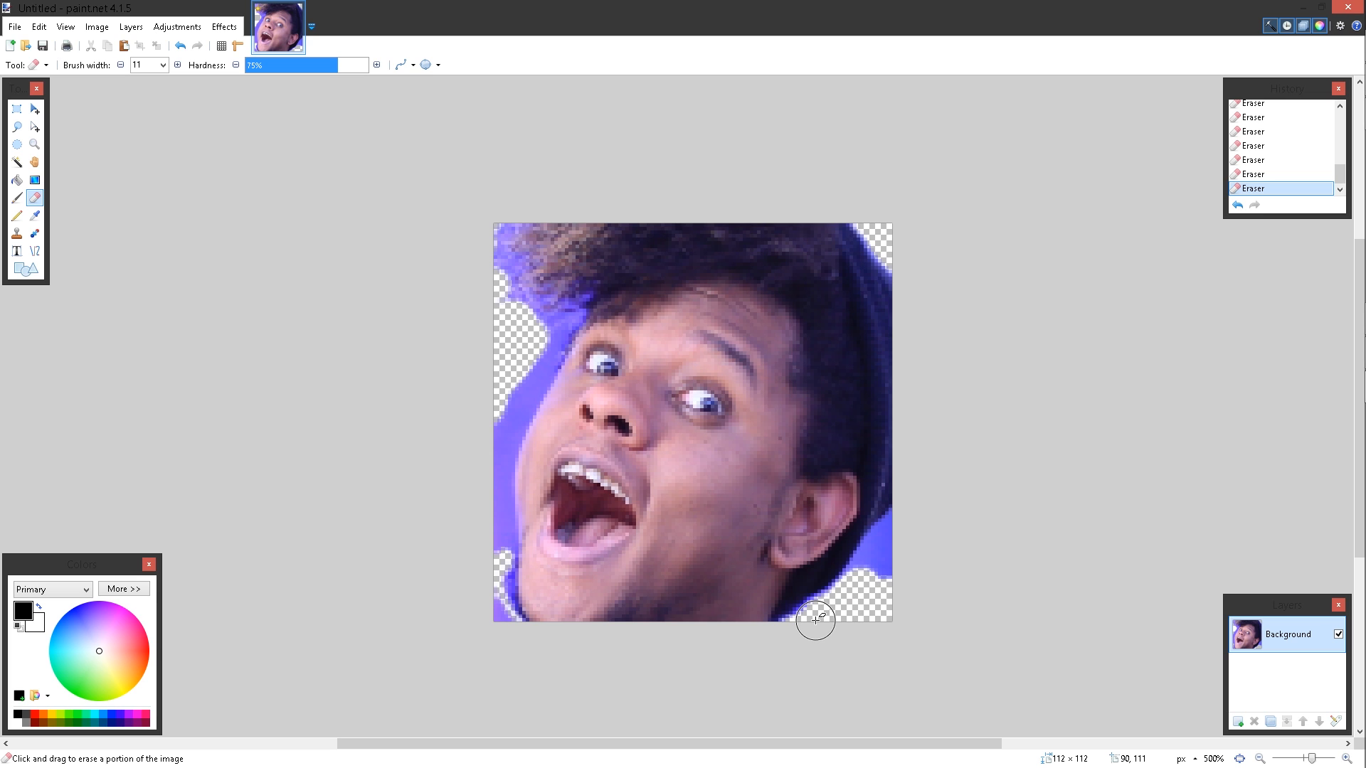
{"action": "left_click_drag", "start_coordinate": [816, 620], "coordinate": [883, 555]}
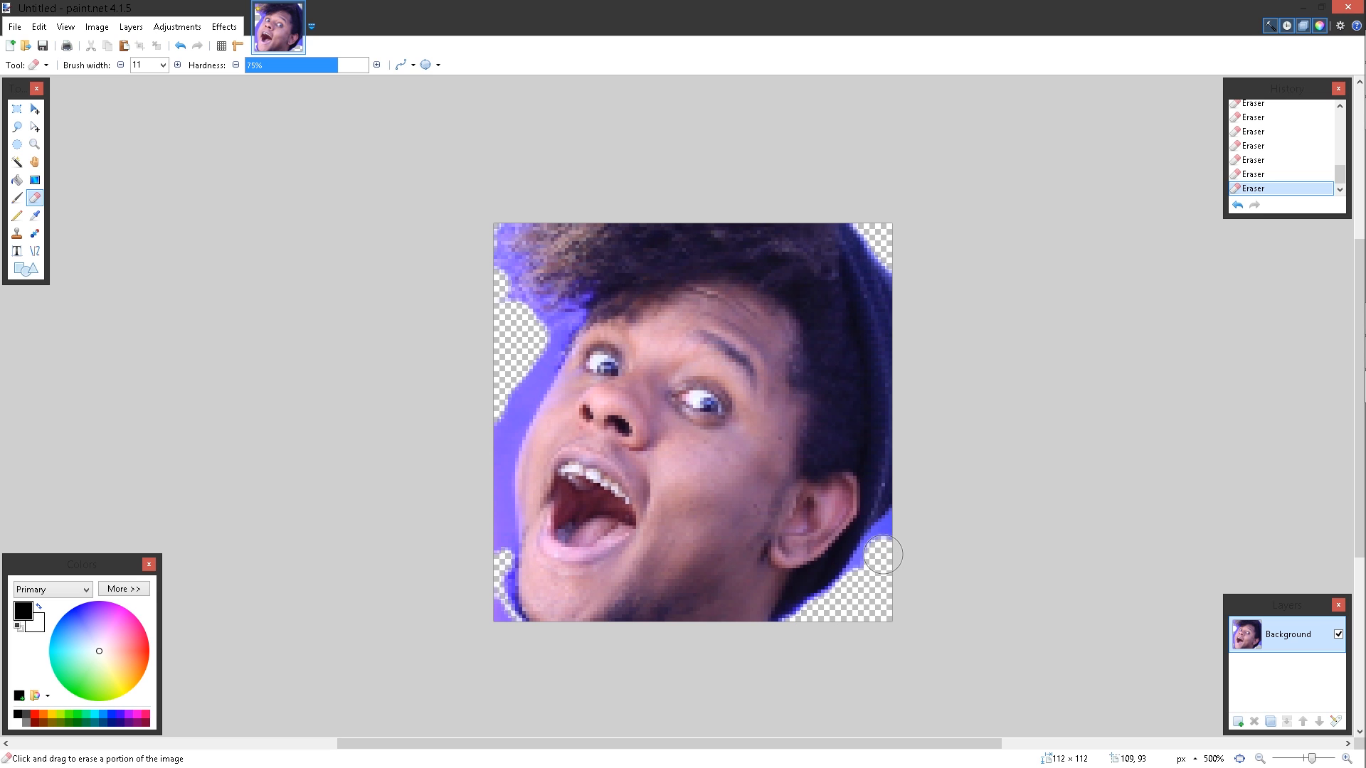
{"action": "left_click_drag", "start_coordinate": [885, 555], "coordinate": [893, 540]}
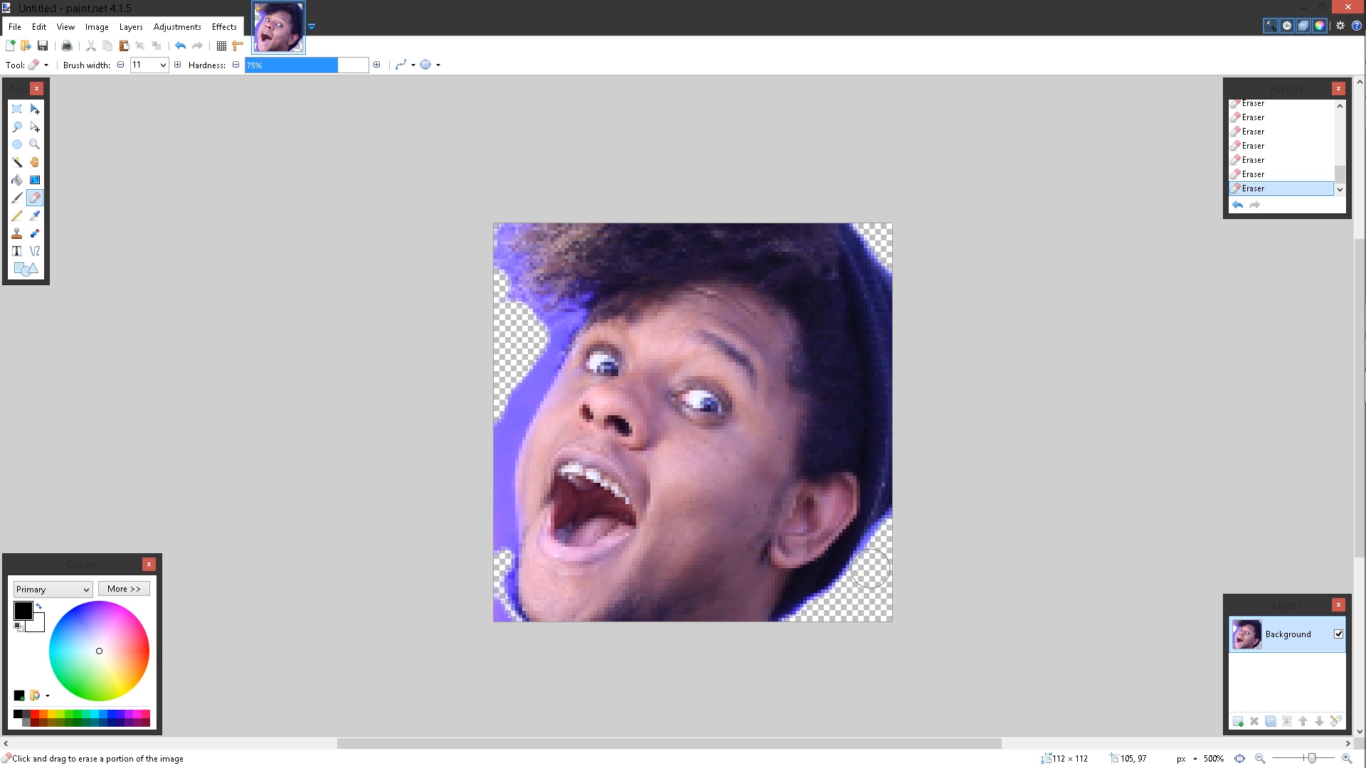
{"action": "left_click_drag", "start_coordinate": [870, 566], "coordinate": [457, 475]}
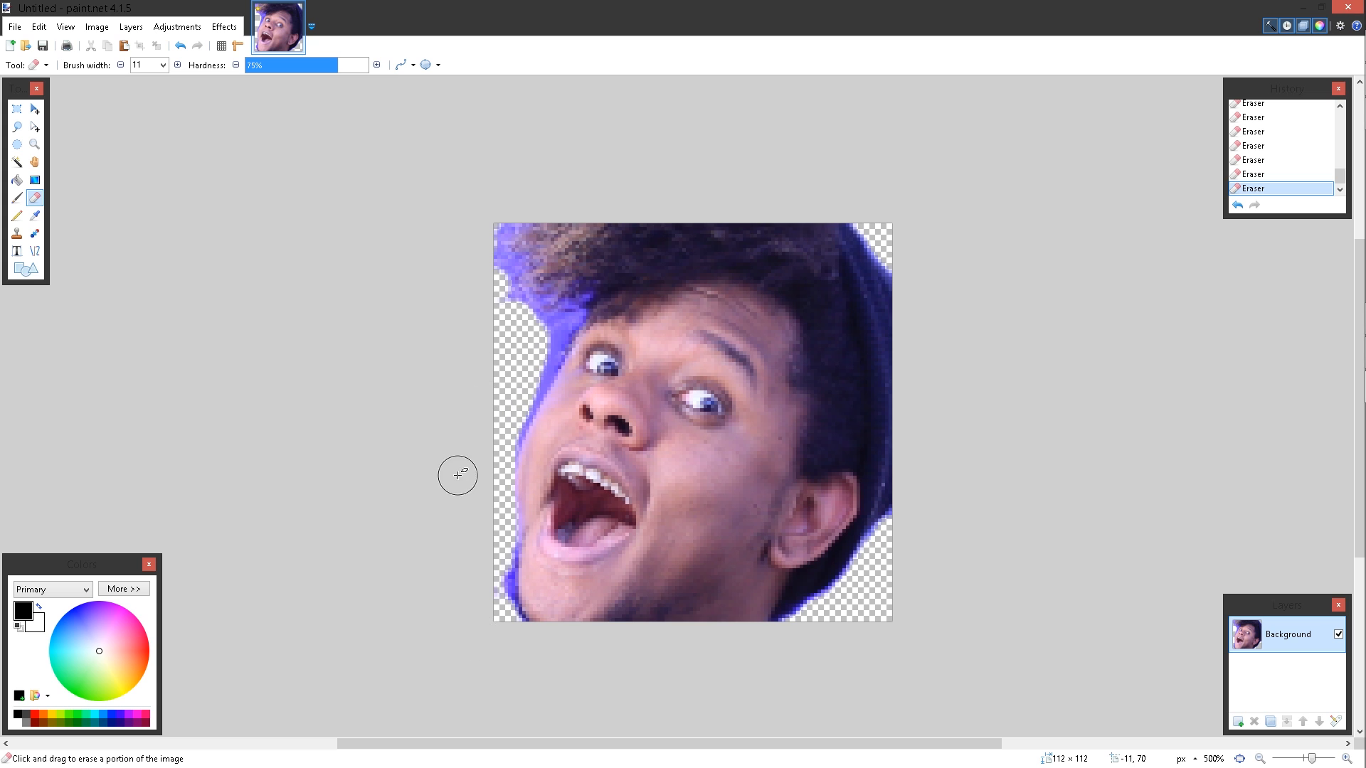
{"action": "mouse_move", "coordinate": [956, 480]}
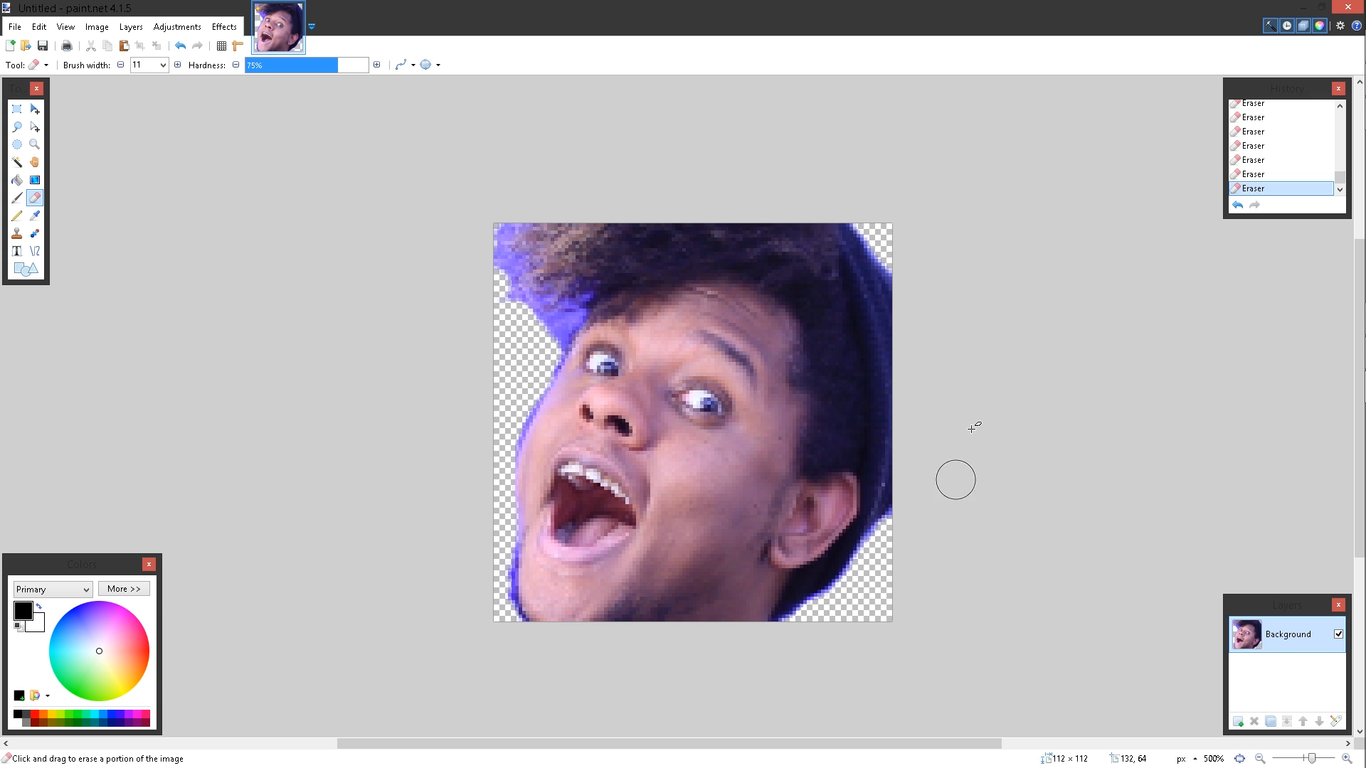
{"action": "mouse_move", "coordinate": [790, 258]}
{"action": "type", "text": "2"}
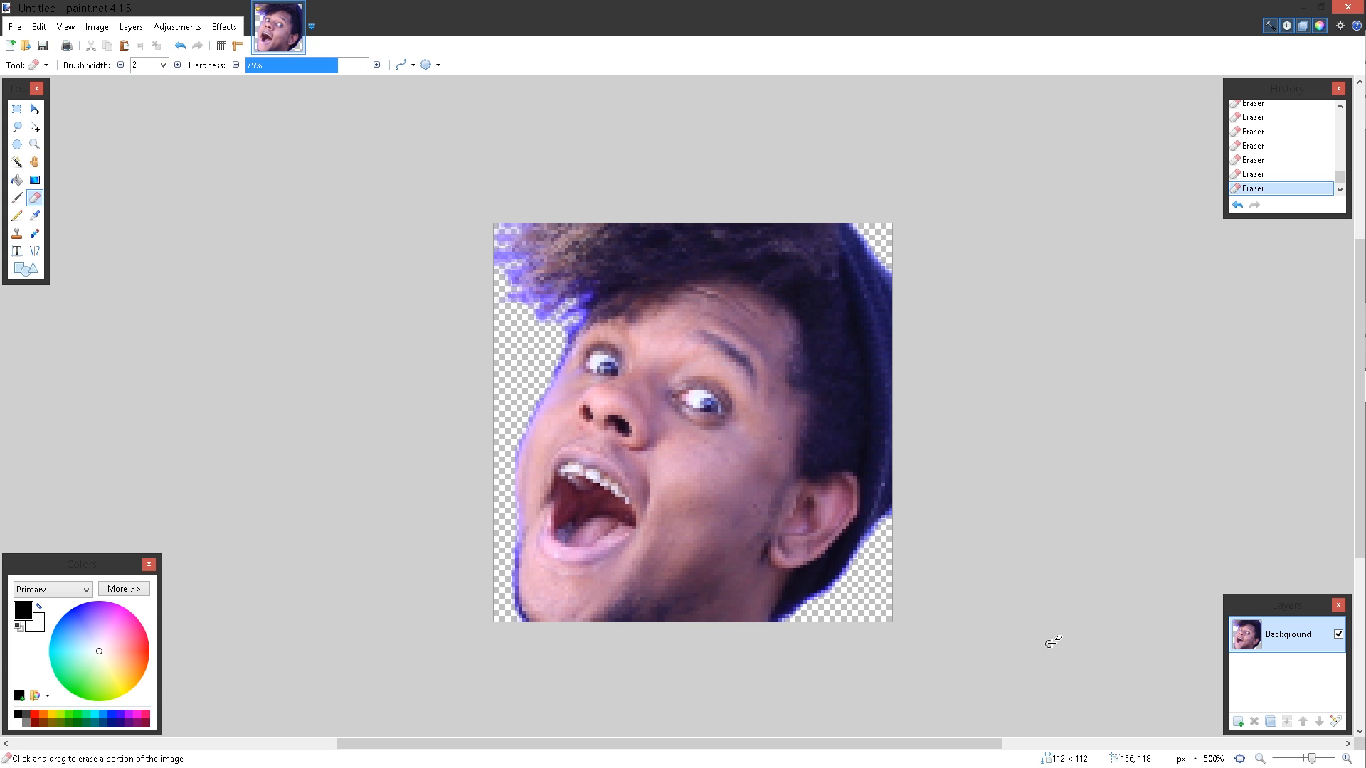
{"action": "mouse_move", "coordinate": [1210, 724]}
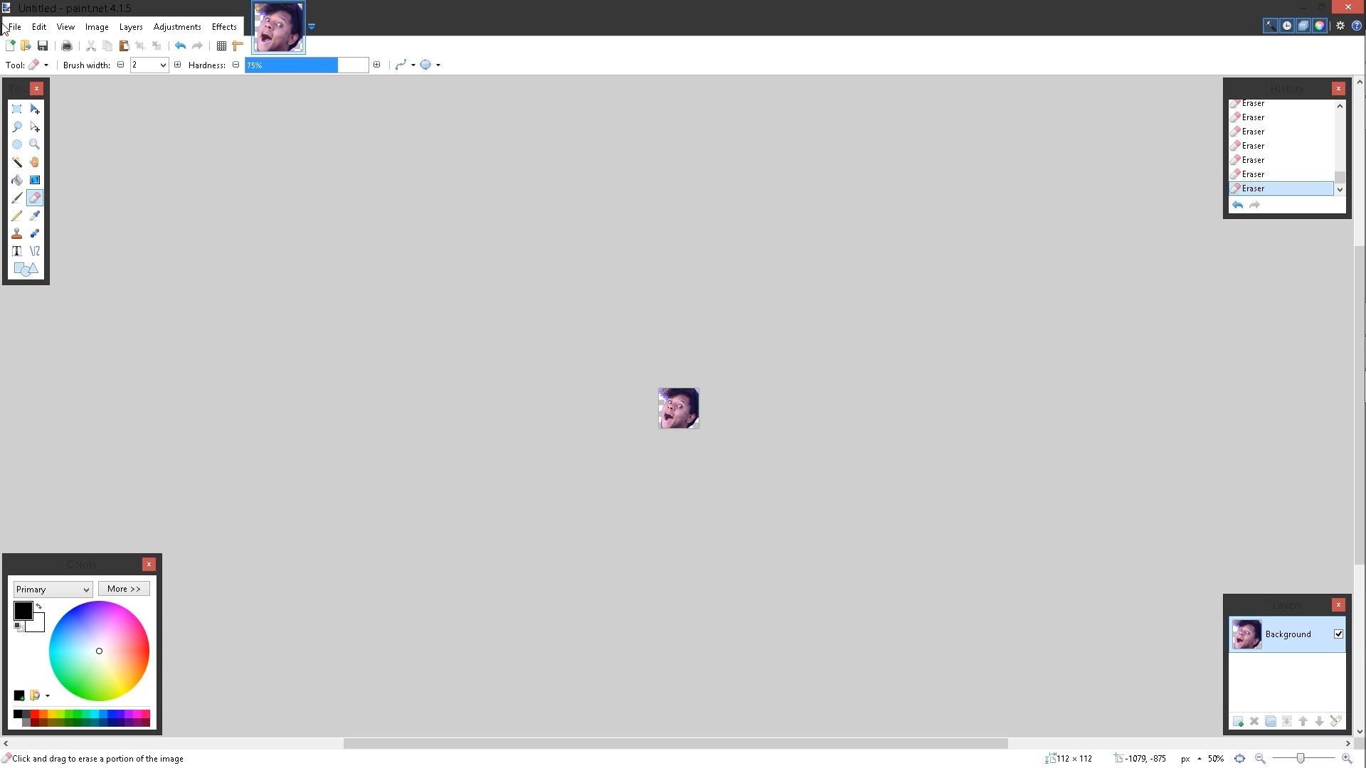
Save the image as 112.png in Pictures > Emotes > TEST2, accepting the PNG settings.
{"action": "left_click", "coordinate": [16, 28]}
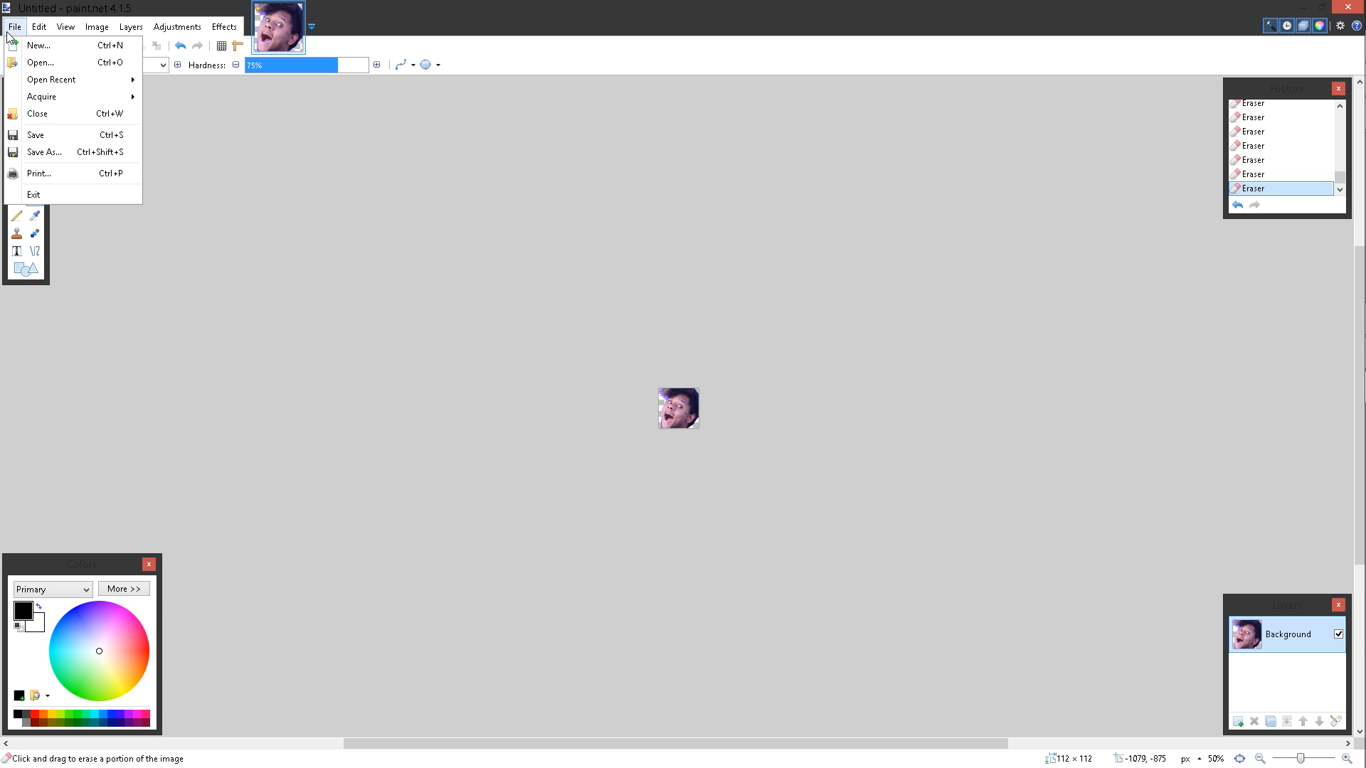
{"action": "mouse_move", "coordinate": [69, 156]}
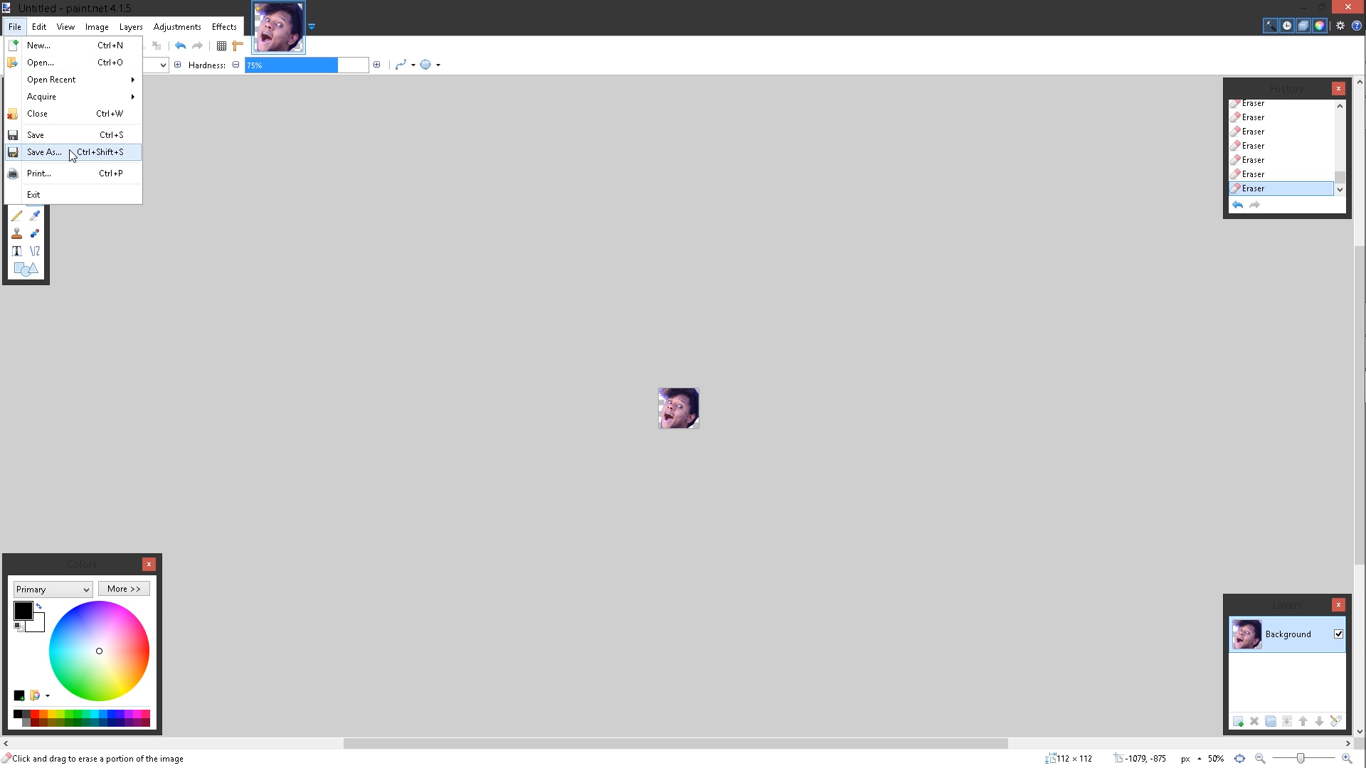
{"action": "left_click", "coordinate": [42, 153]}
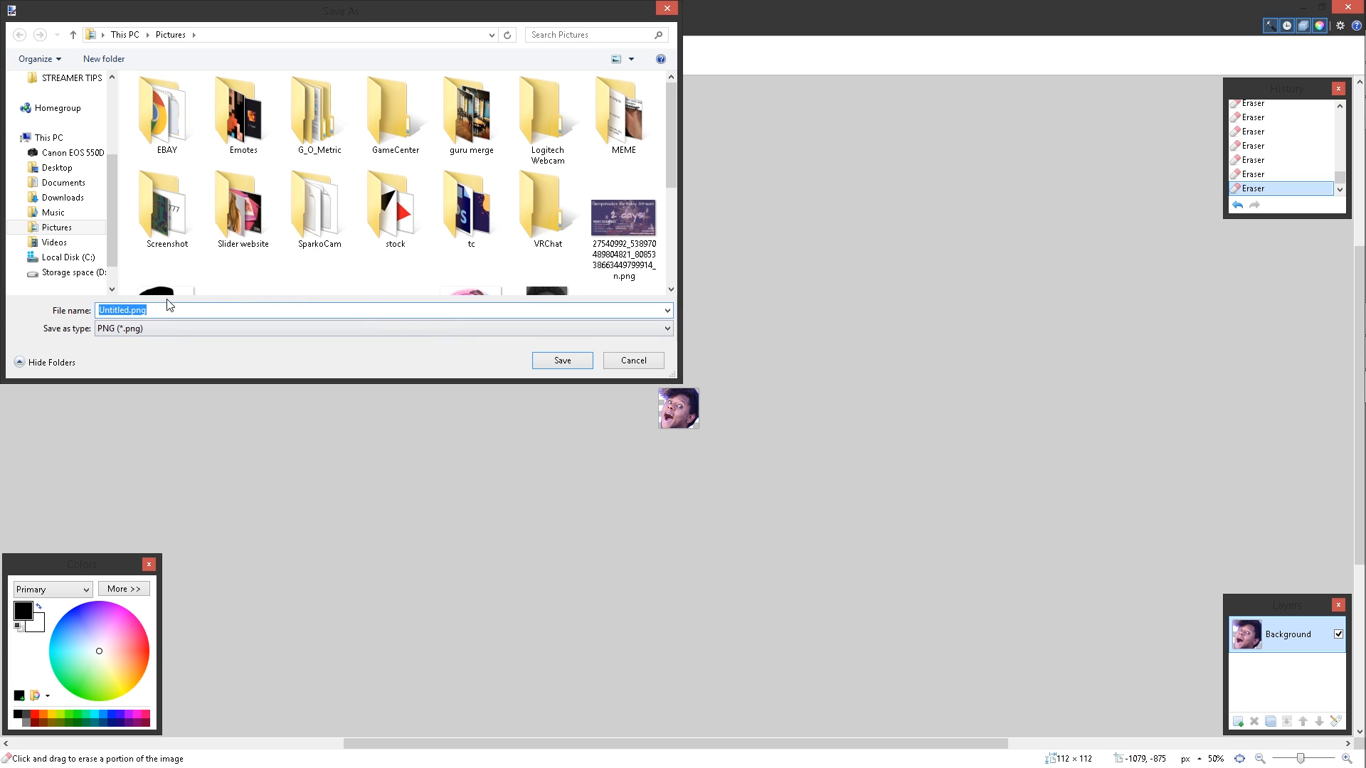
{"action": "double_click", "coordinate": [242, 110]}
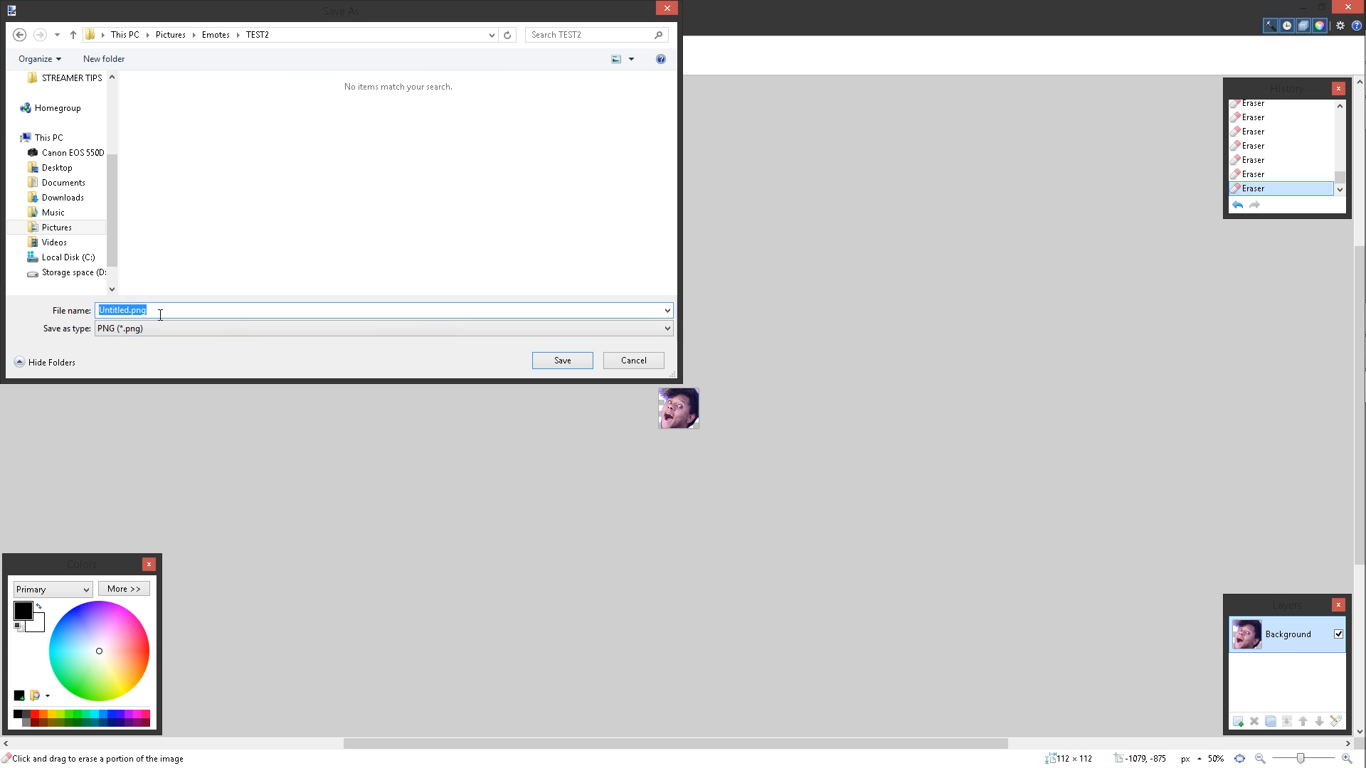
{"action": "left_click", "coordinate": [562, 360]}
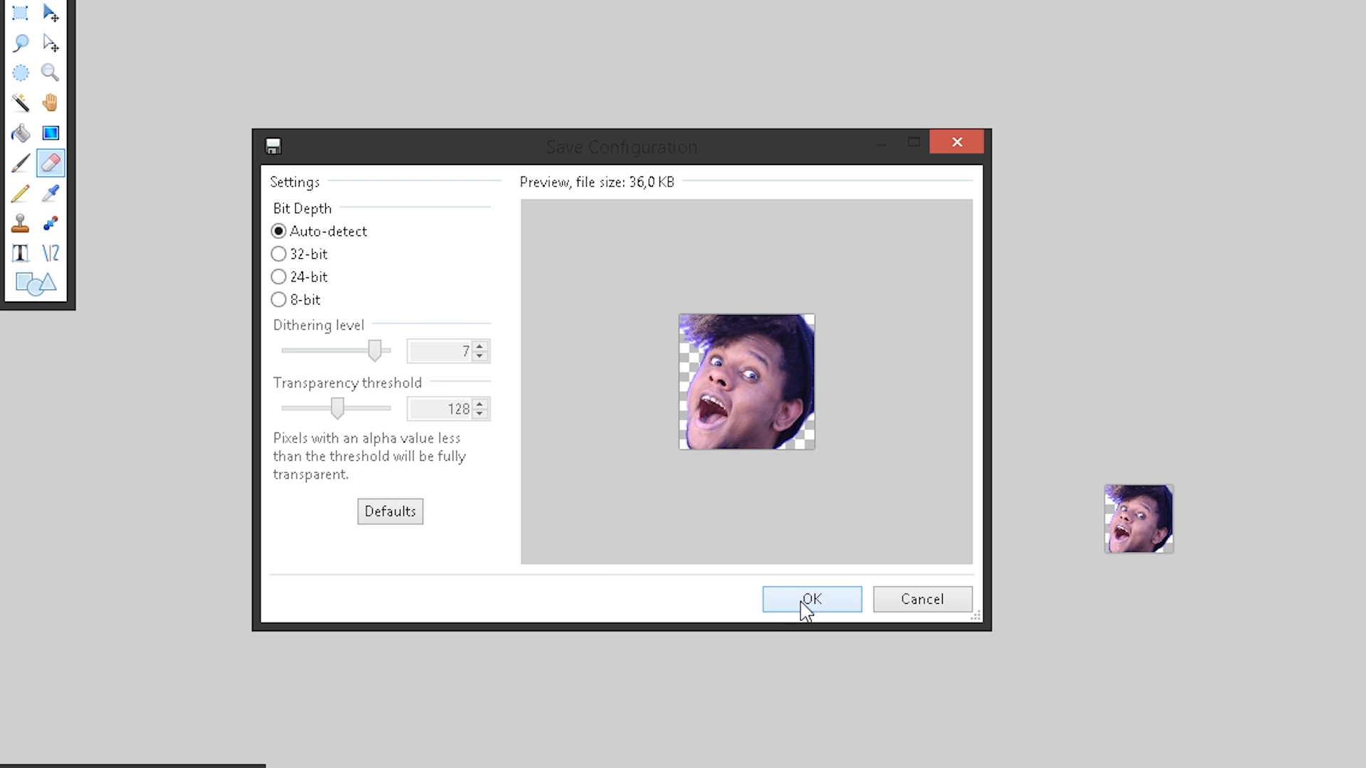
{"action": "left_click", "coordinate": [811, 599]}
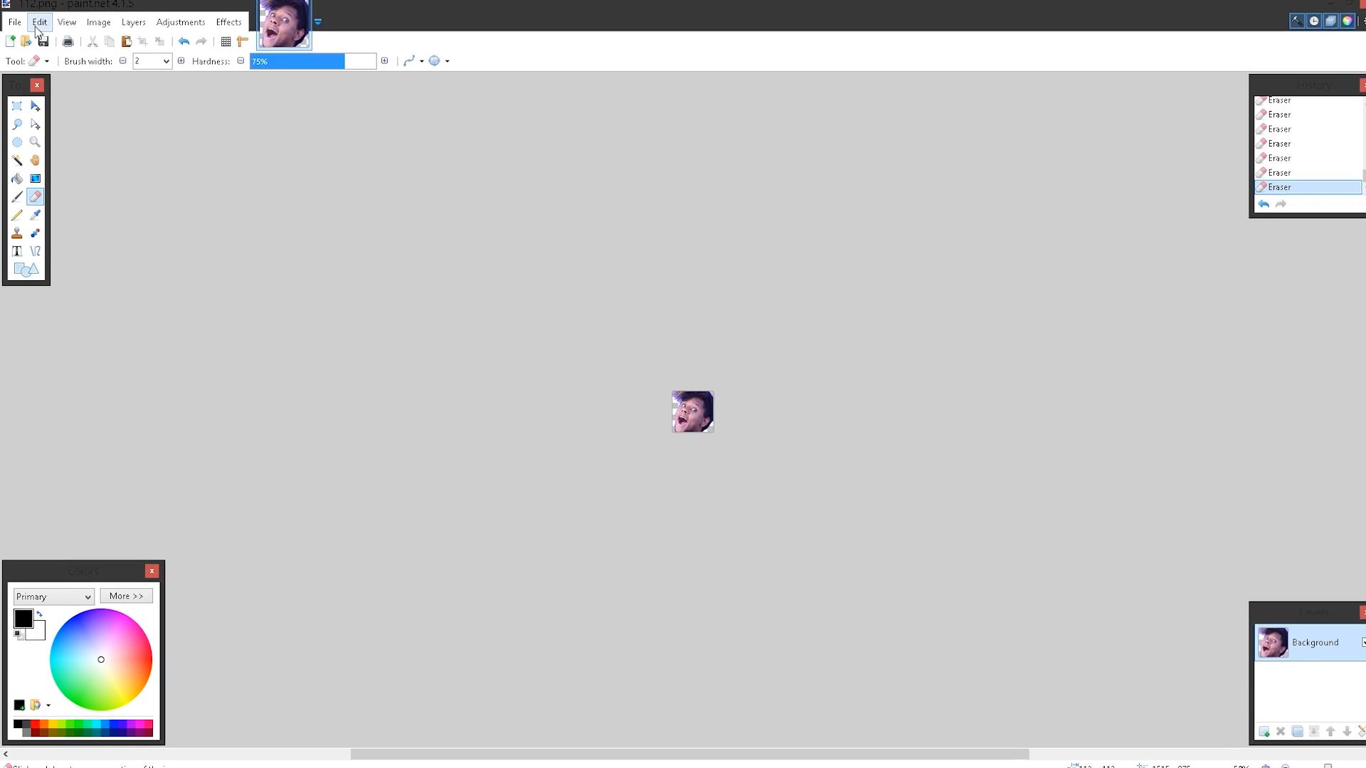
Resize the image to 56 × 56 pixels.
{"action": "left_click", "coordinate": [97, 27]}
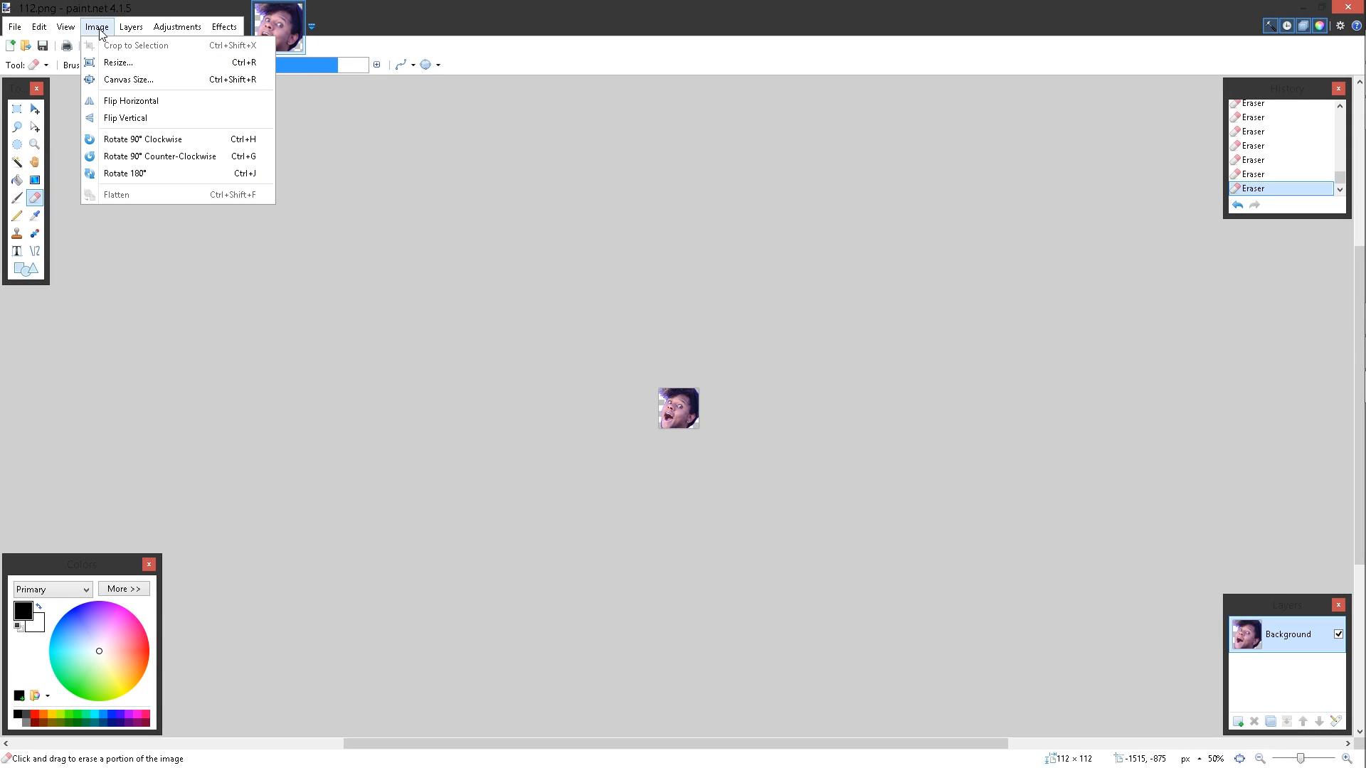
{"action": "mouse_move", "coordinate": [128, 66]}
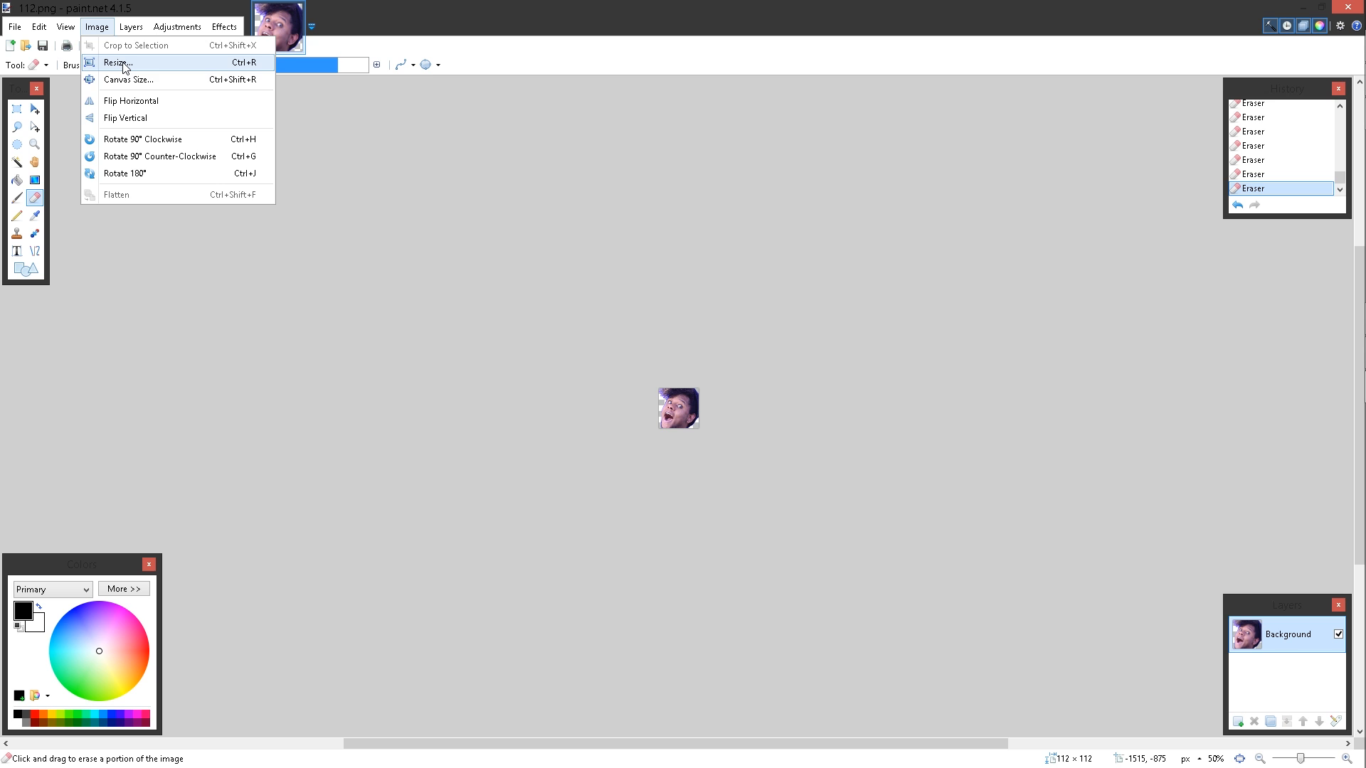
{"action": "left_click", "coordinate": [126, 62]}
{"action": "type", "text": "56"}
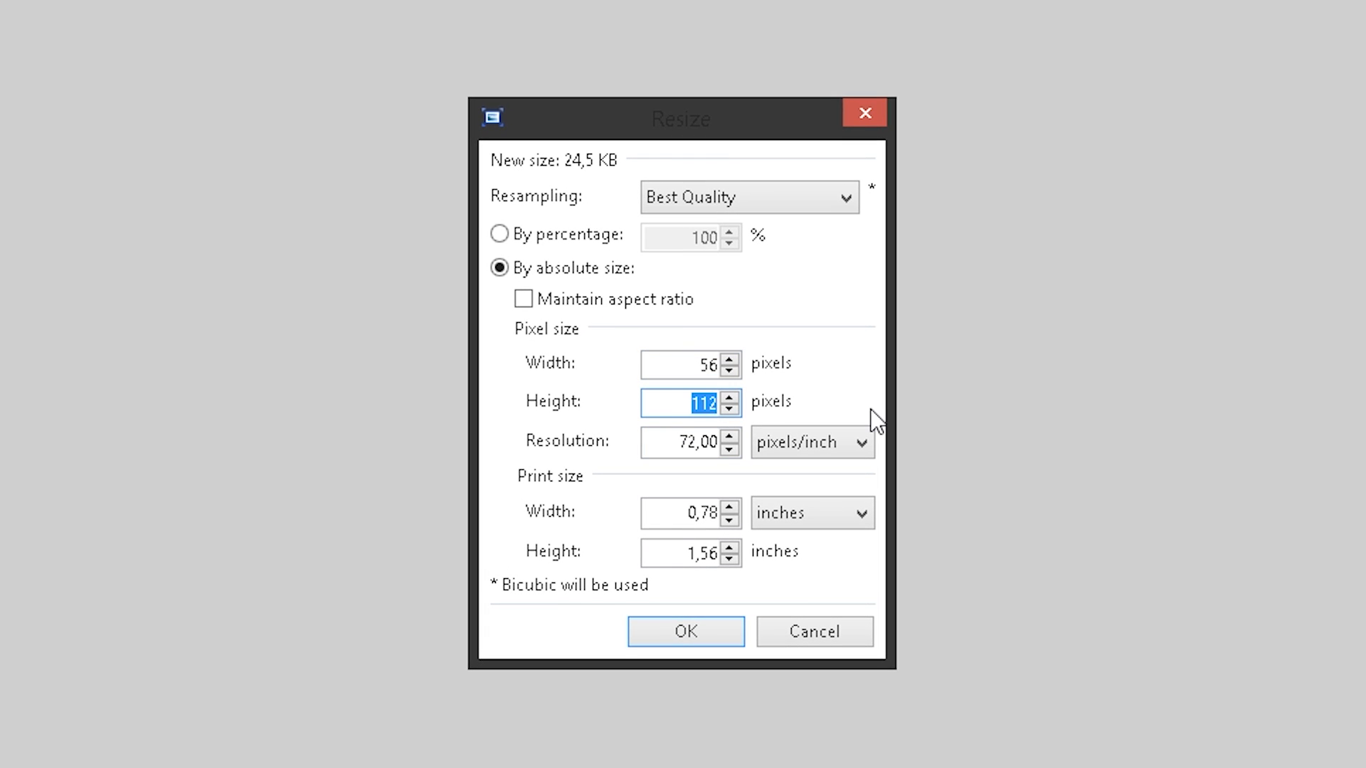
{"action": "left_click", "coordinate": [686, 631]}
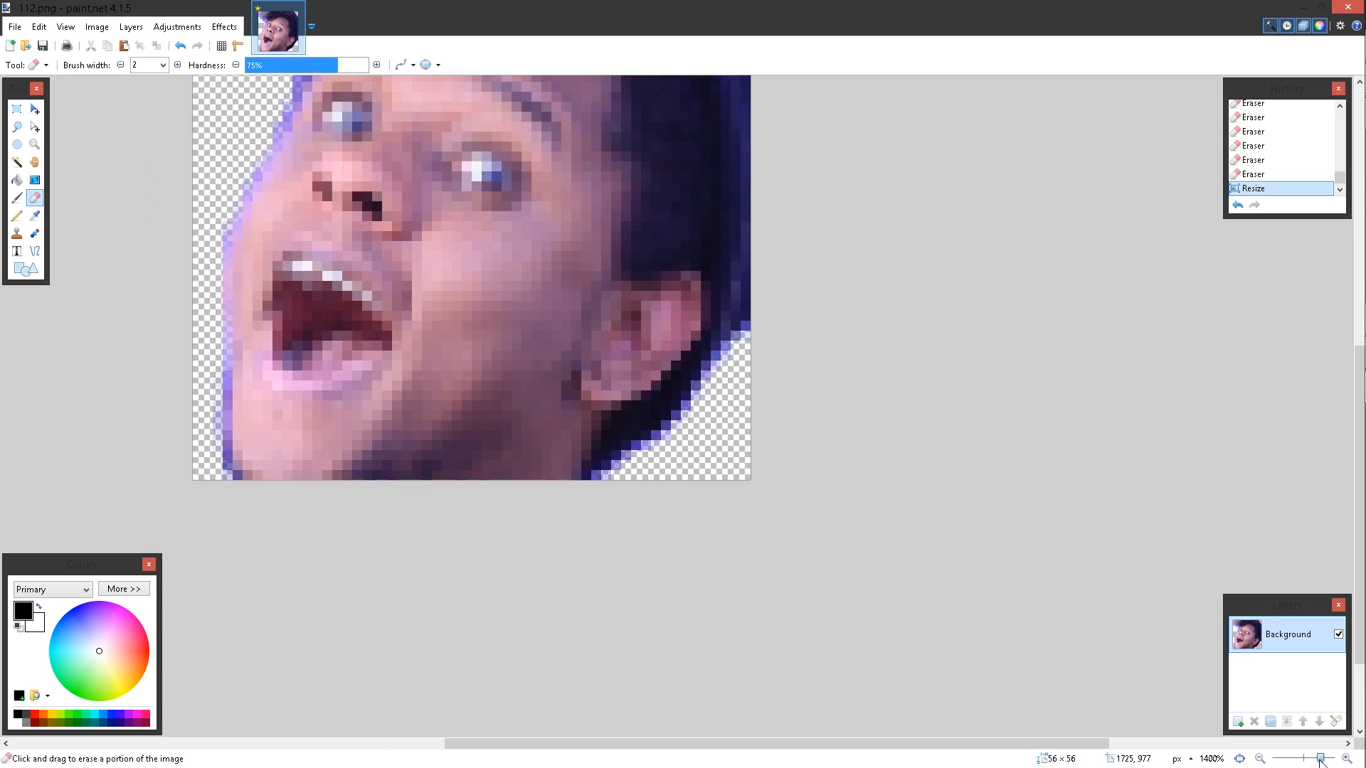
Save this version as 56.png alongside 112.png.
{"action": "left_click", "coordinate": [14, 28]}
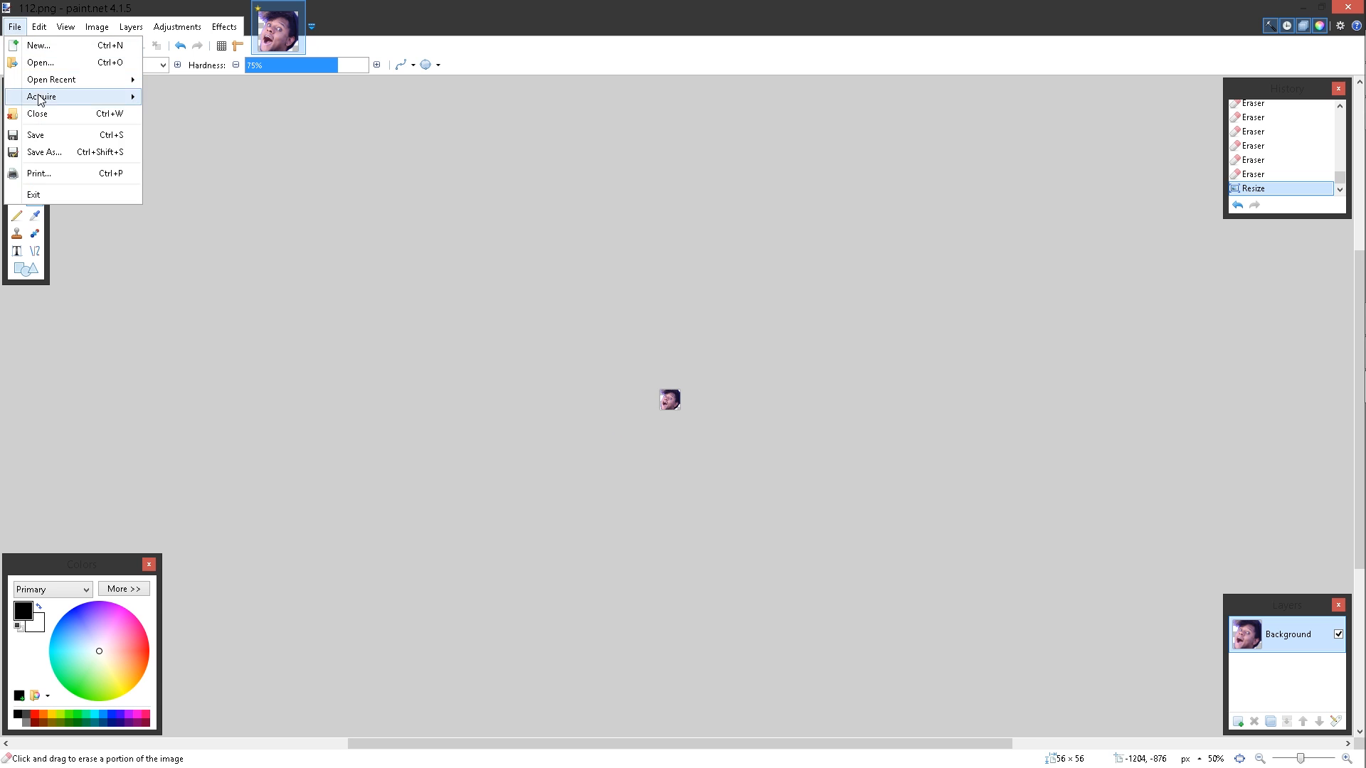
{"action": "left_click", "coordinate": [47, 151]}
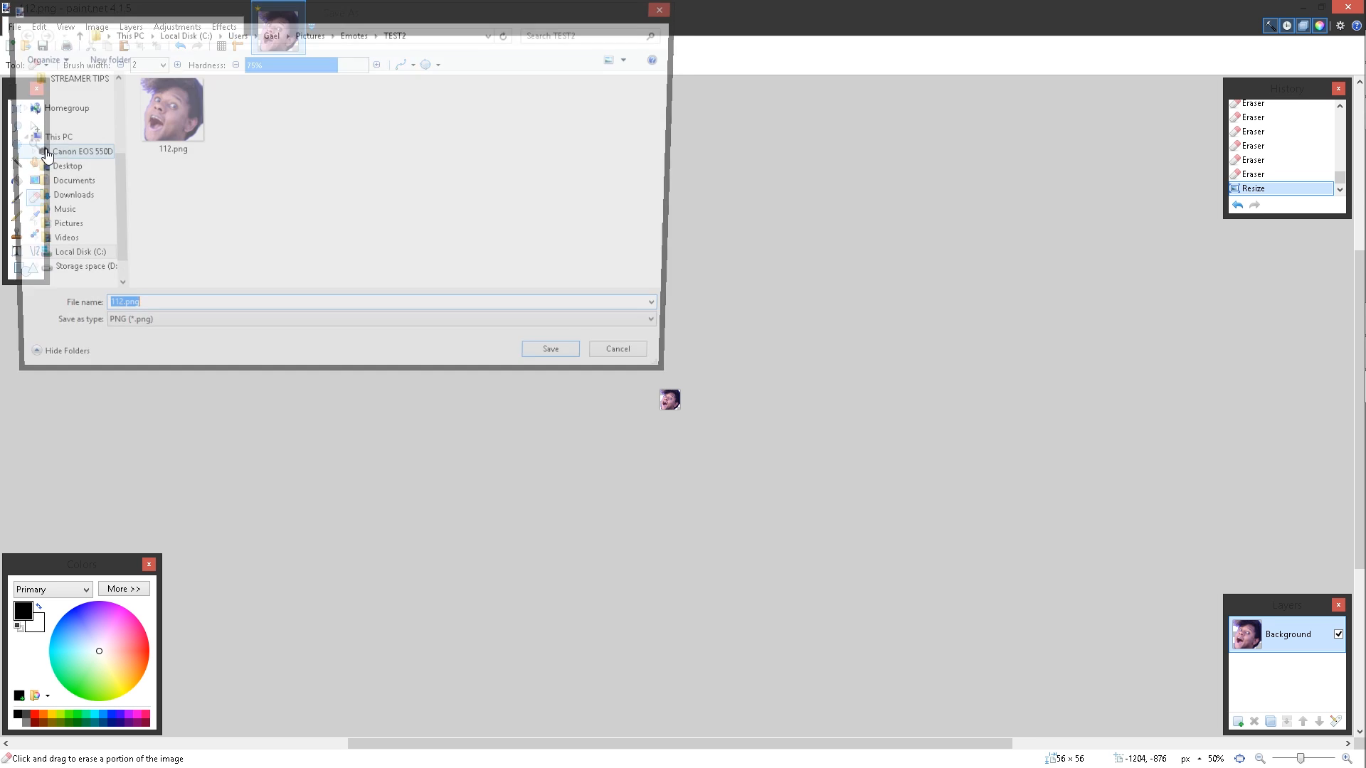
{"action": "type", "text": "56"}
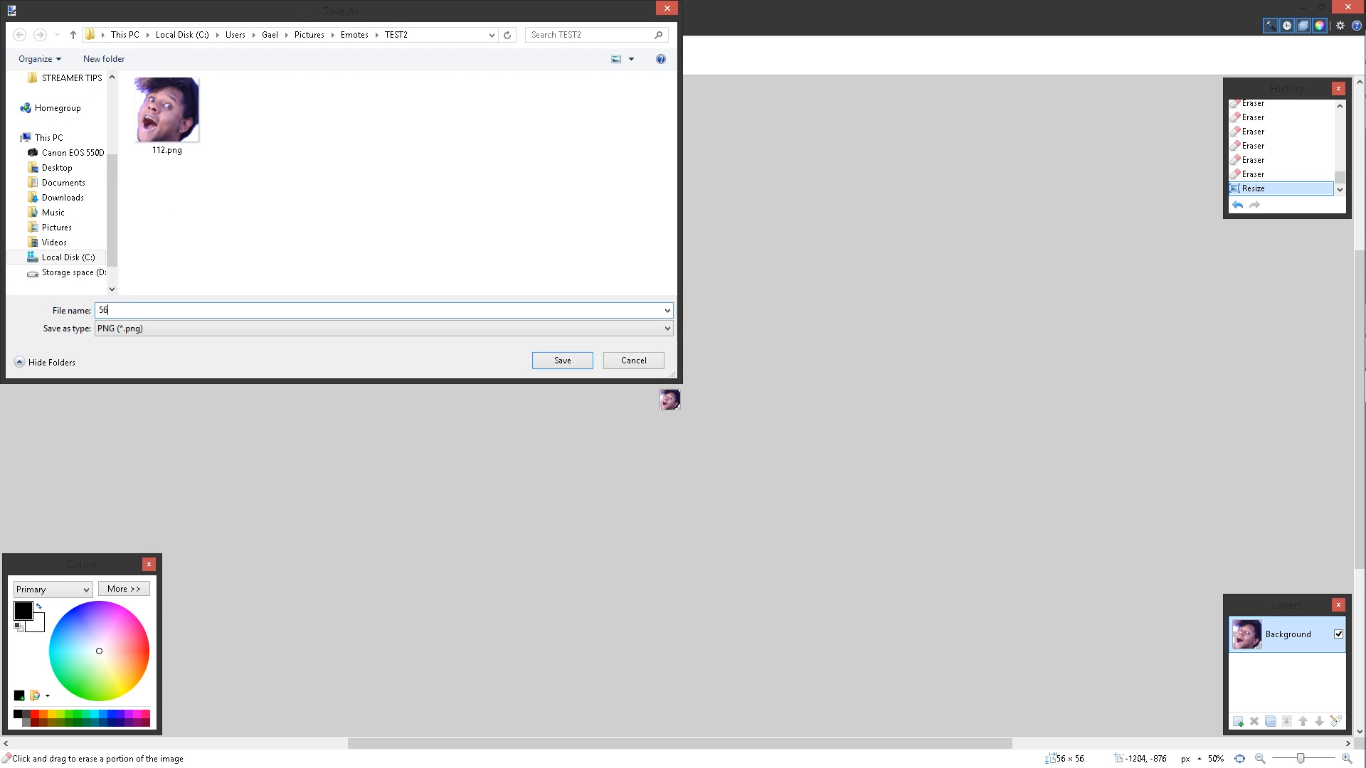
{"action": "left_click", "coordinate": [562, 360]}
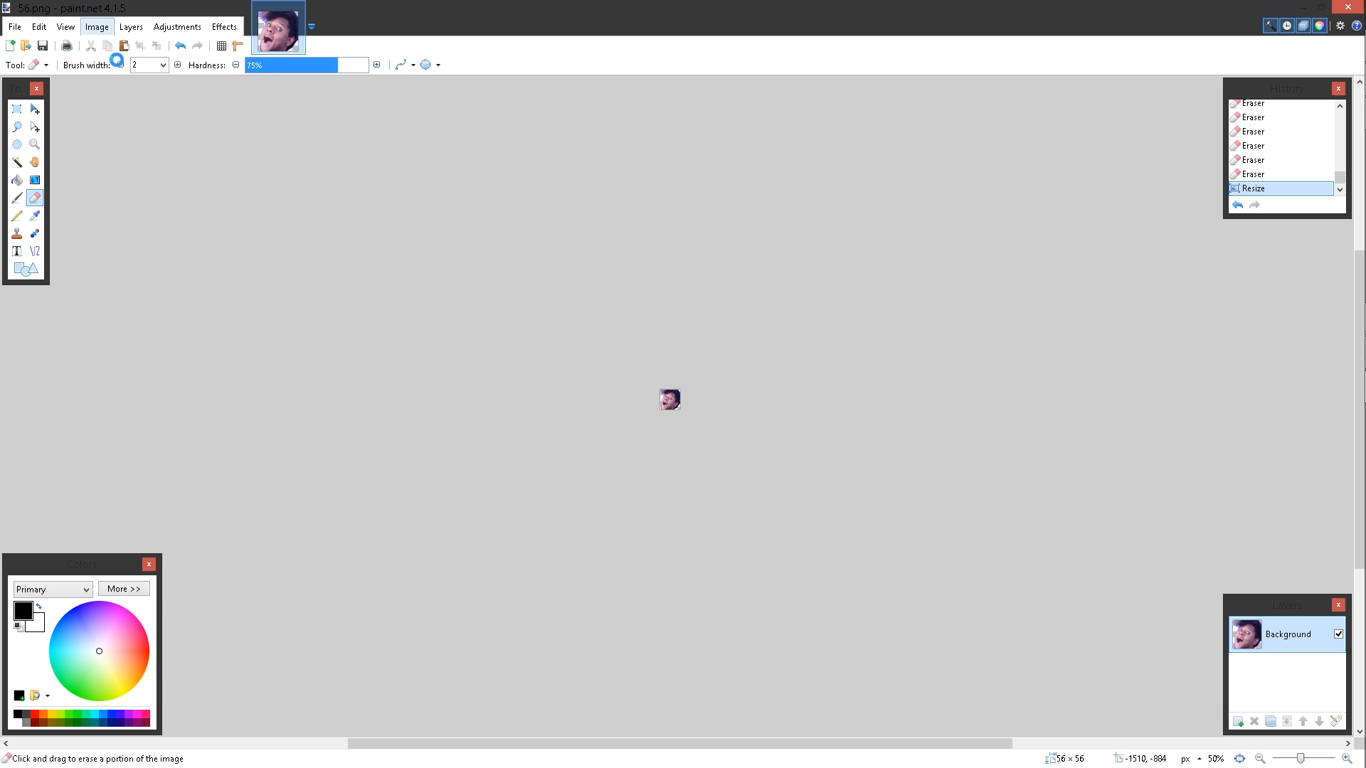
{"action": "left_click", "coordinate": [96, 27]}
{"action": "type", "text": "2"}
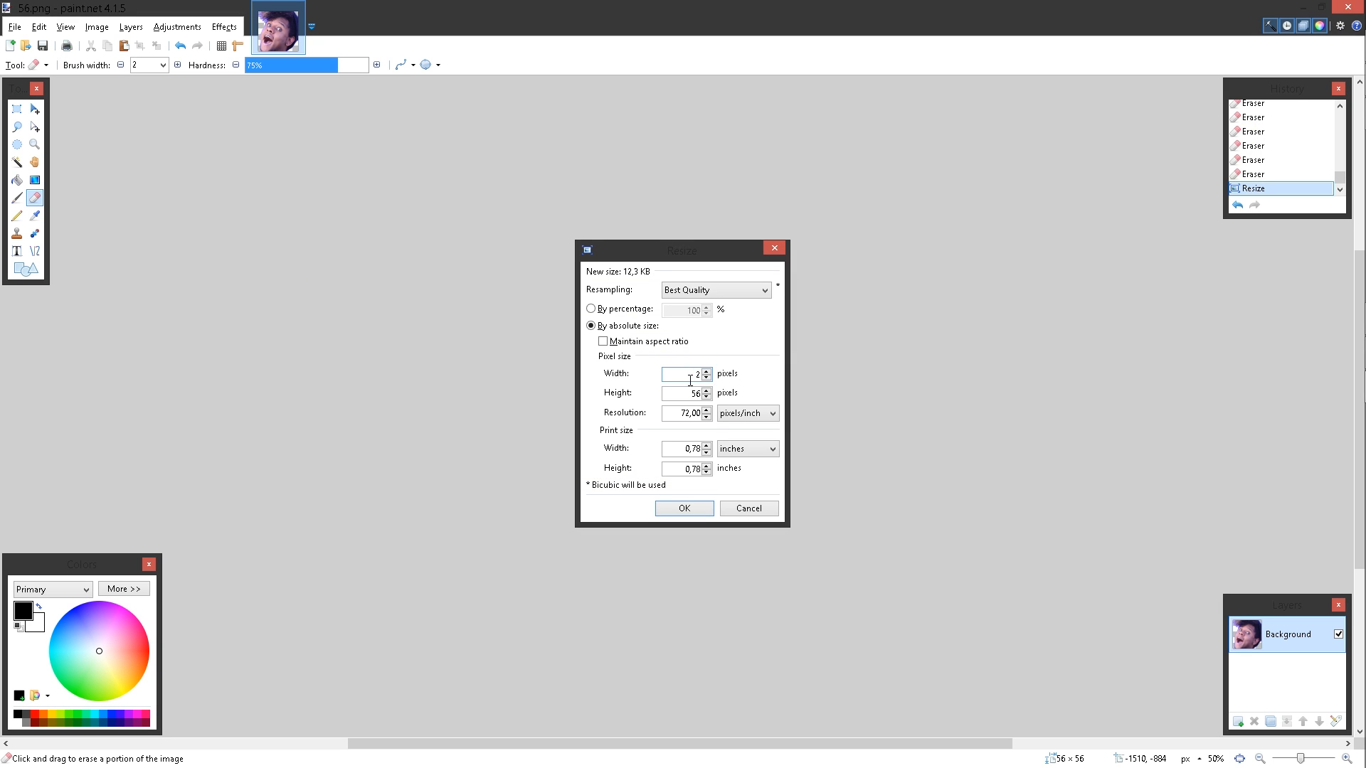
Resize the emote to 28 × 28 pixels and save it as 28.png.
{"action": "left_click", "coordinate": [14, 27]}
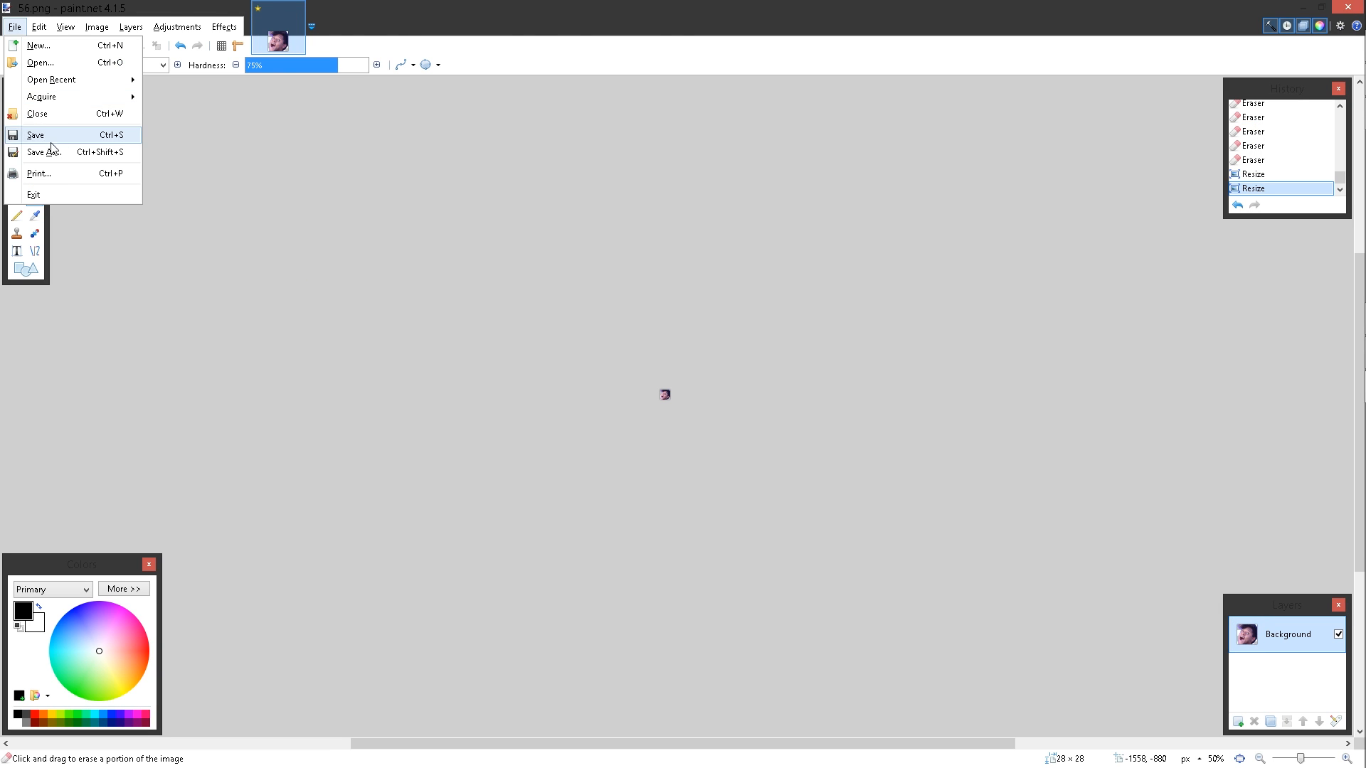
{"action": "left_click", "coordinate": [42, 152]}
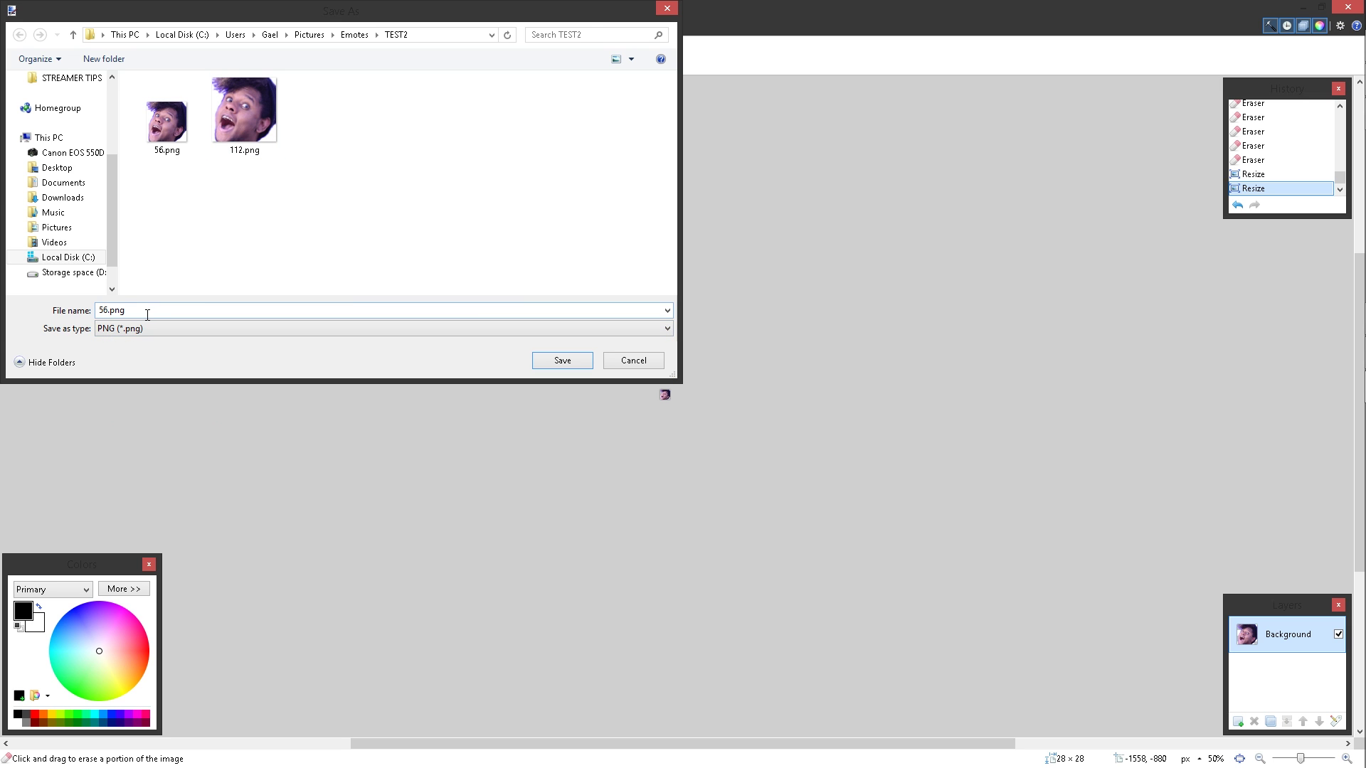
{"action": "type", "text": "2"}
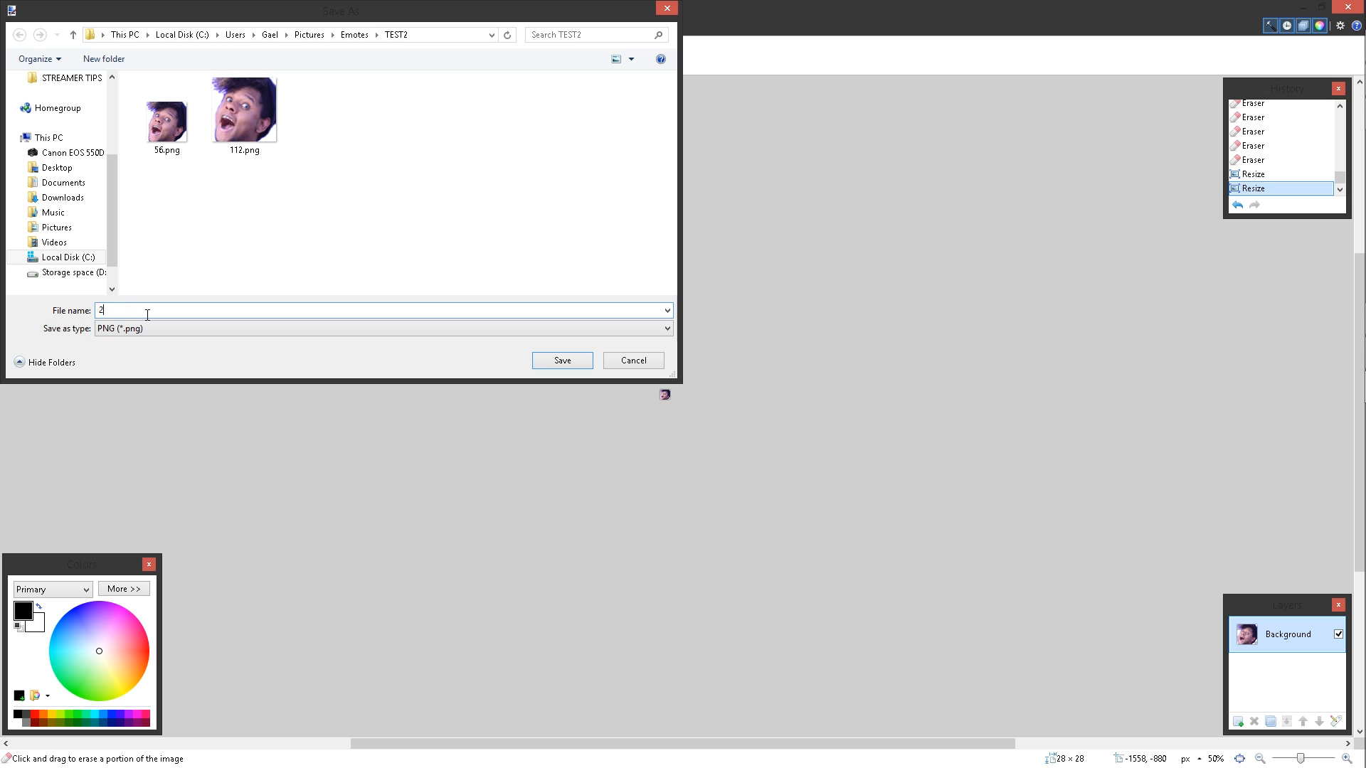
{"action": "left_click", "coordinate": [562, 360]}
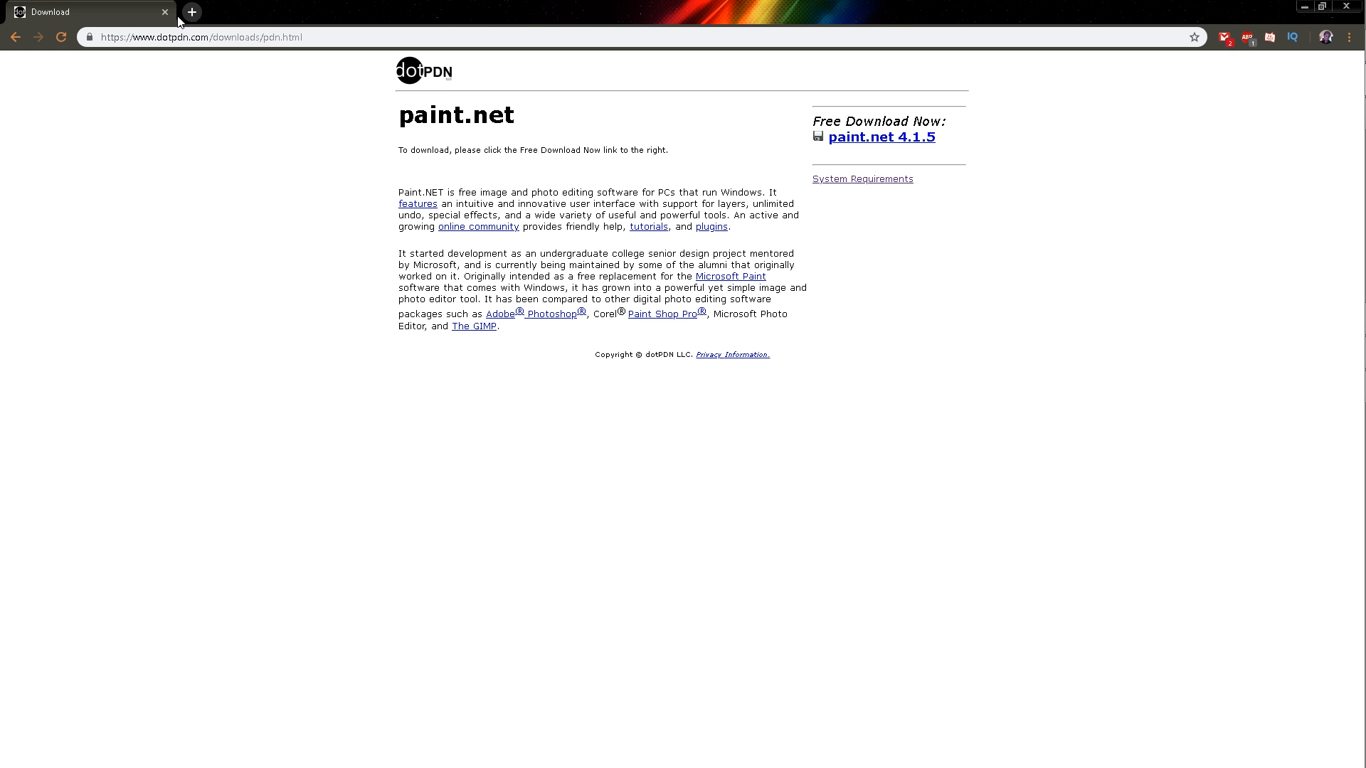
{"action": "mouse_move", "coordinate": [191, 12]}
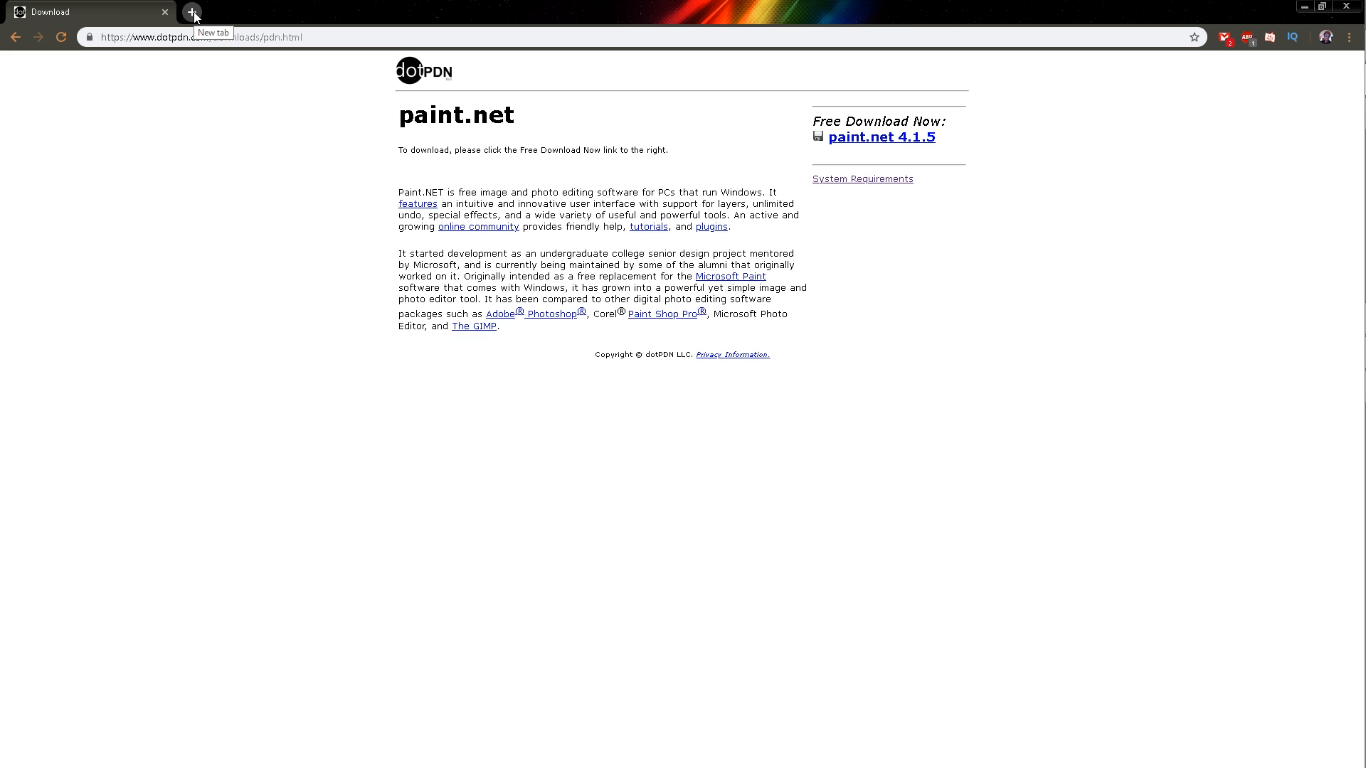
Open the gaelLEVEL Twitch channel in a new tab and show the account menu.
{"action": "left_click", "coordinate": [190, 12]}
{"action": "type", "text": "https://www.twitch.tv/gaellevel"}
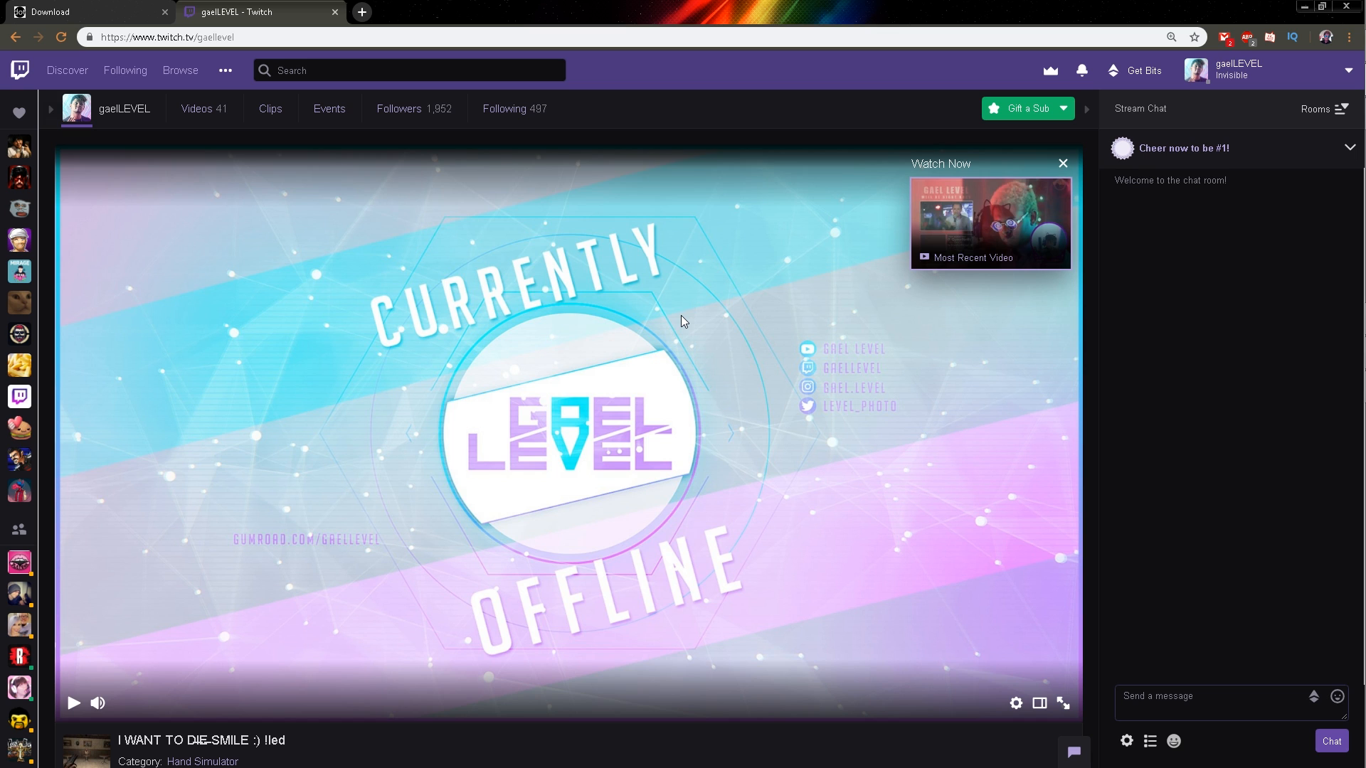
{"action": "mouse_move", "coordinate": [717, 288]}
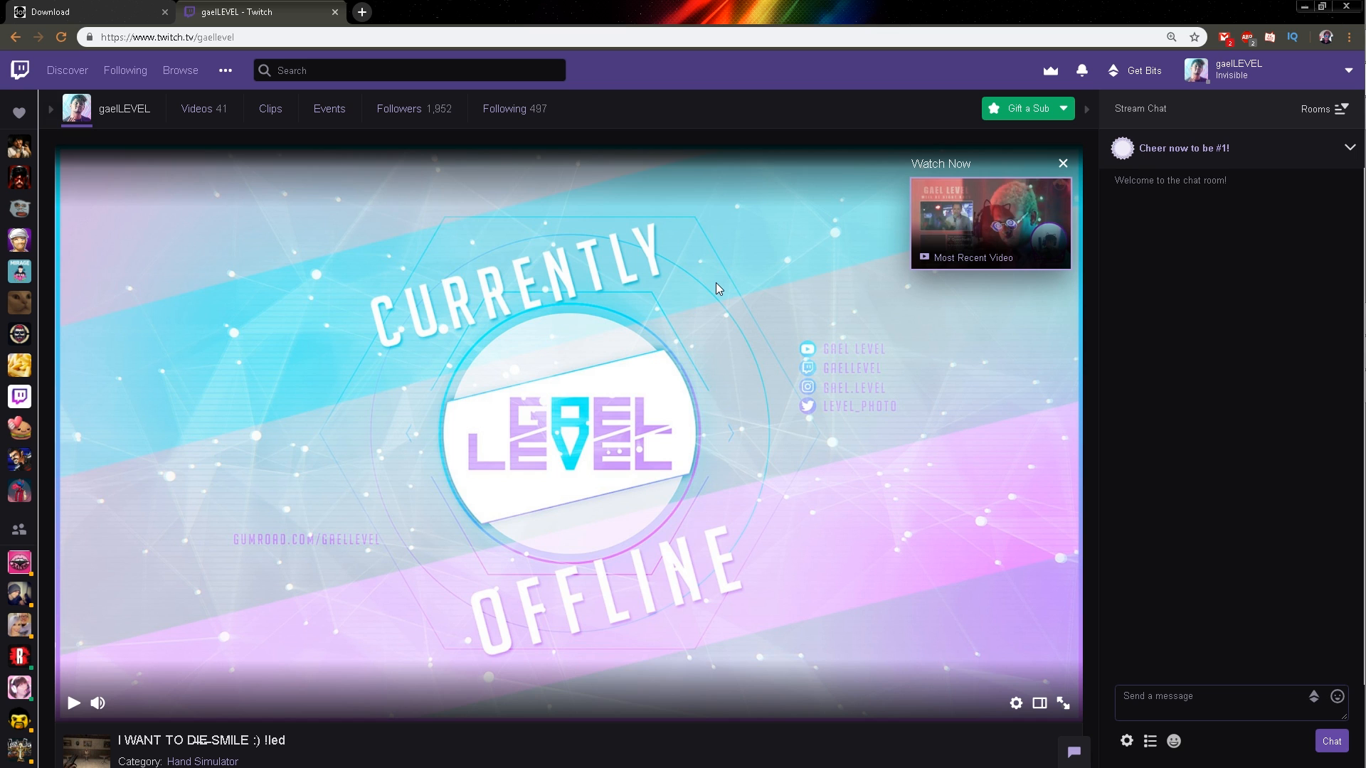
{"action": "mouse_move", "coordinate": [718, 284]}
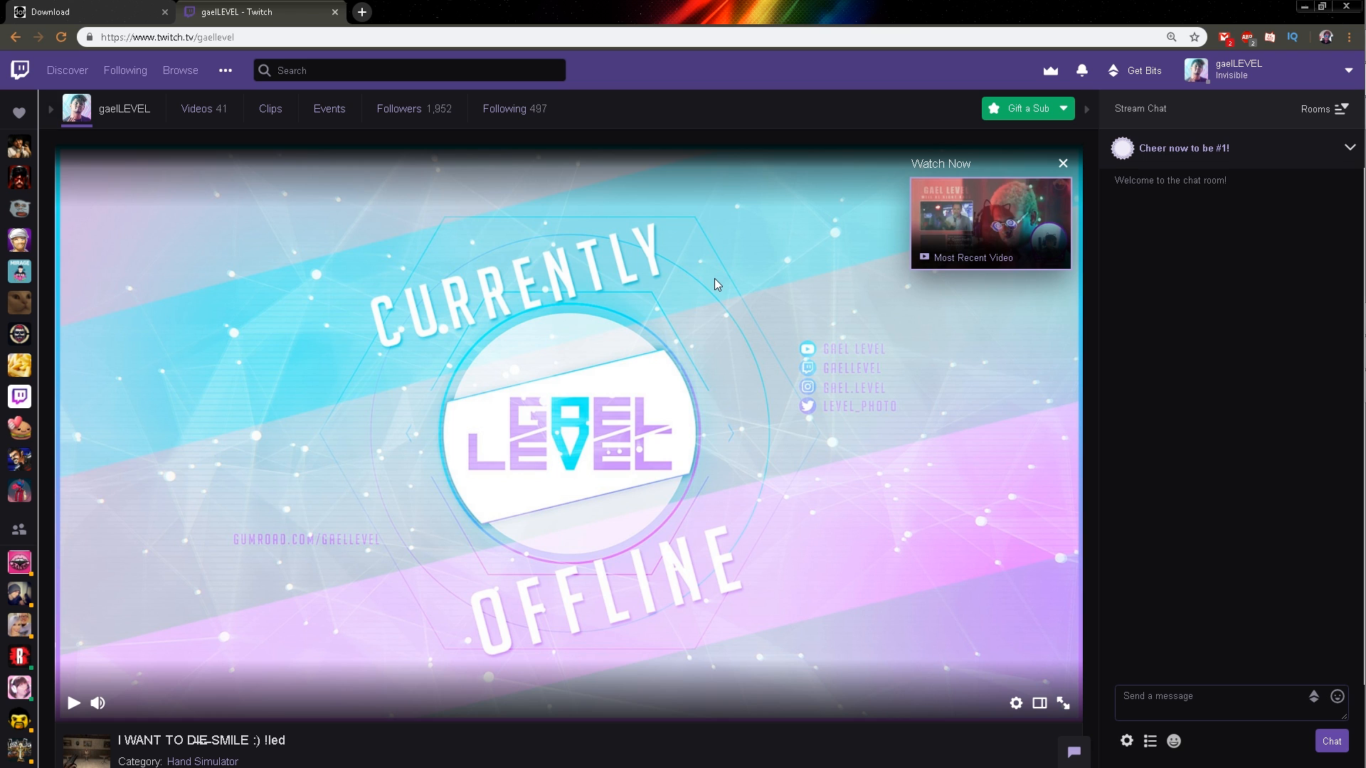
{"action": "mouse_move", "coordinate": [1250, 82]}
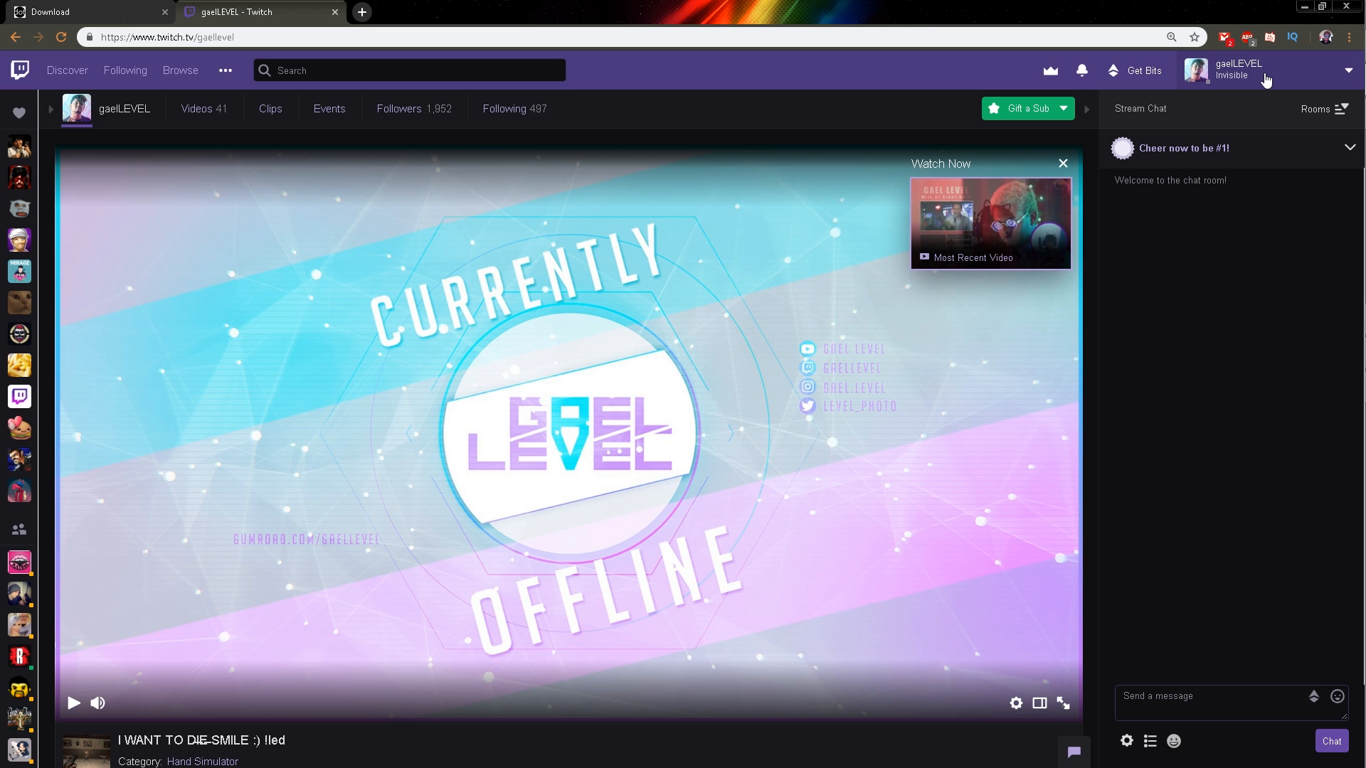
{"action": "left_click", "coordinate": [1237, 70]}
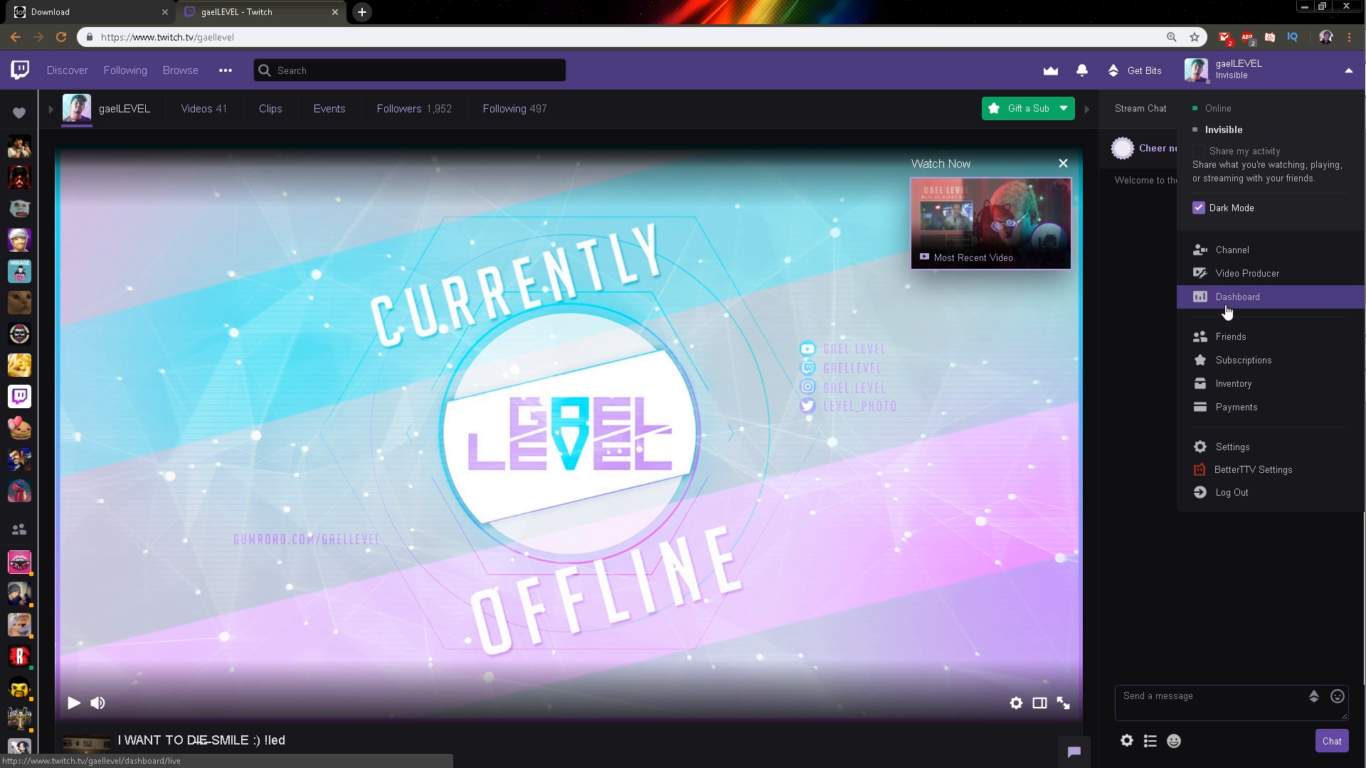
Open Twitch Affiliate Emotes settings from the dashboard and view the Tier 2 and Tier 1 upload info.
{"action": "left_click", "coordinate": [1237, 297]}
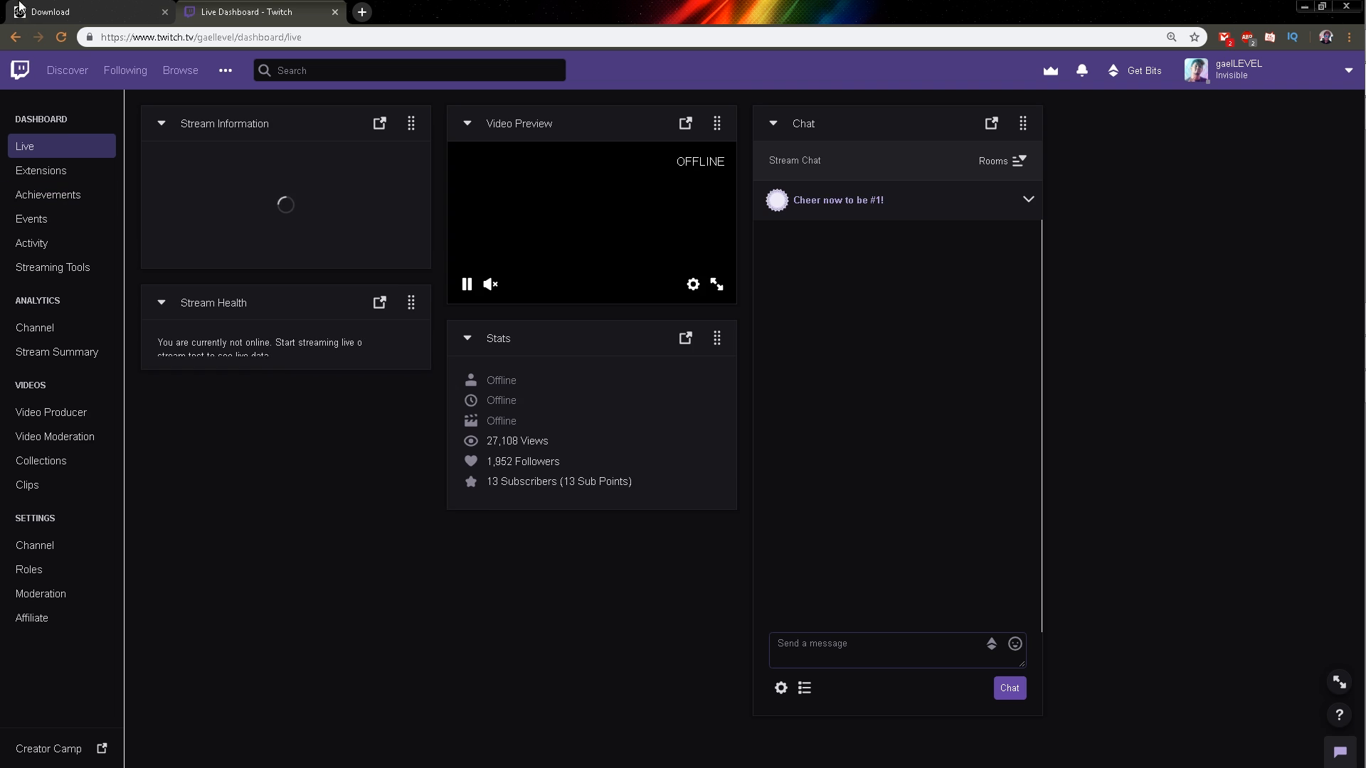
{"action": "left_click", "coordinate": [31, 617]}
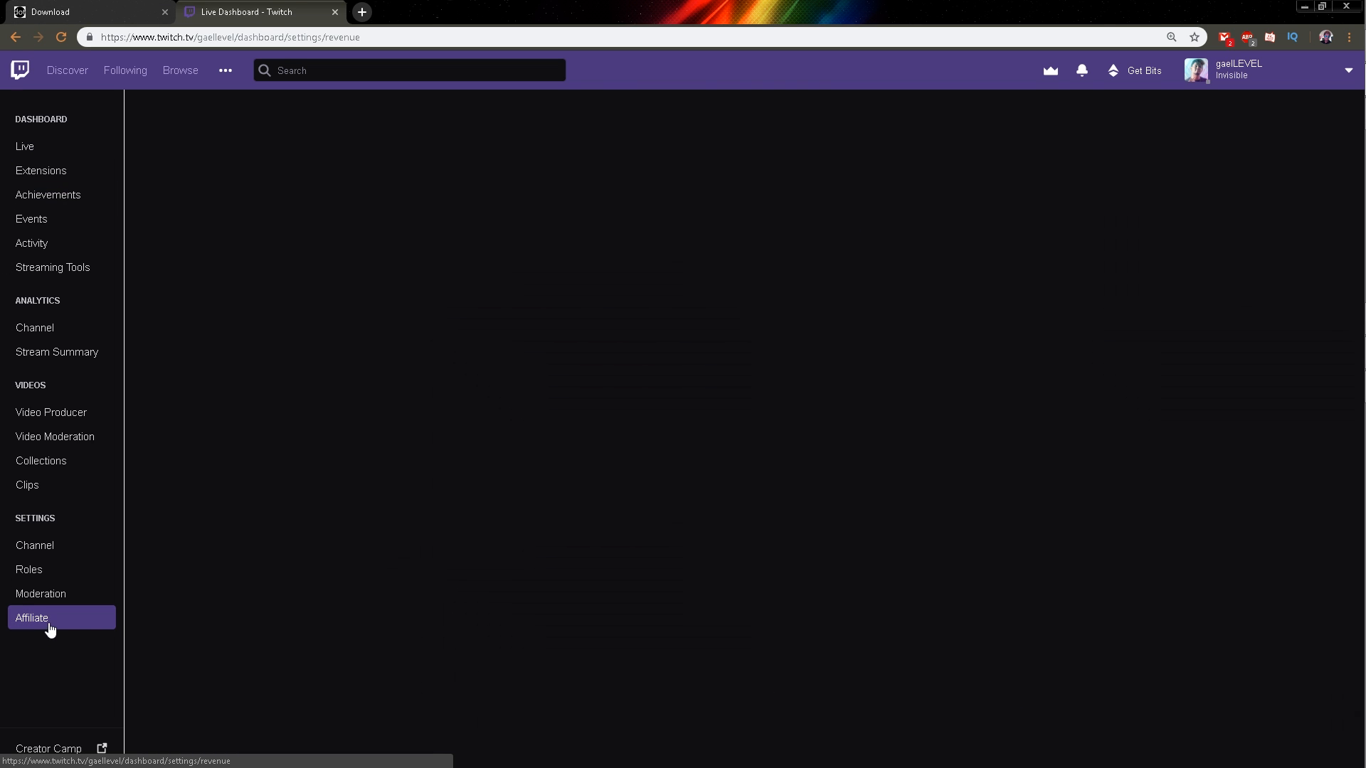
{"action": "left_click", "coordinate": [30, 617]}
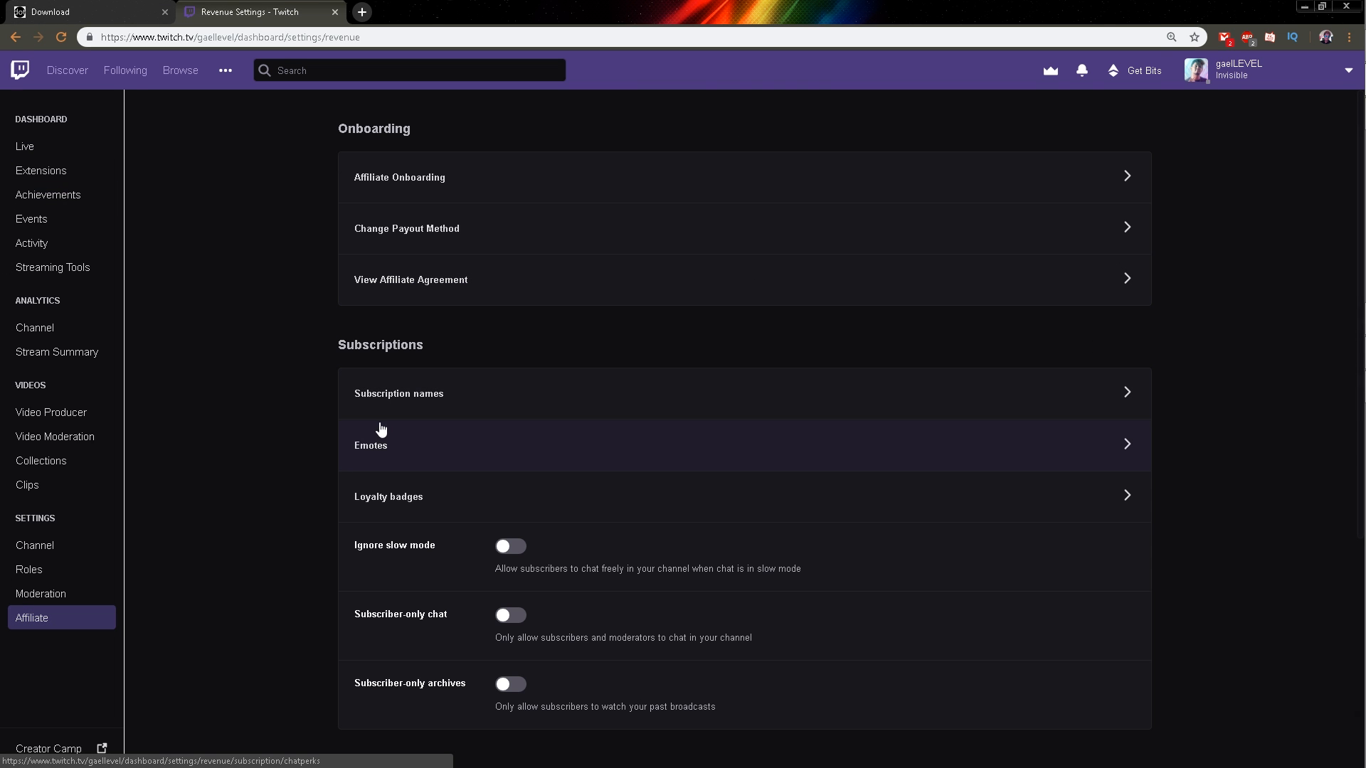
{"action": "left_click", "coordinate": [743, 451]}
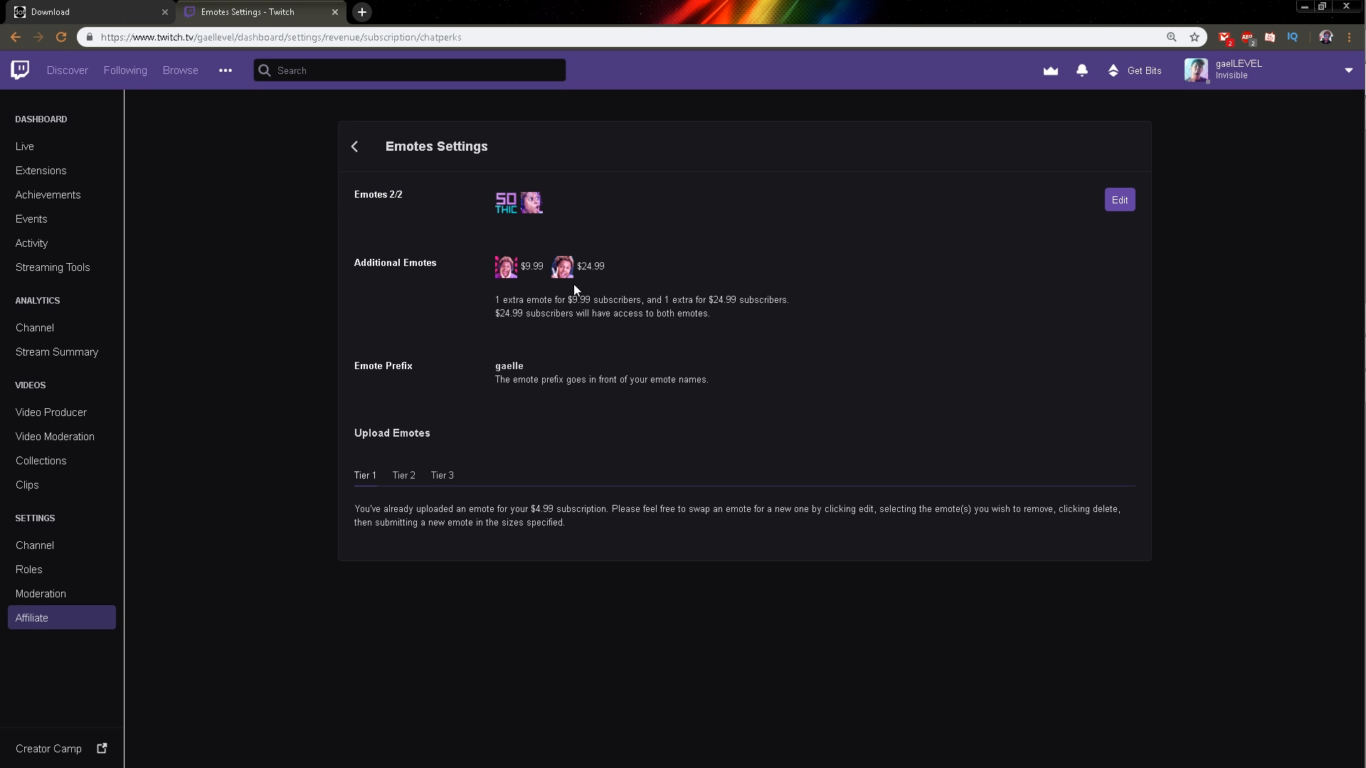
{"action": "mouse_move", "coordinate": [388, 498]}
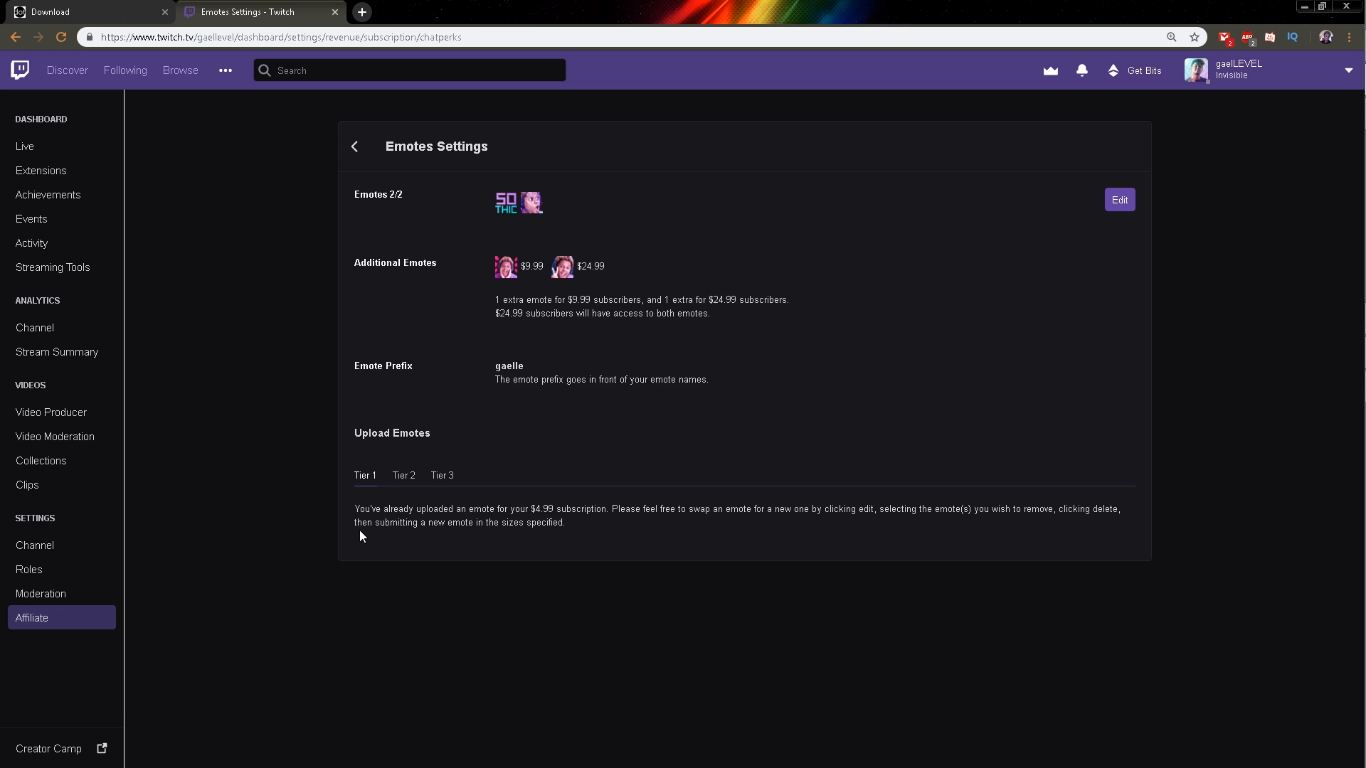
{"action": "mouse_move", "coordinate": [493, 268]}
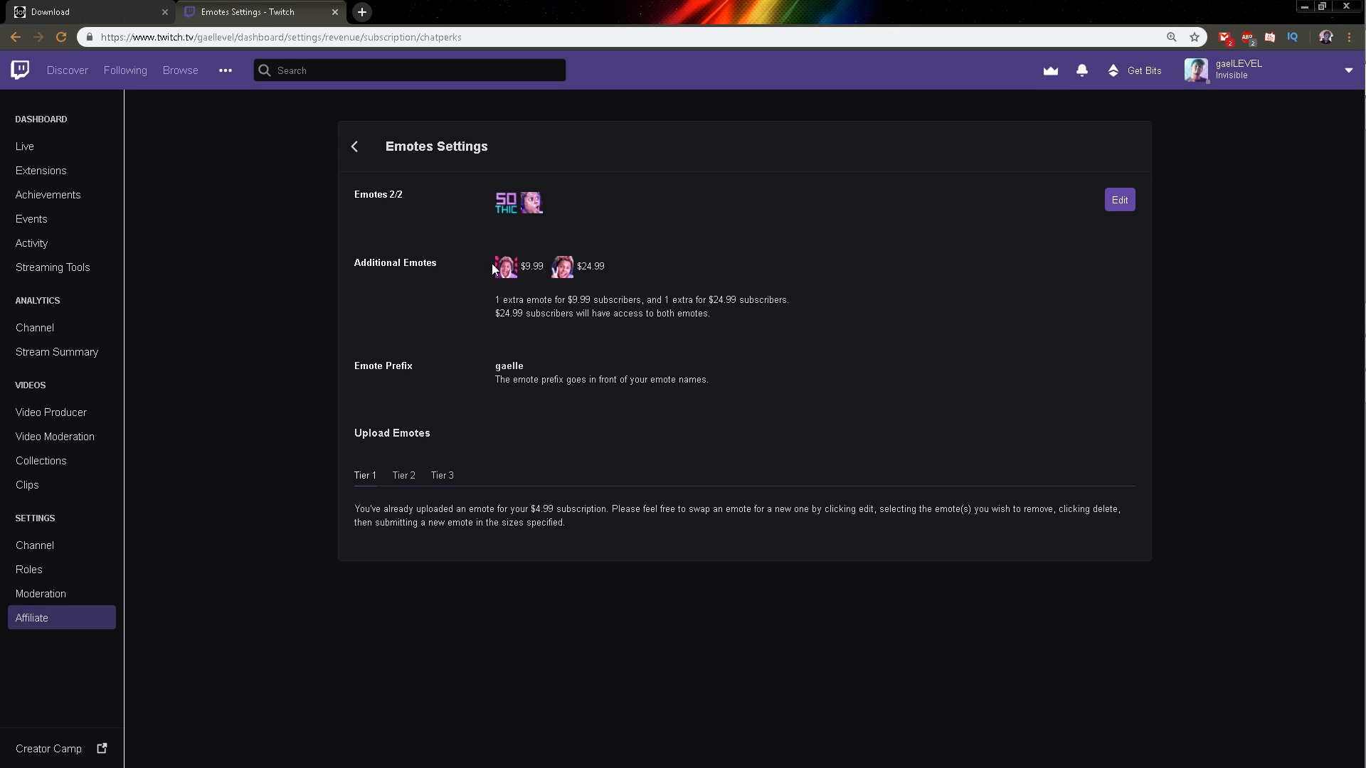
{"action": "left_click", "coordinate": [404, 475]}
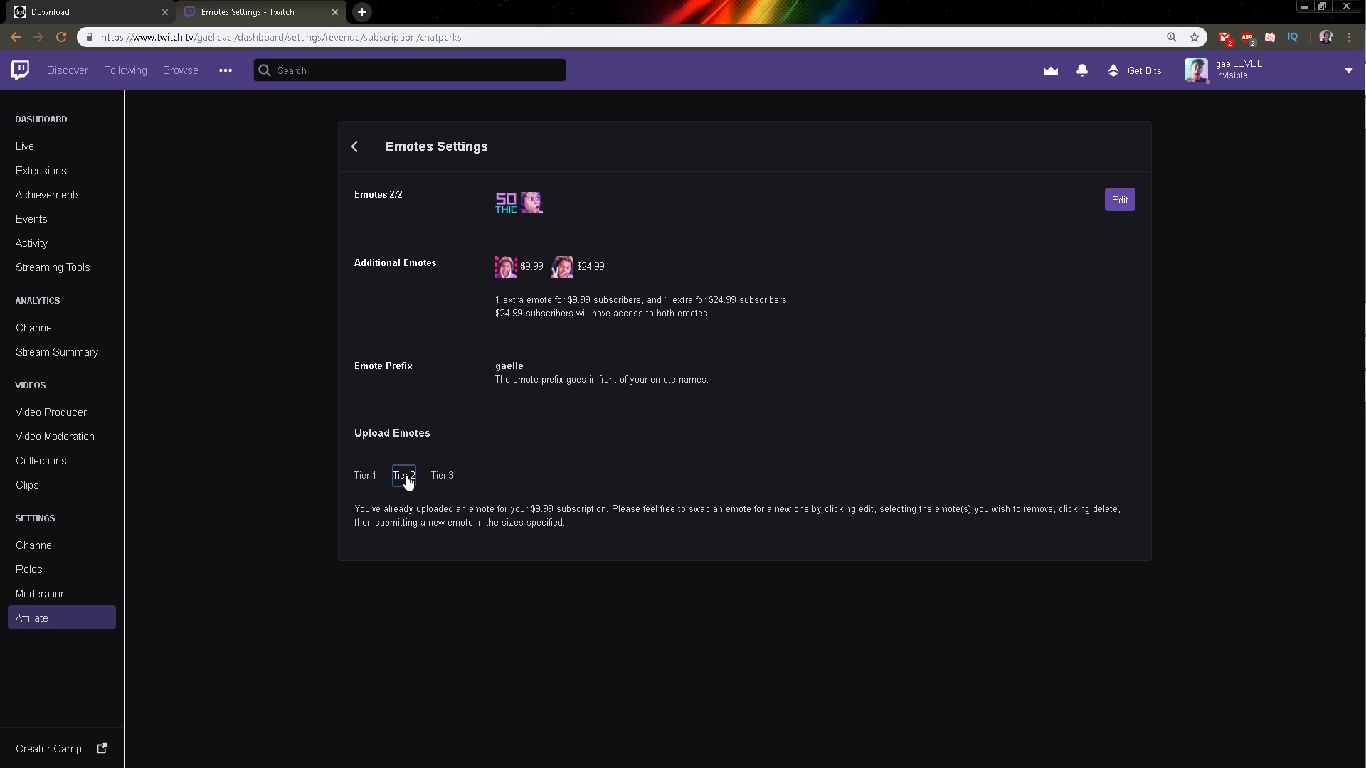
{"action": "left_click", "coordinate": [365, 476]}
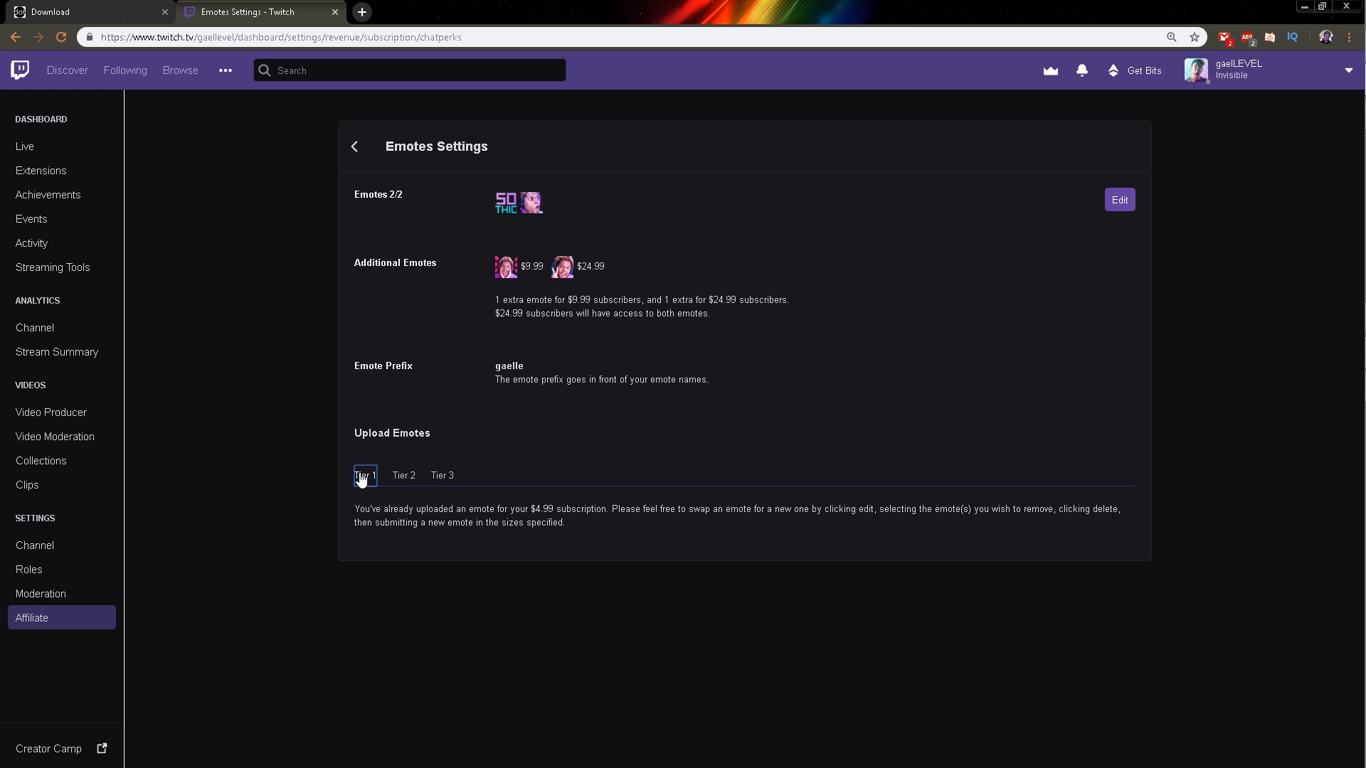
{"action": "mouse_move", "coordinate": [1224, 145]}
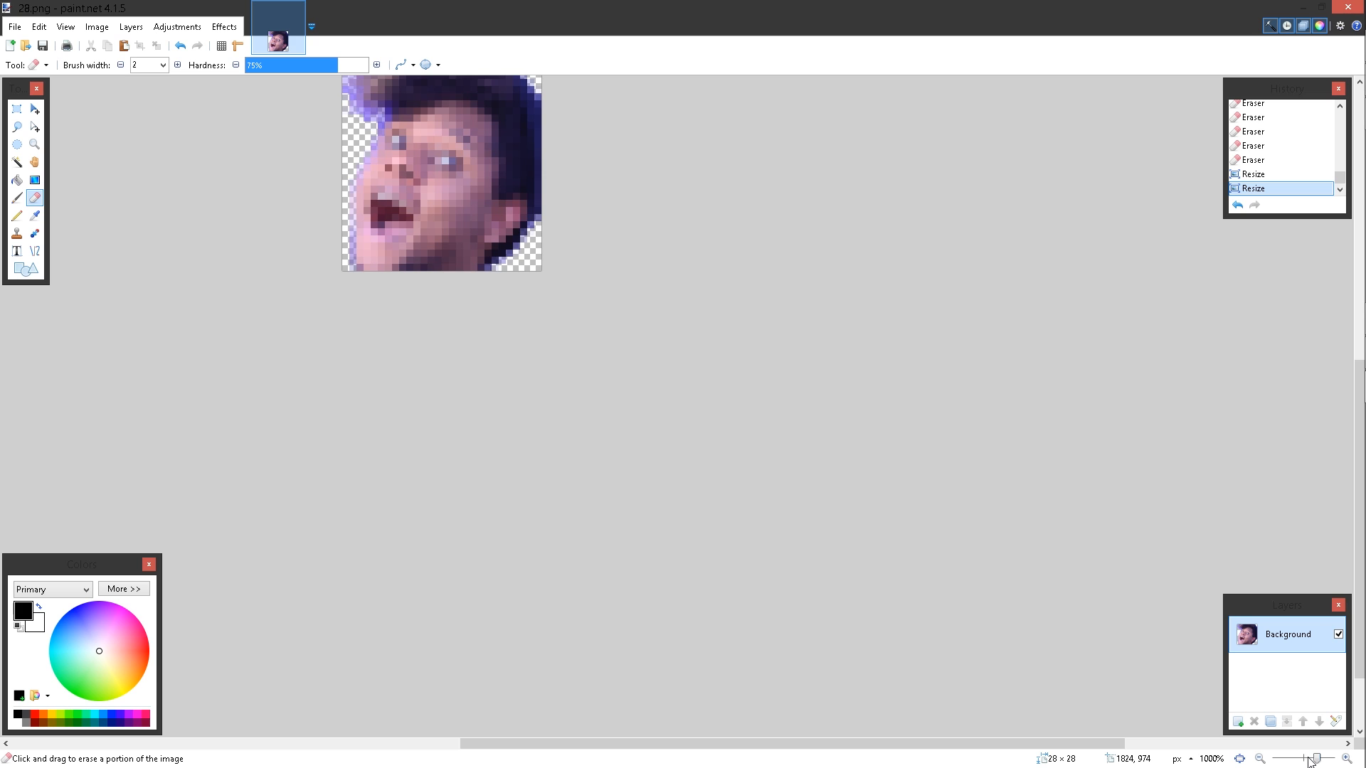
{"action": "mouse_move", "coordinate": [716, 549]}
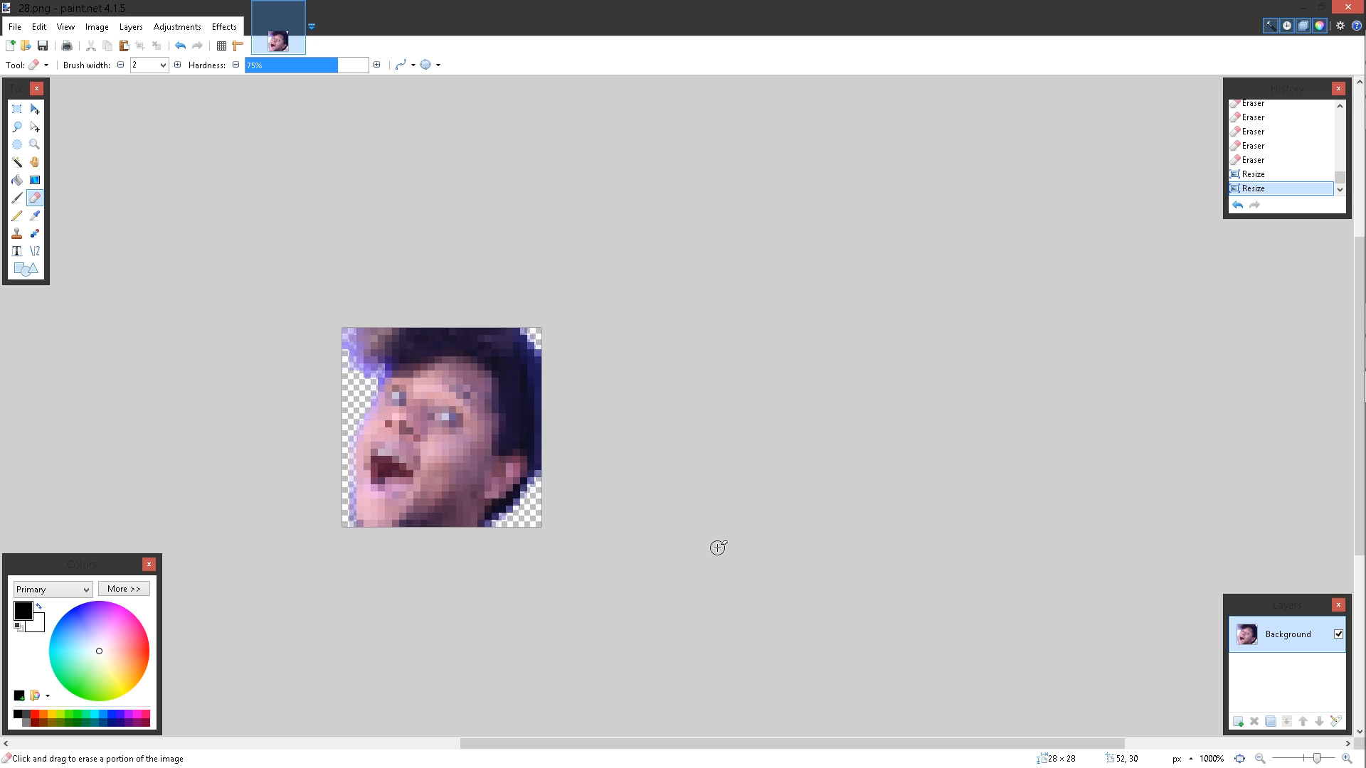
{"action": "mouse_move", "coordinate": [437, 480]}
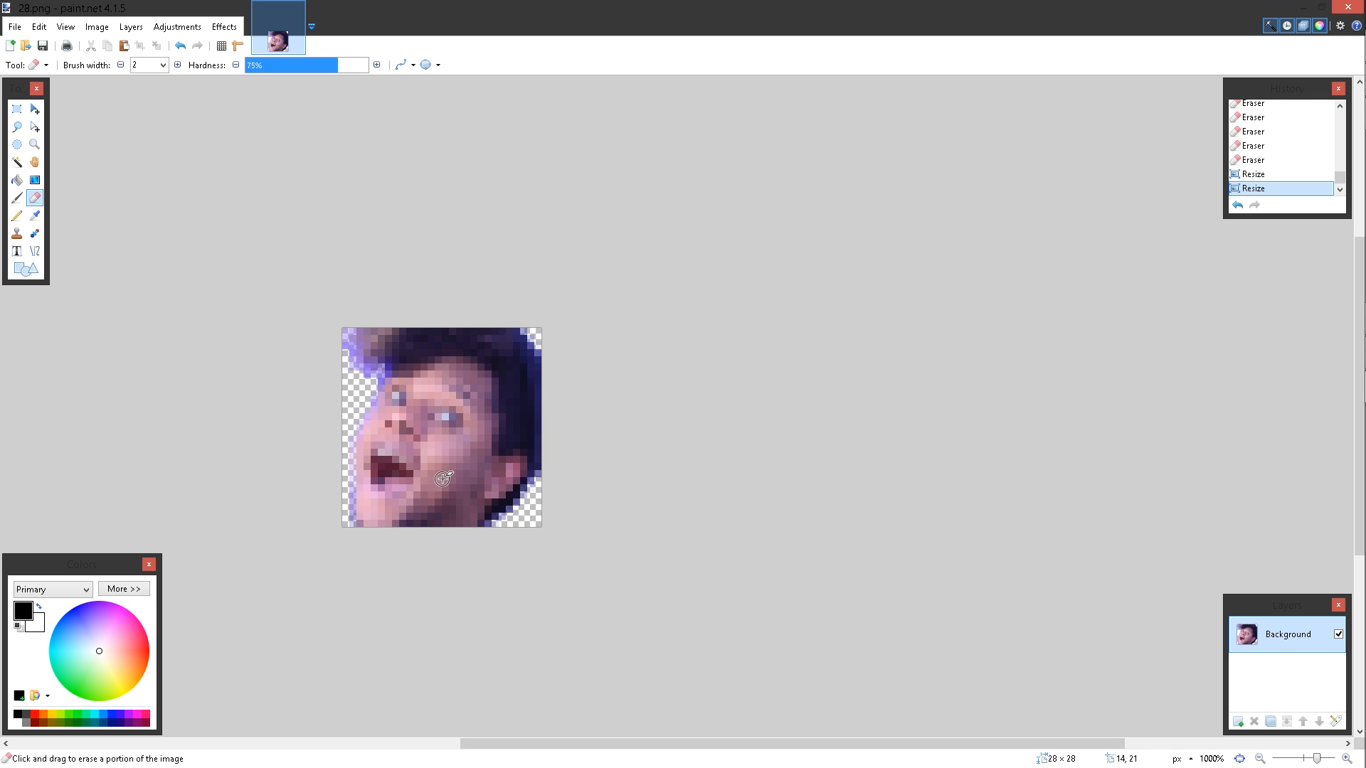
{"action": "mouse_move", "coordinate": [470, 431]}
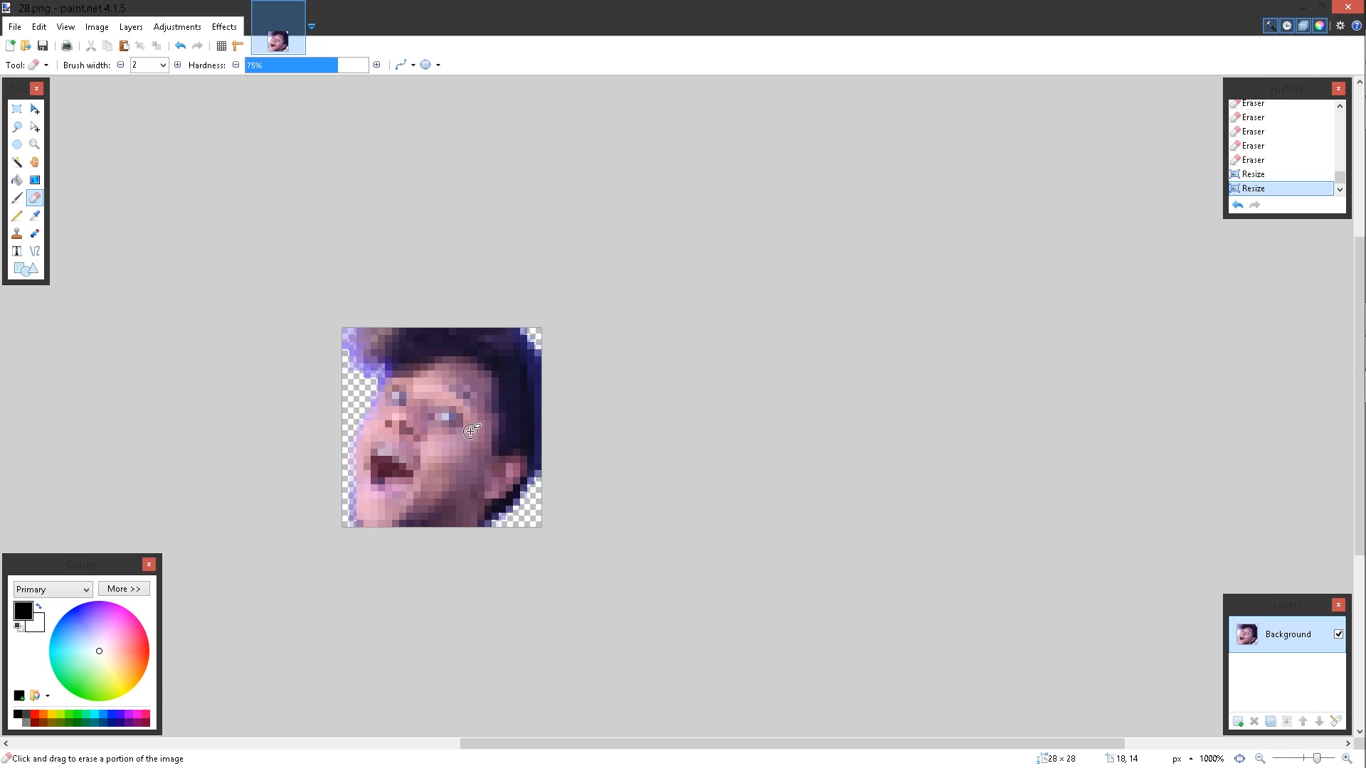